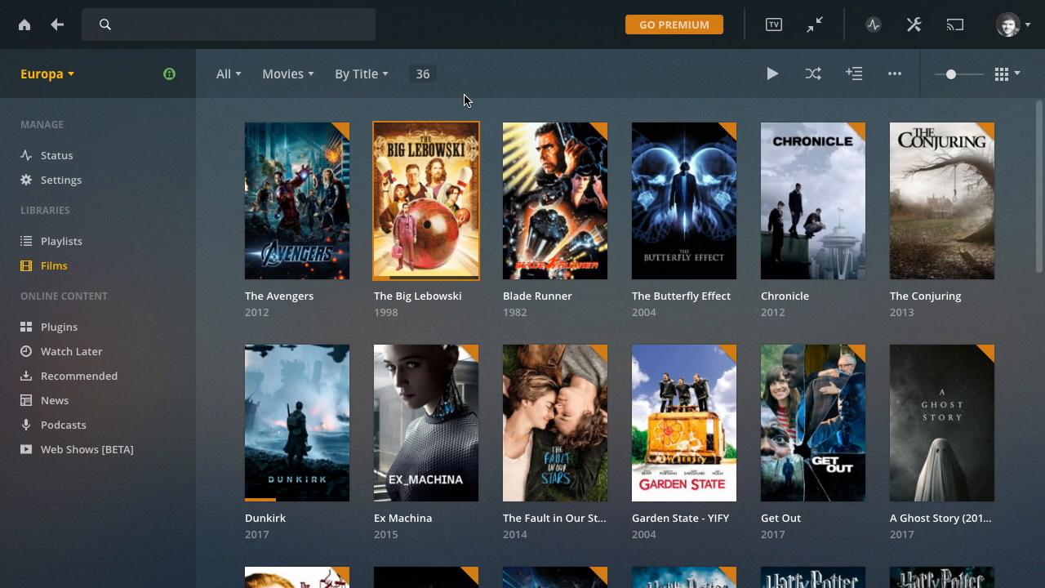
mouse_move(647, 97)
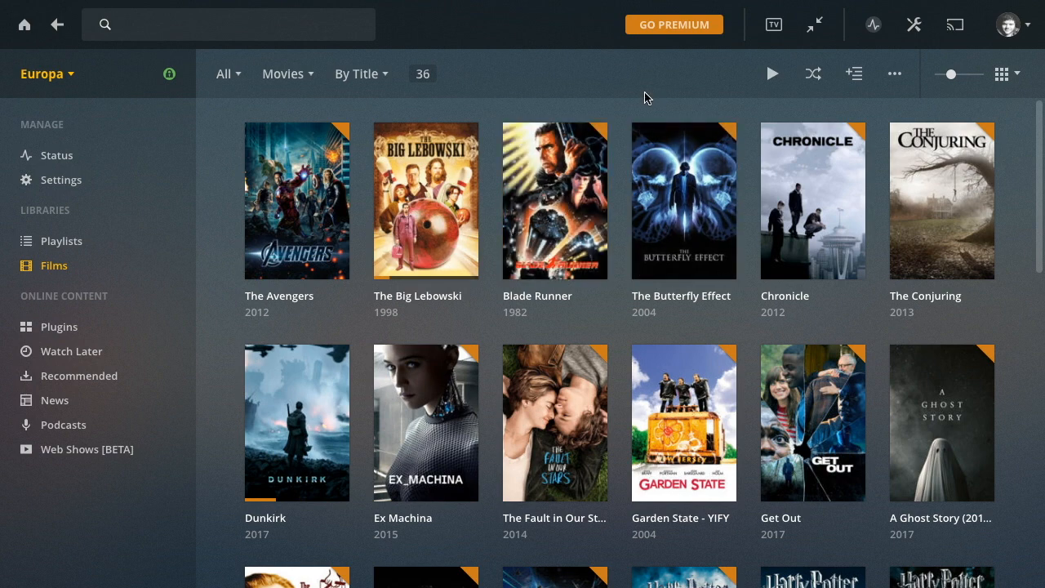
- Start adding a new Plex library, then cancel without creating it
scroll(down, 3)
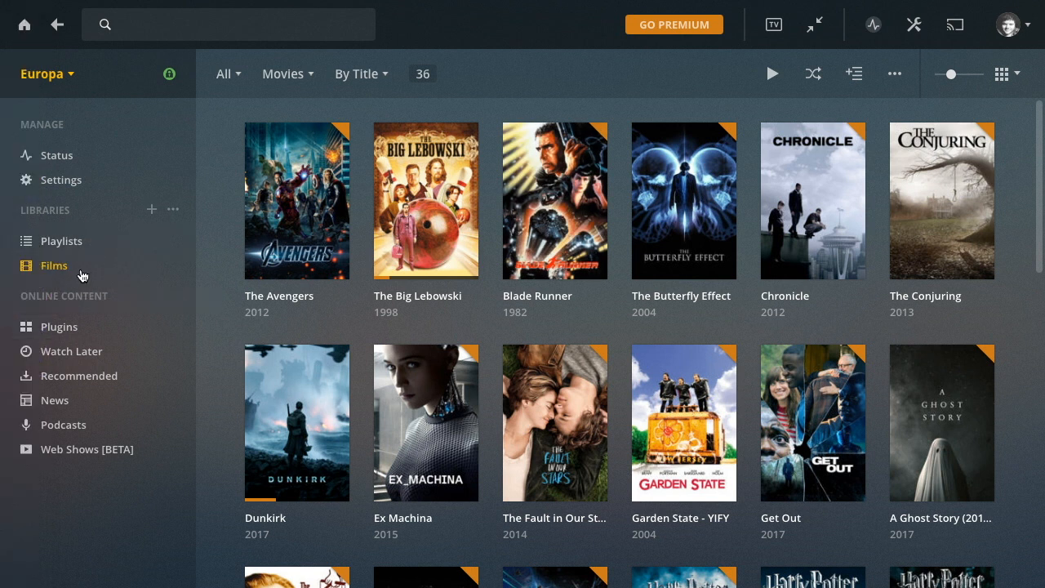
mouse_move(97, 257)
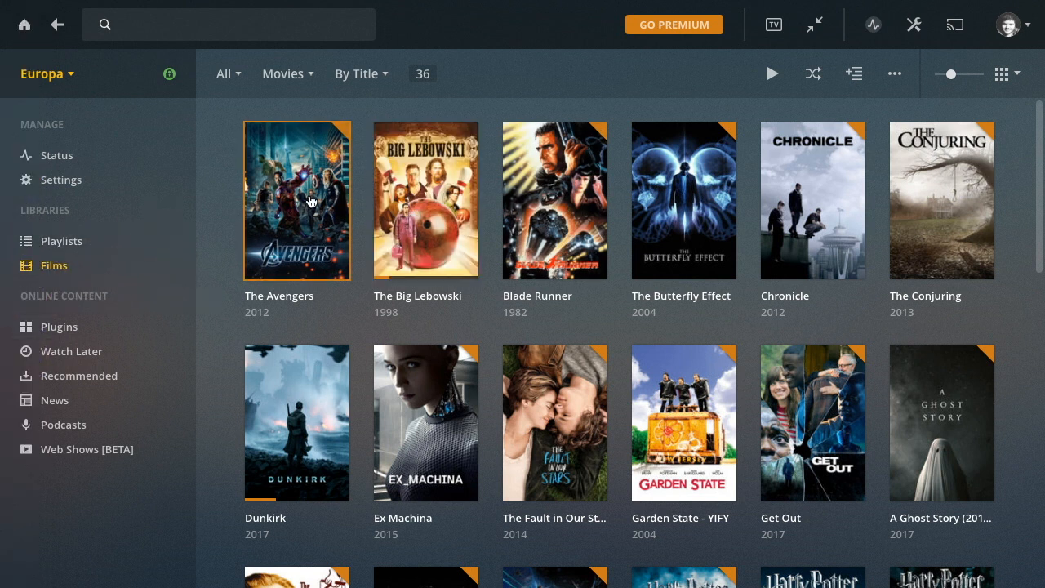
mouse_move(366, 191)
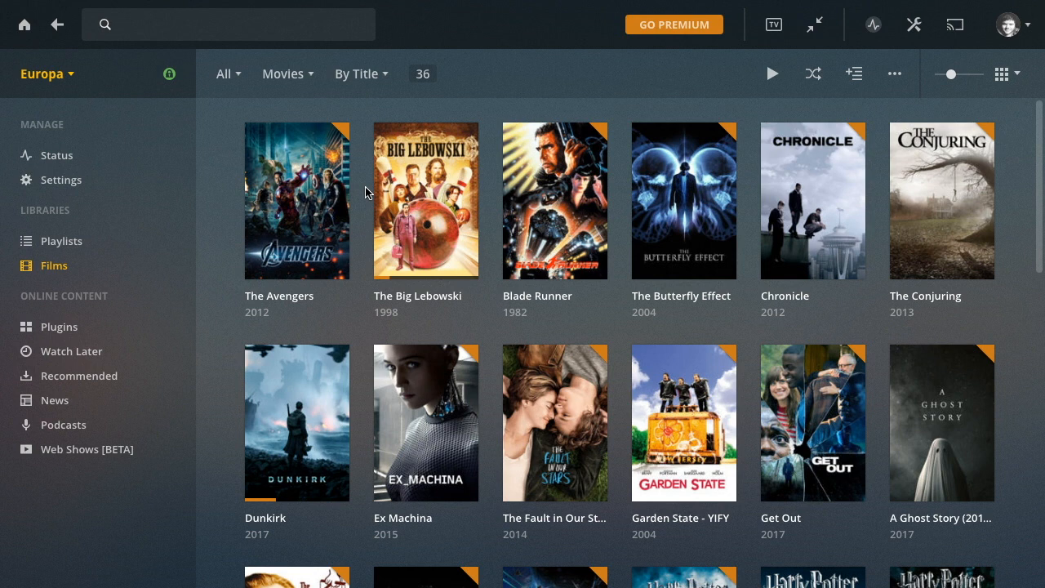
mouse_move(151, 214)
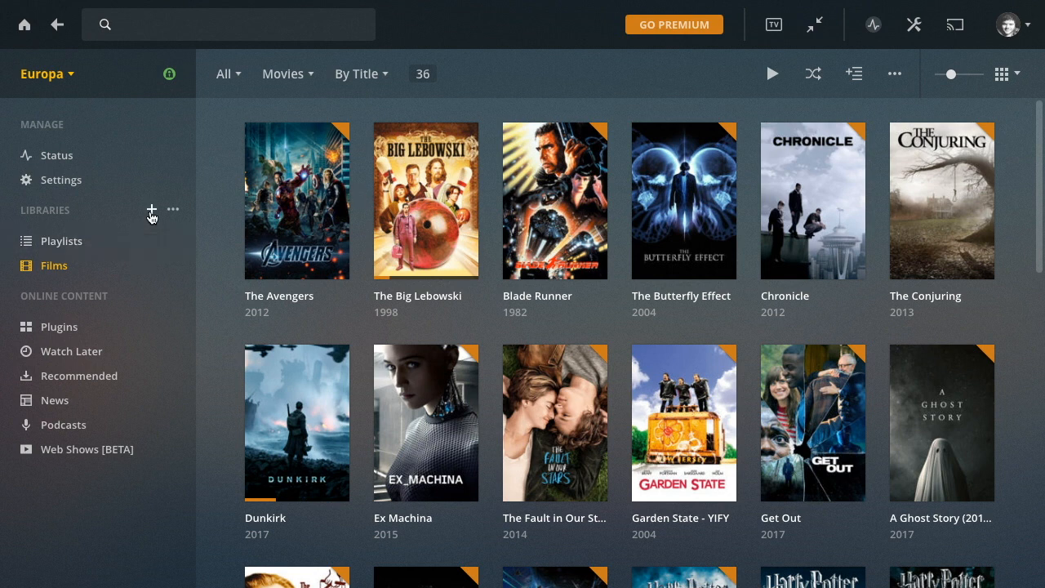
click(151, 210)
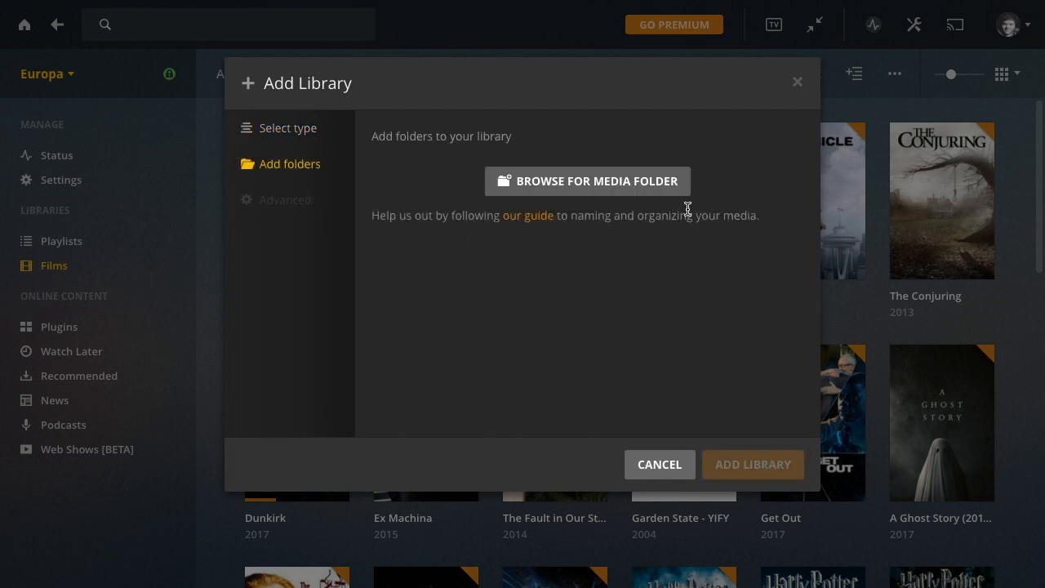
click(658, 463)
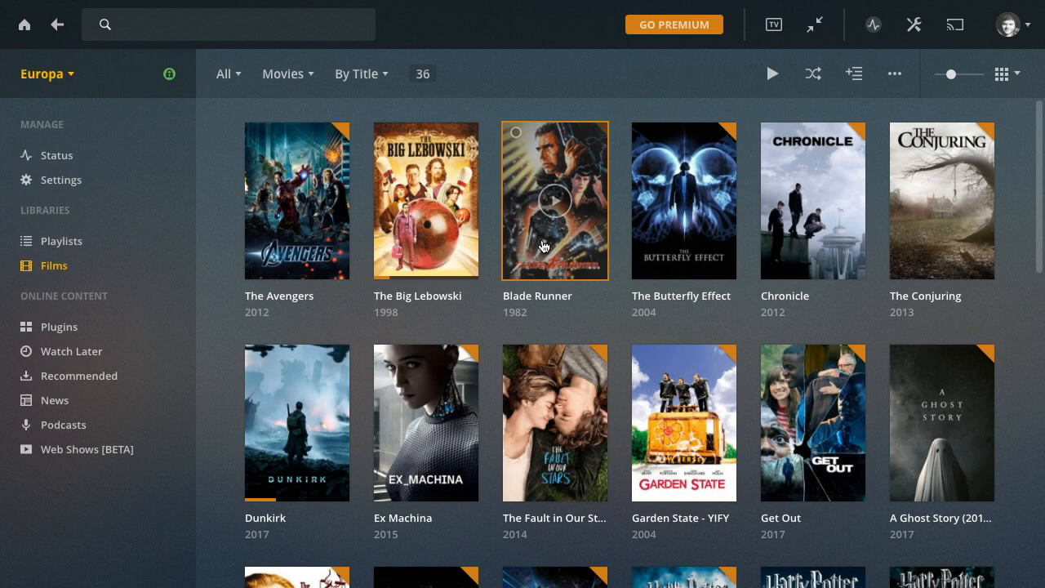
- Scroll through the Films library back to Inception and Interstellar
scroll(down, 3)
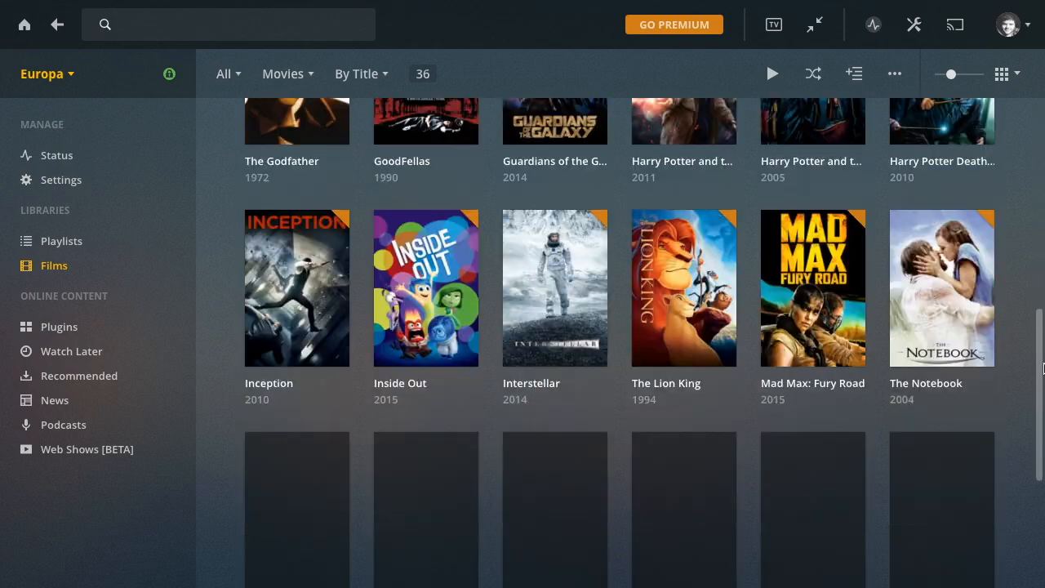
scroll(up, 3)
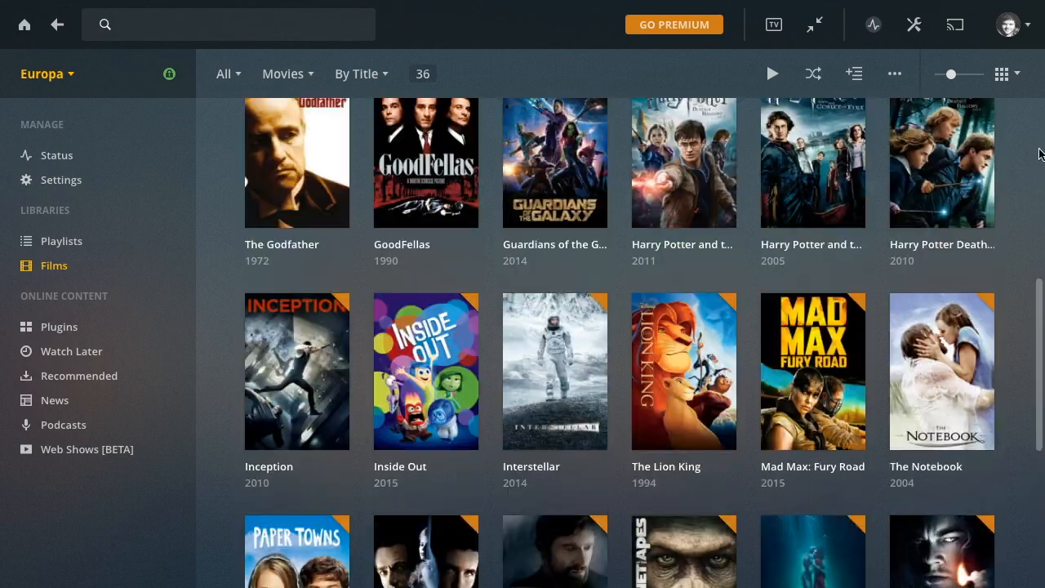
scroll(down, 3)
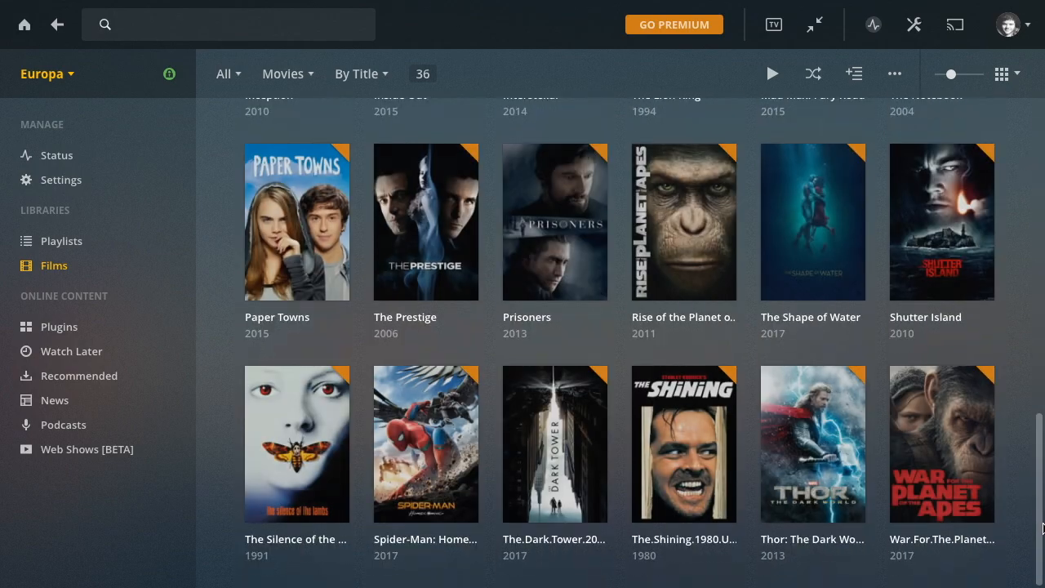
scroll(up, 3)
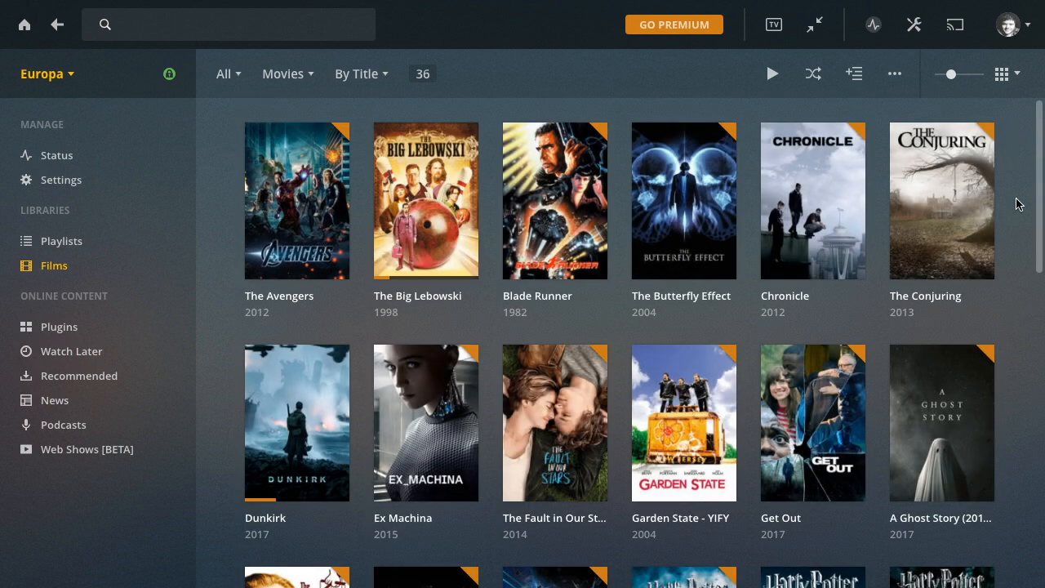
mouse_move(766, 266)
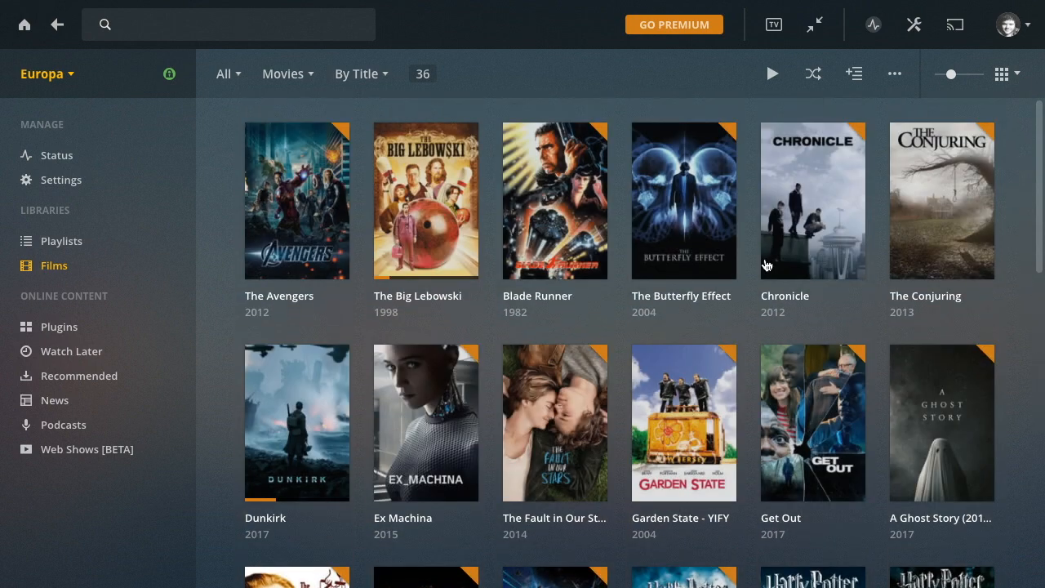
mouse_move(683, 422)
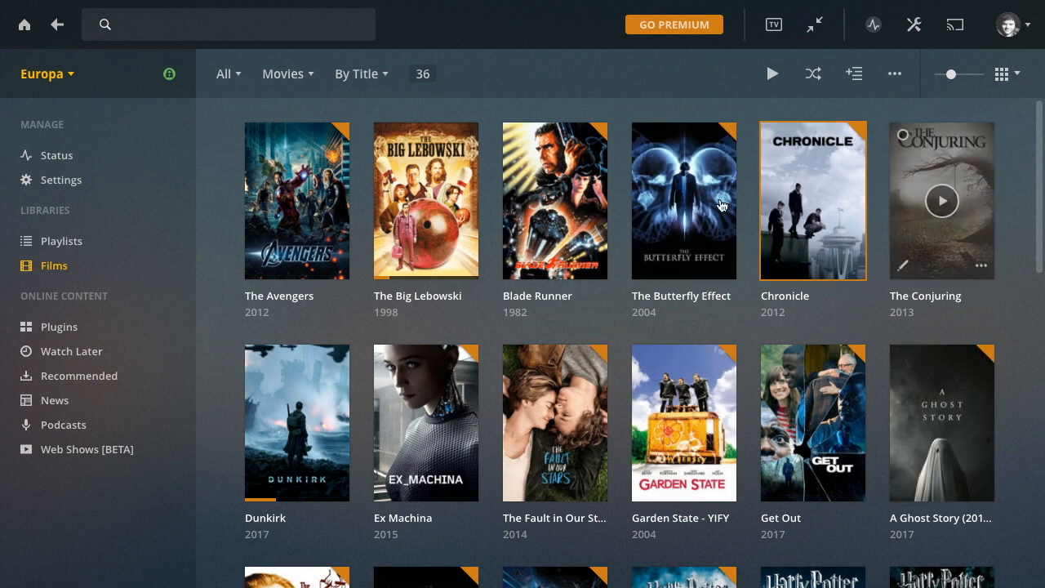
scroll(down, 3)
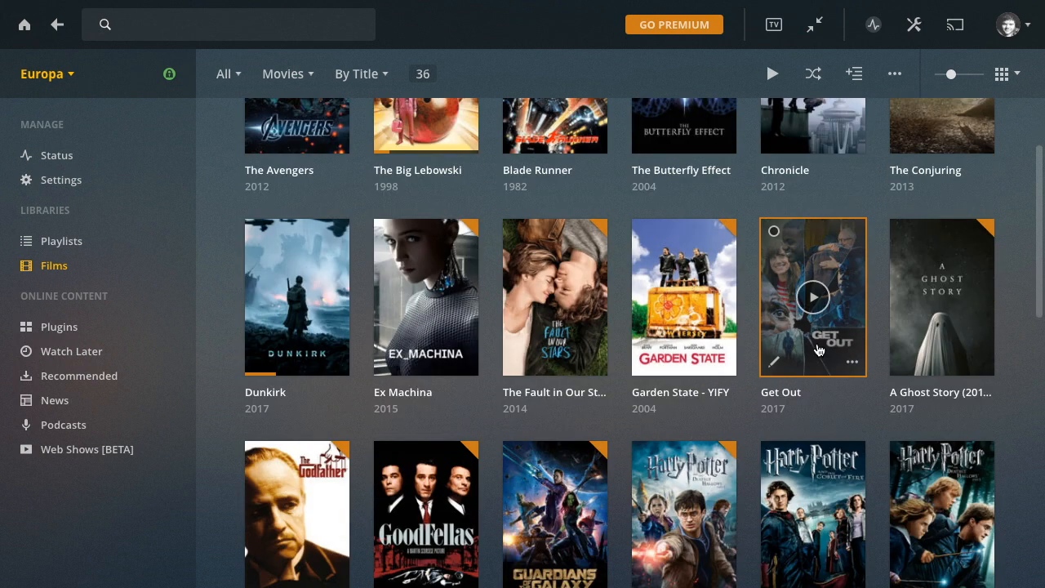
scroll(down, 3)
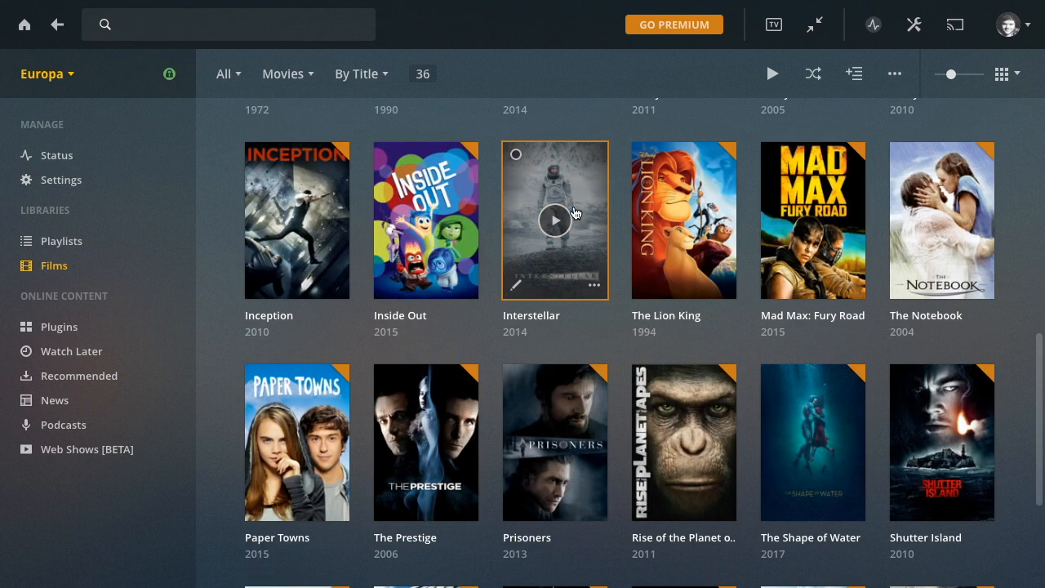
mouse_move(514, 289)
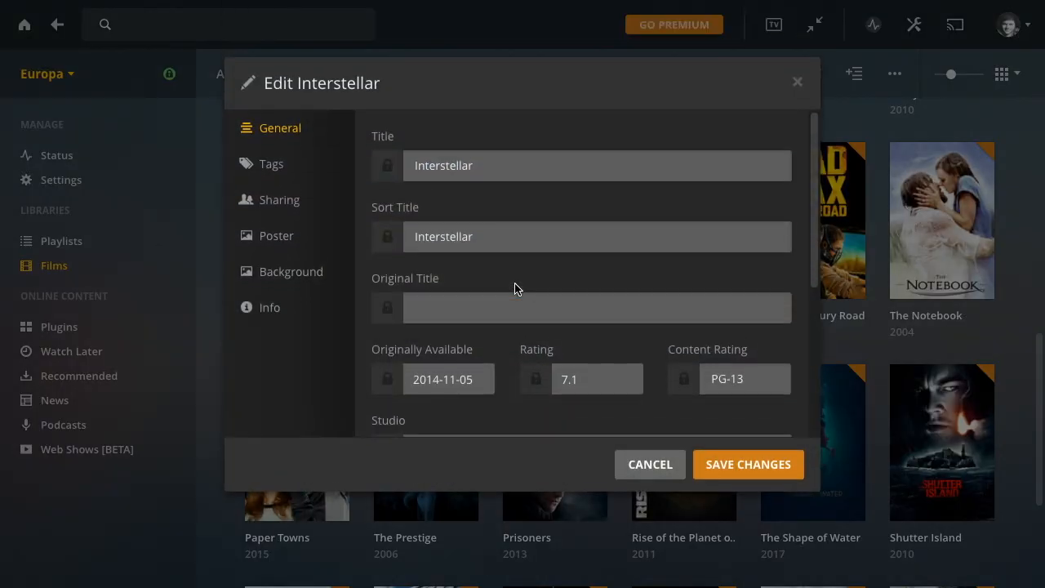
click(649, 464)
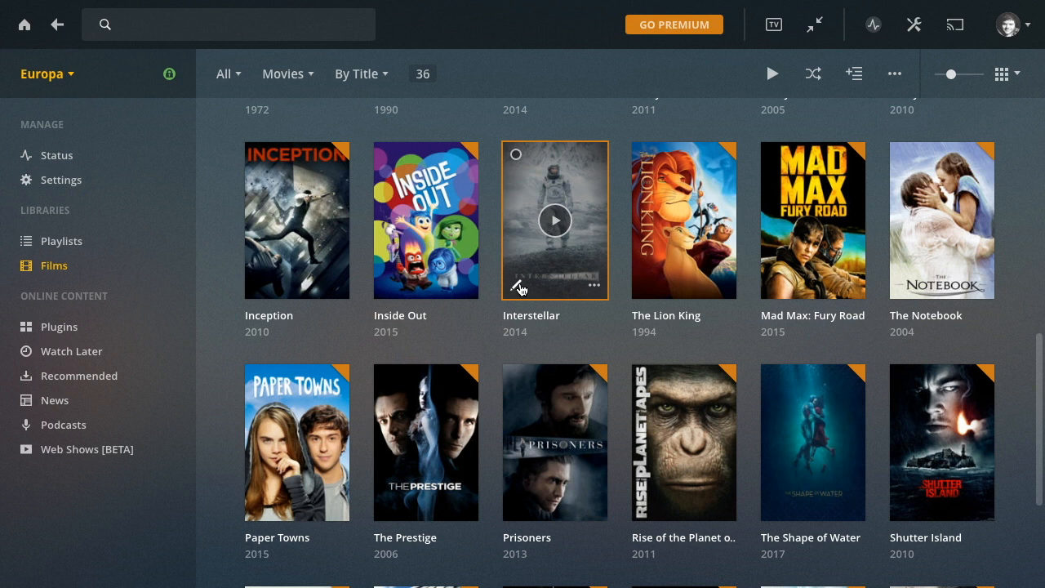
mouse_move(608, 230)
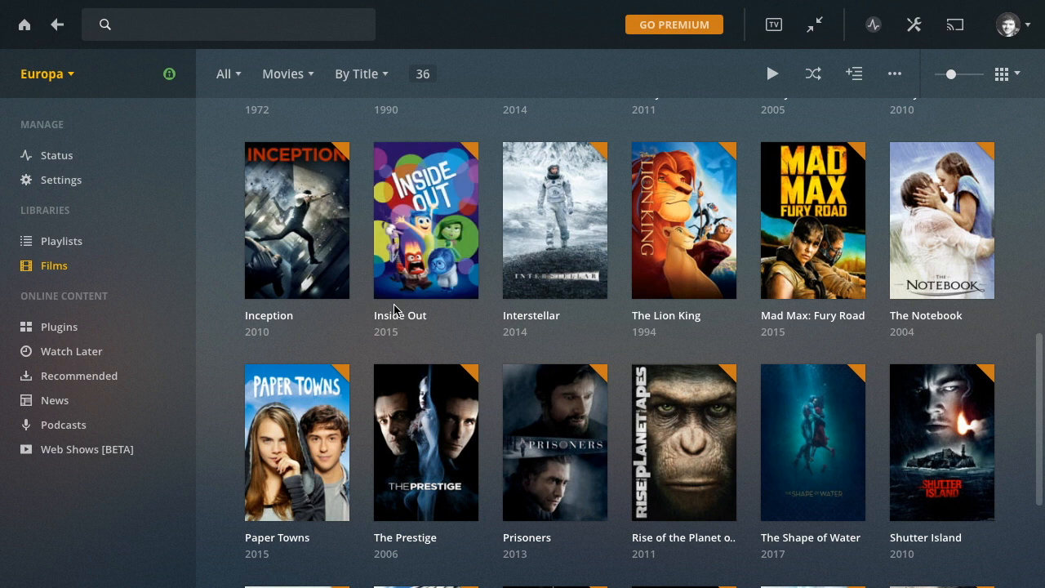
mouse_move(554, 220)
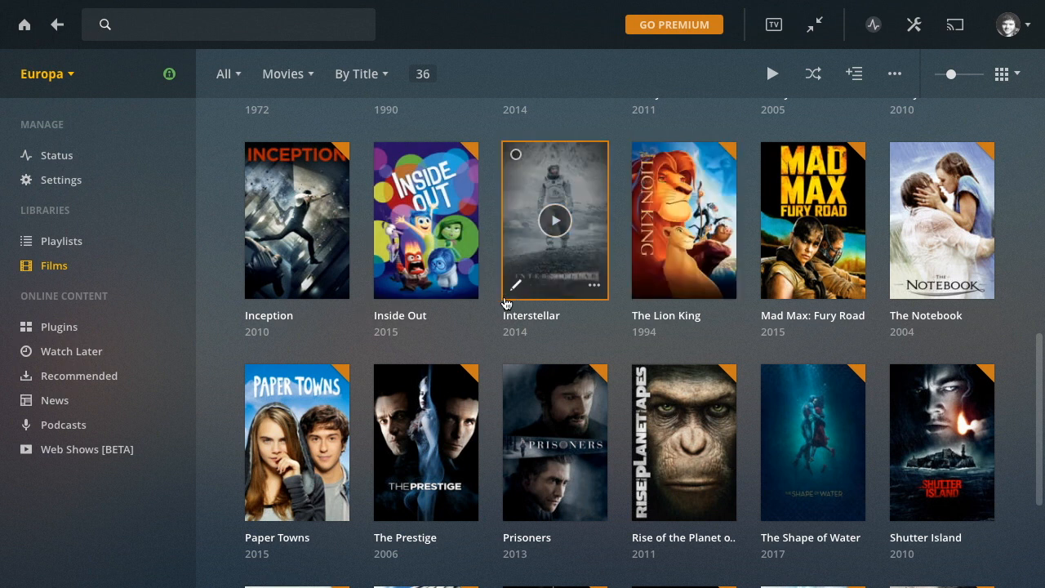
mouse_move(773, 117)
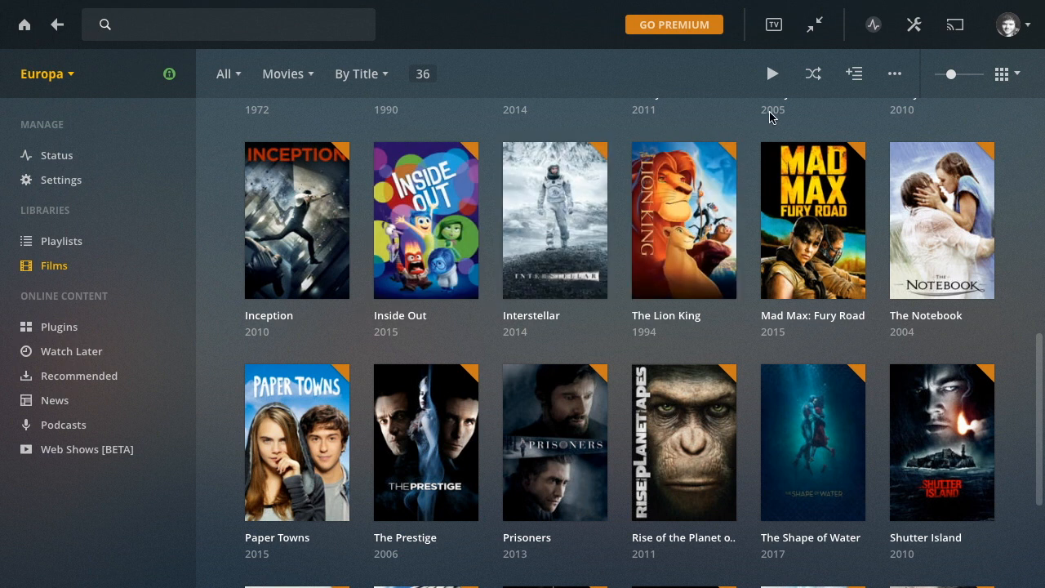
mouse_move(554, 220)
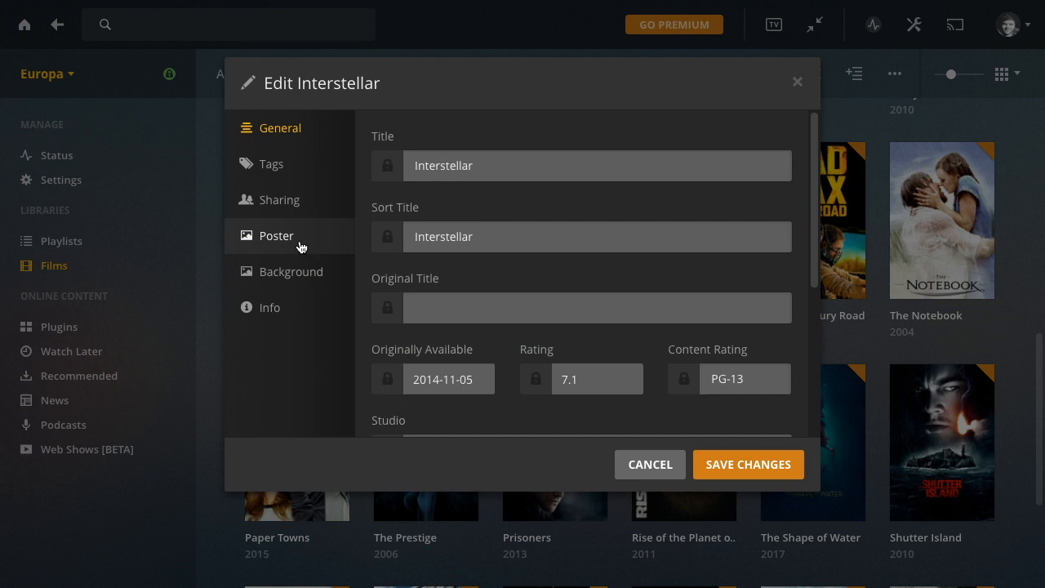
- Show Interstellar's Poster options and scroll through the available artwork
click(276, 236)
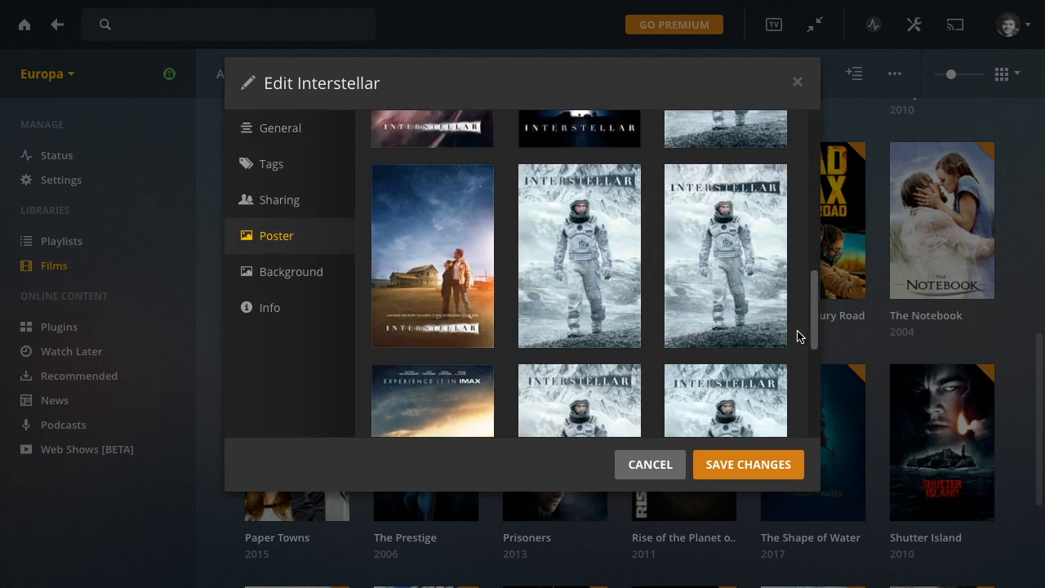
scroll(up, 3)
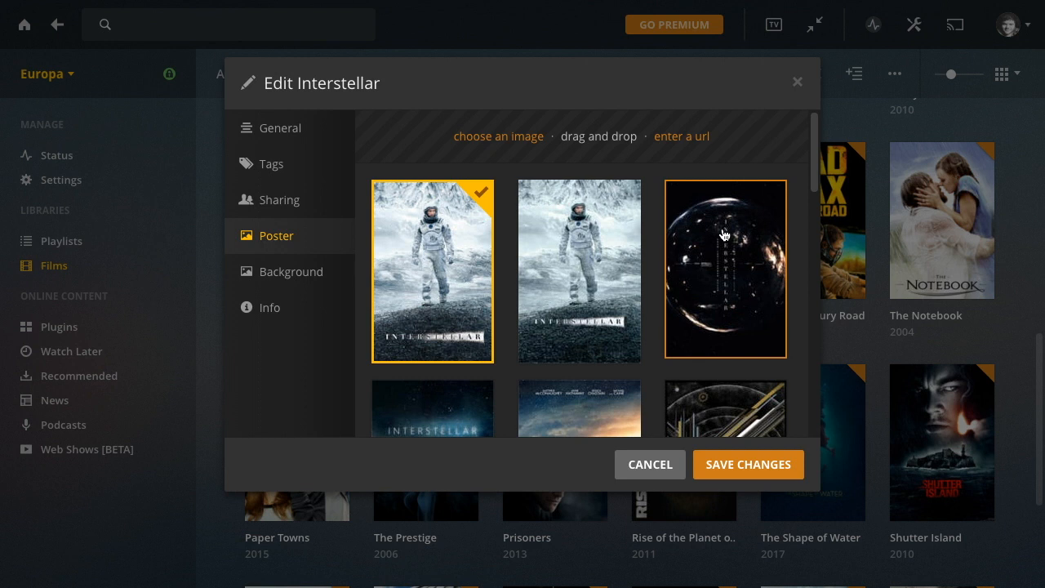
mouse_move(310, 118)
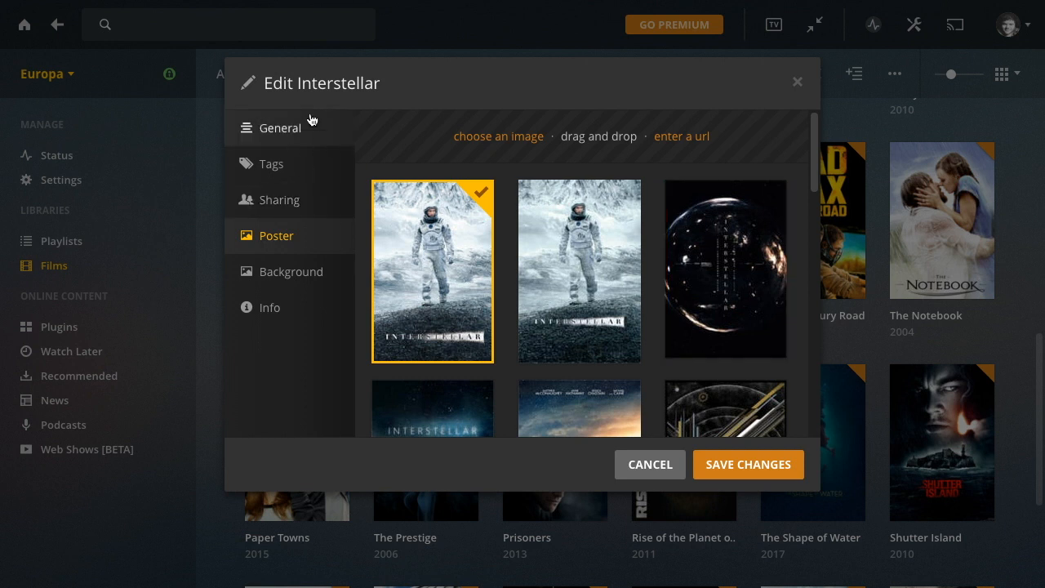
scroll(down, 3)
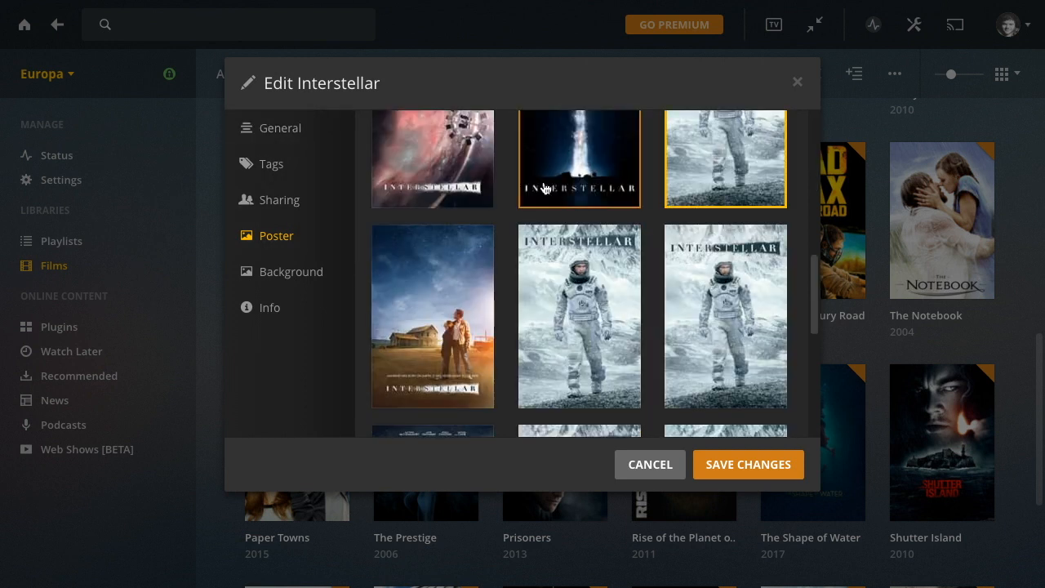
scroll(down, 3)
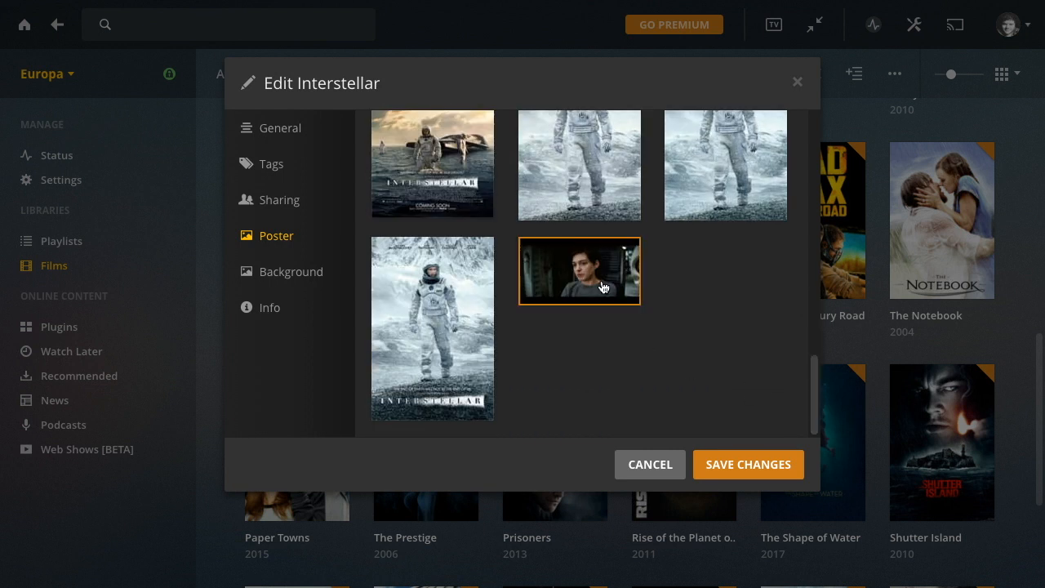
mouse_move(581, 267)
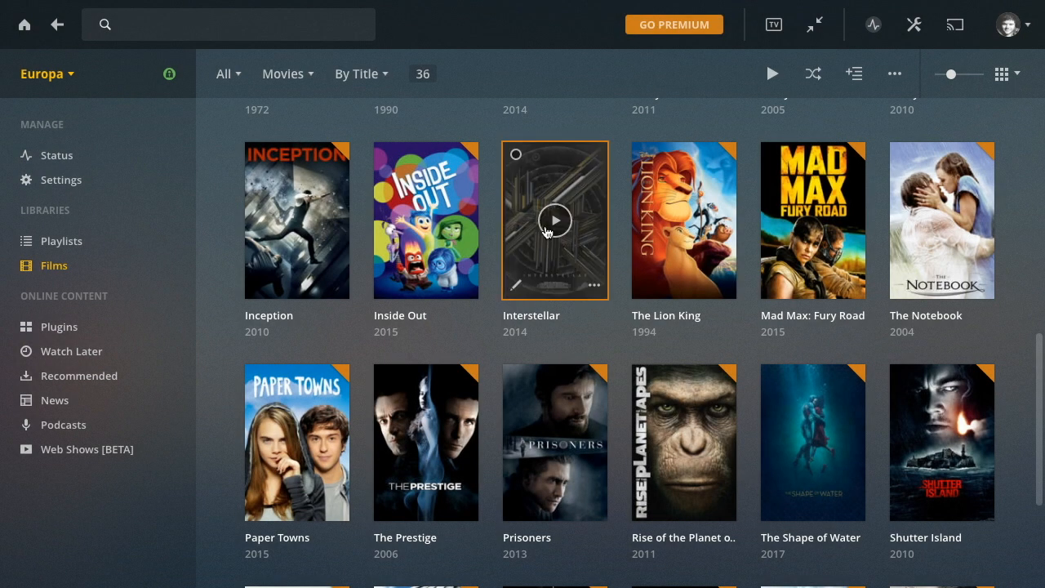
mouse_move(539, 327)
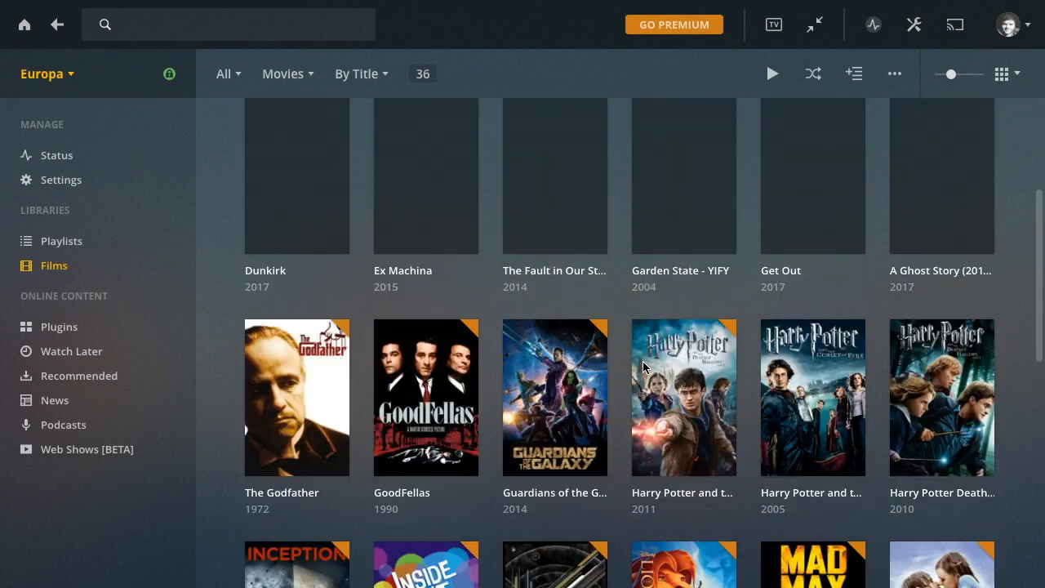
- Scroll the Films grid until the Interstellar tile with its new poster is visible
scroll(up, 3)
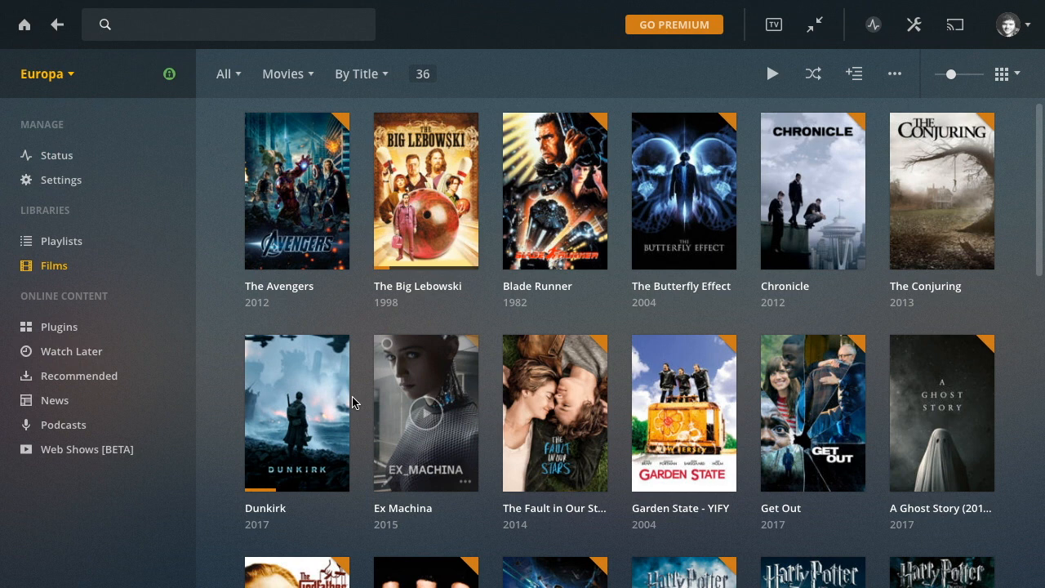
scroll(down, 3)
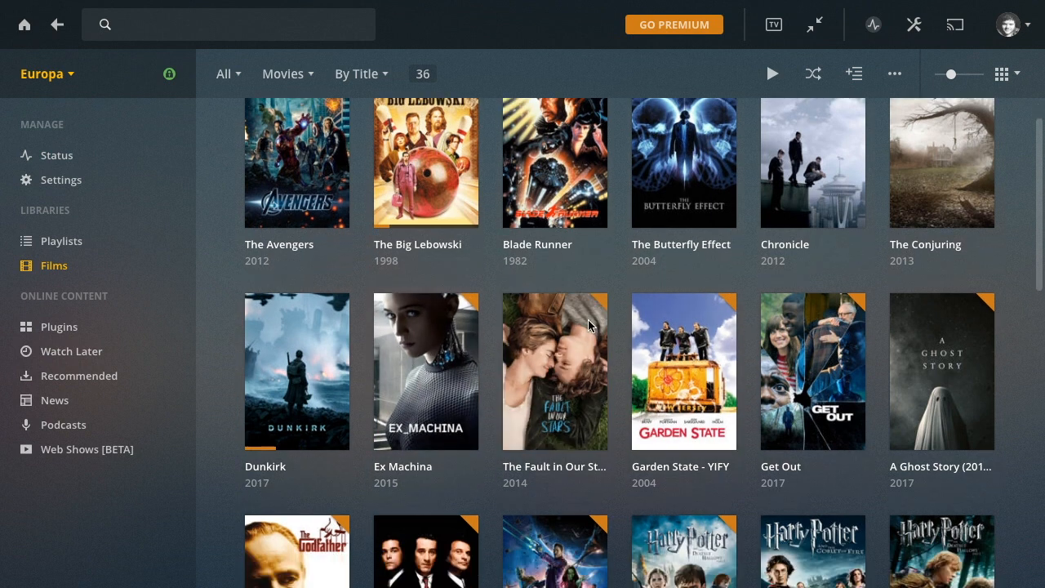
scroll(down, 3)
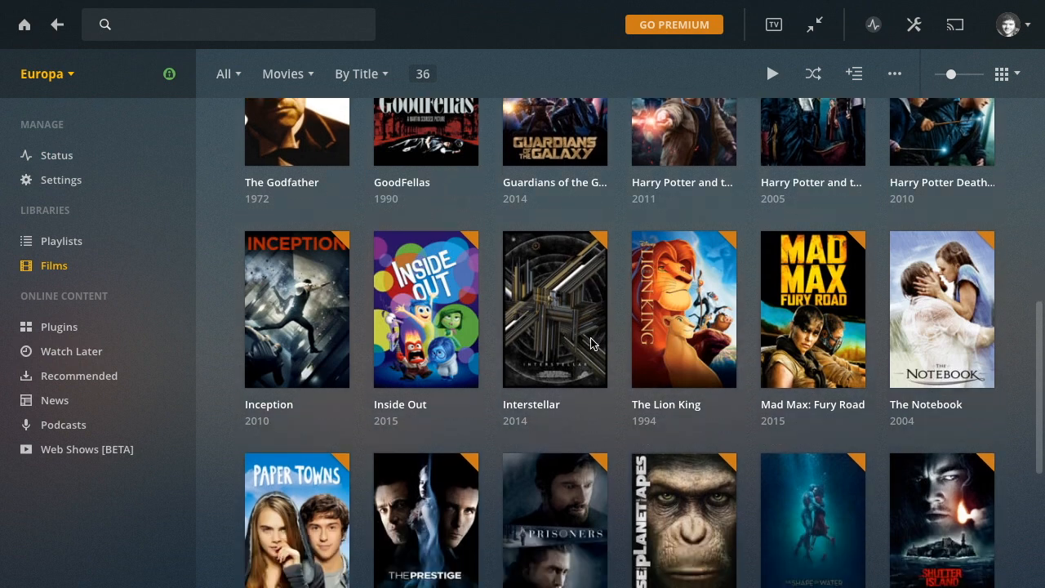
mouse_move(554, 298)
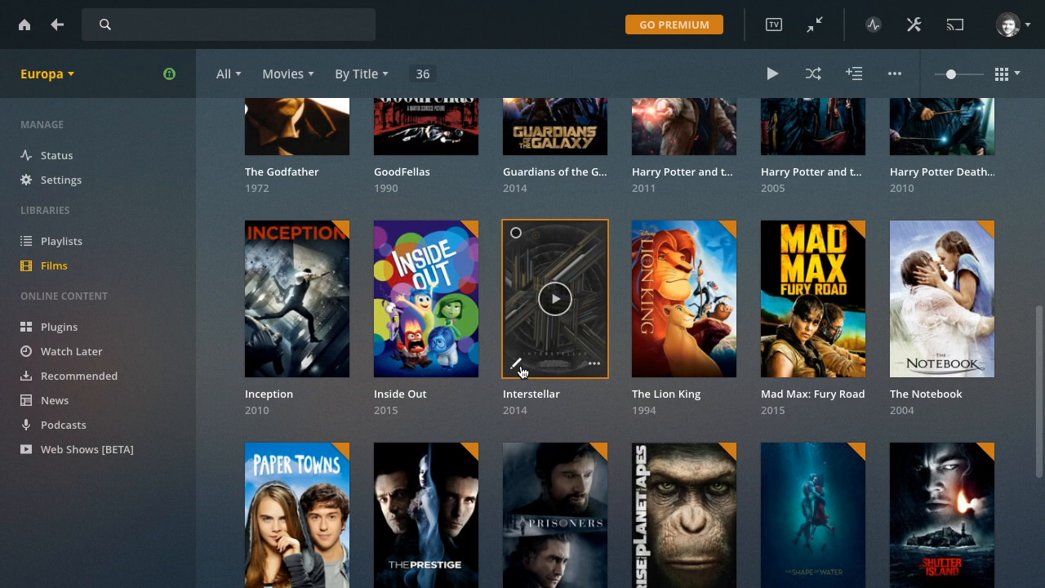
- Reopen Interstellar's poster choices, then cancel browsing for a poster image file
click(515, 363)
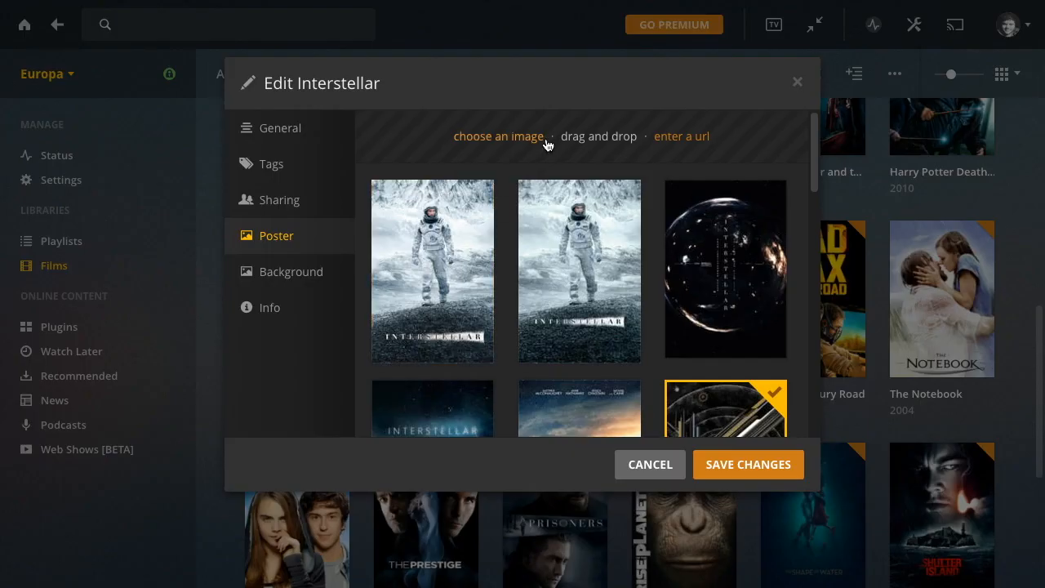
mouse_move(819, 163)
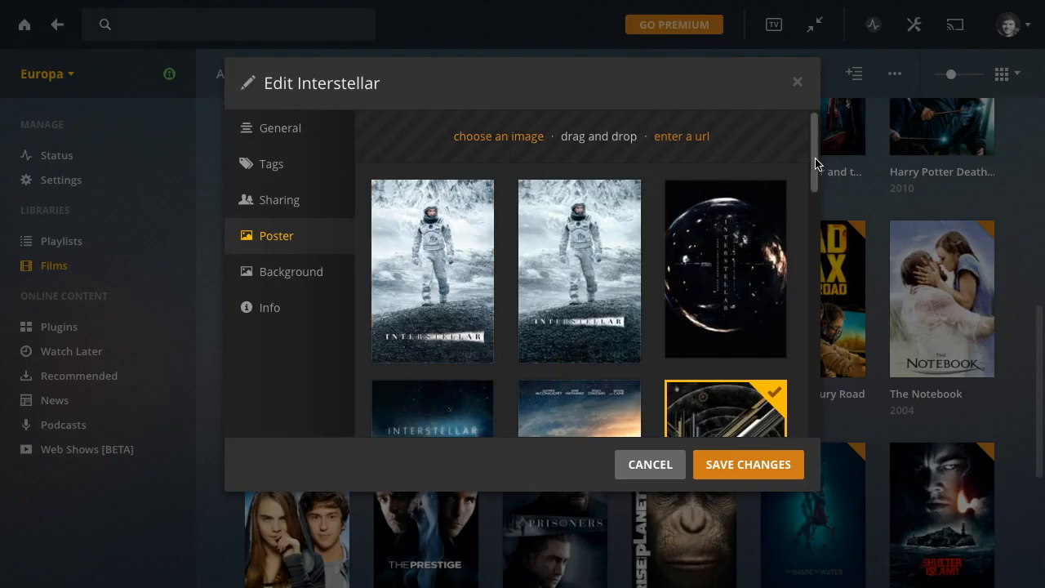
scroll(down, 3)
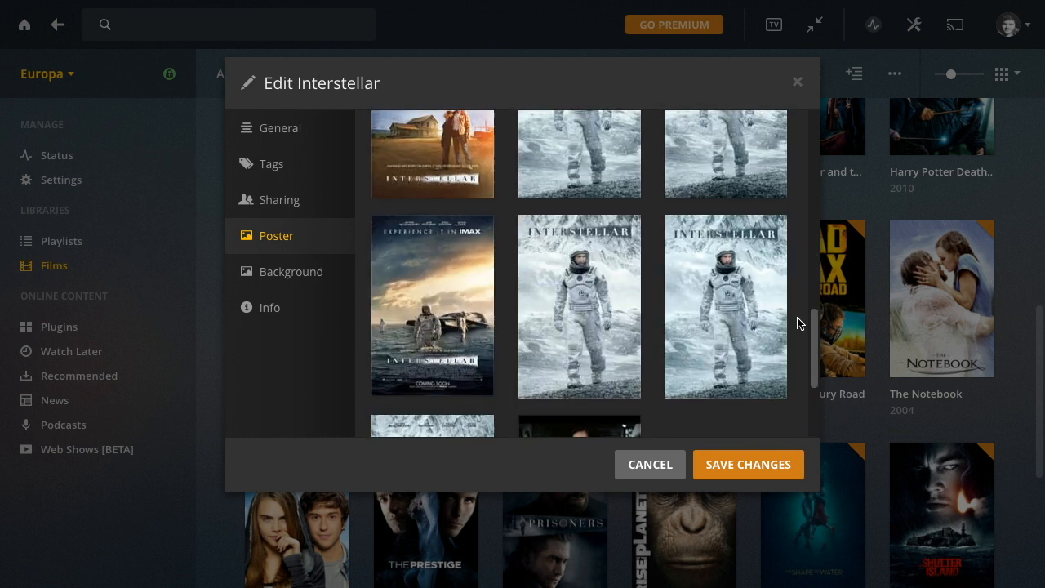
scroll(up, 3)
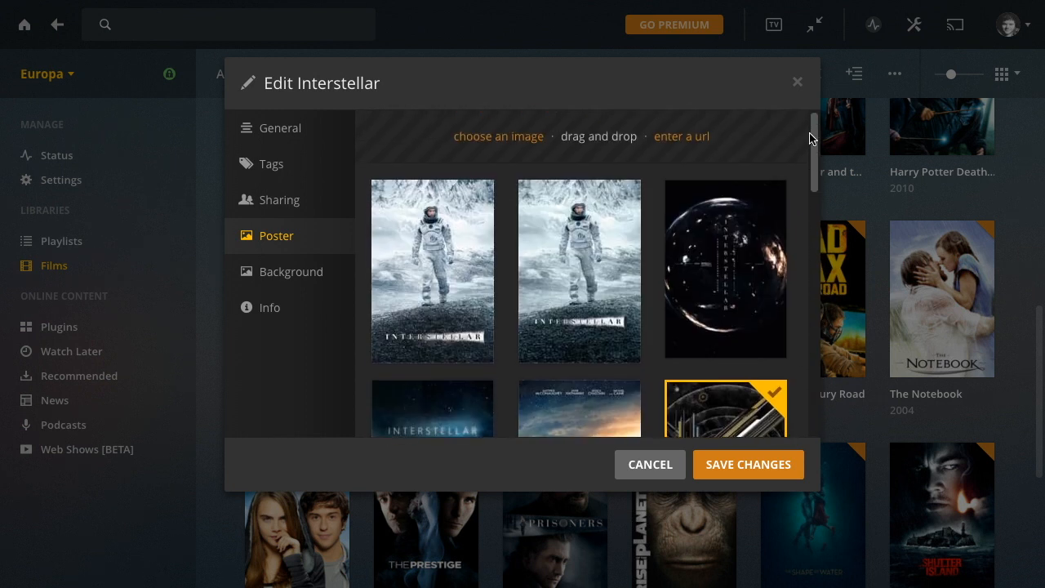
mouse_move(683, 147)
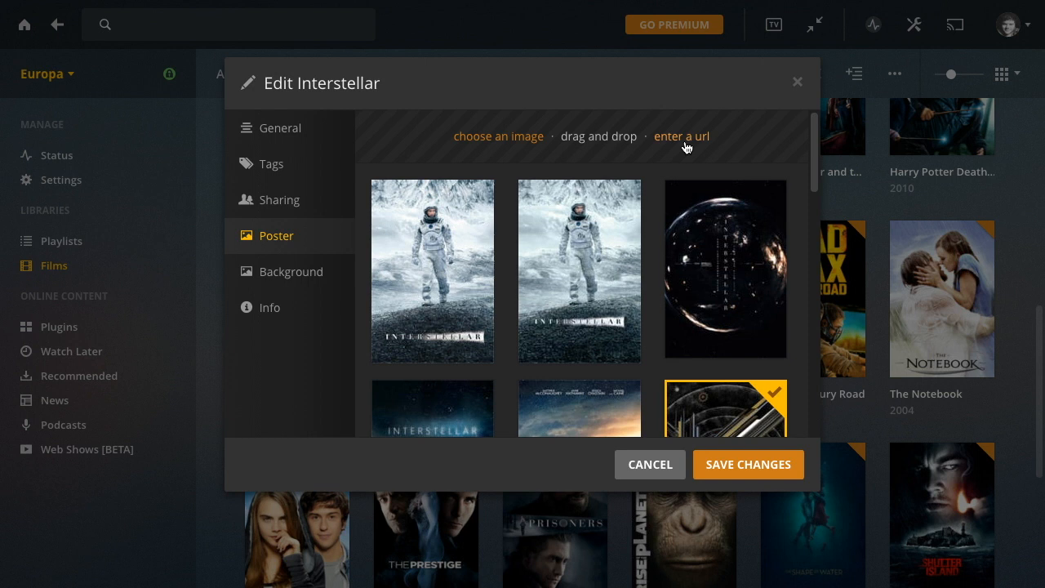
mouse_move(581, 135)
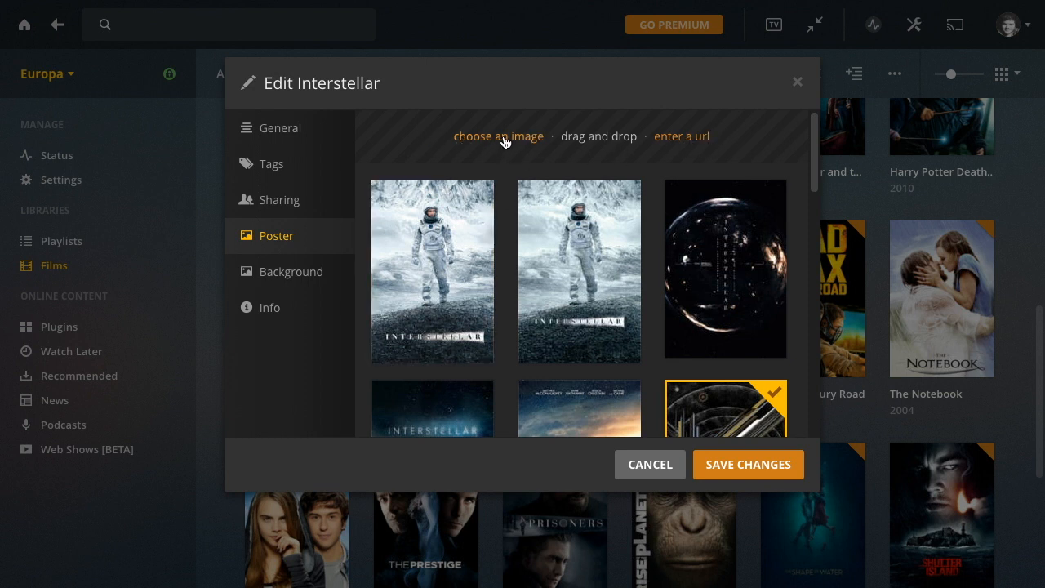
click(498, 135)
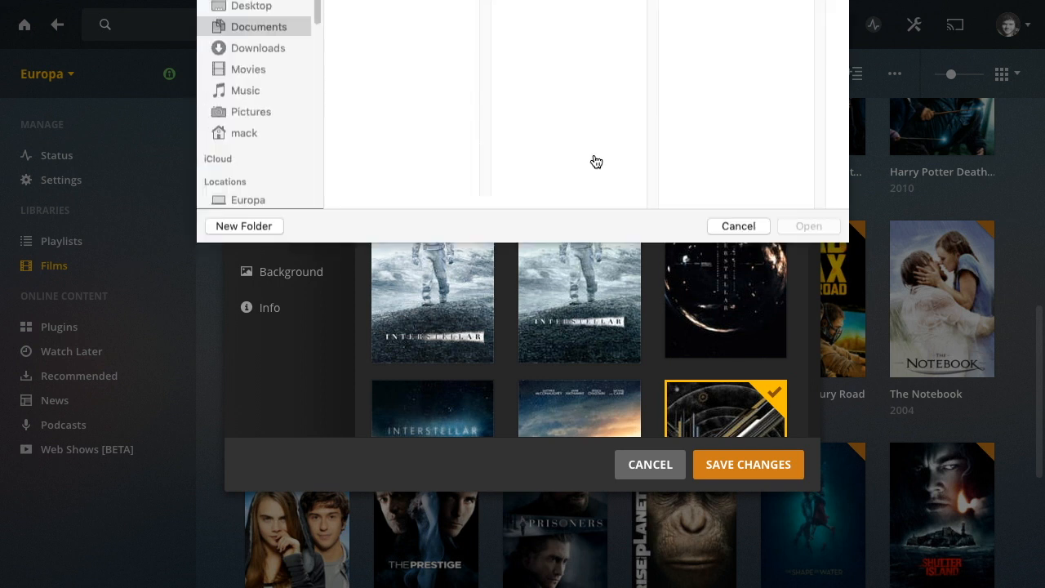
click(737, 226)
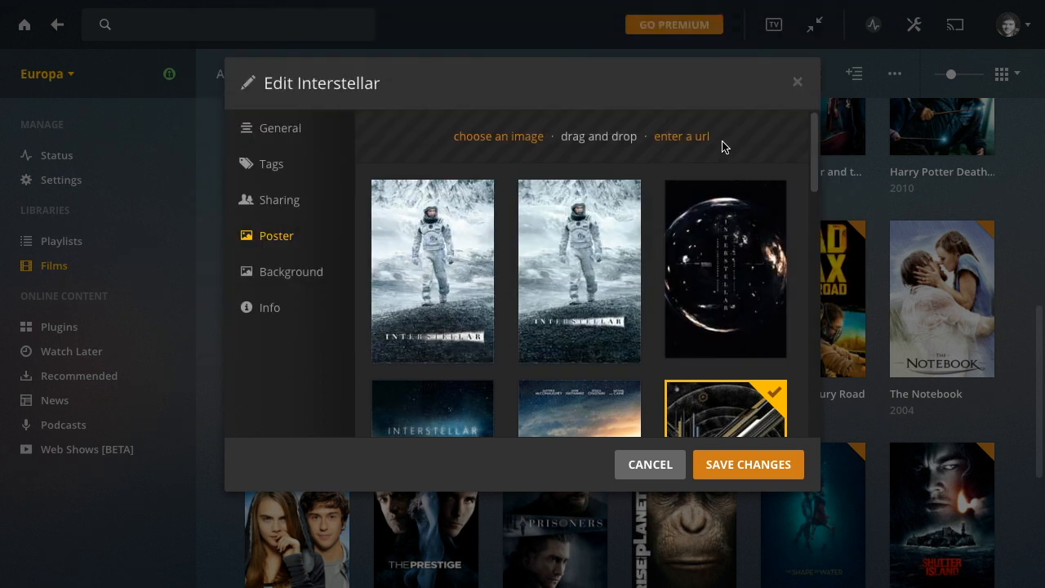
mouse_move(649, 463)
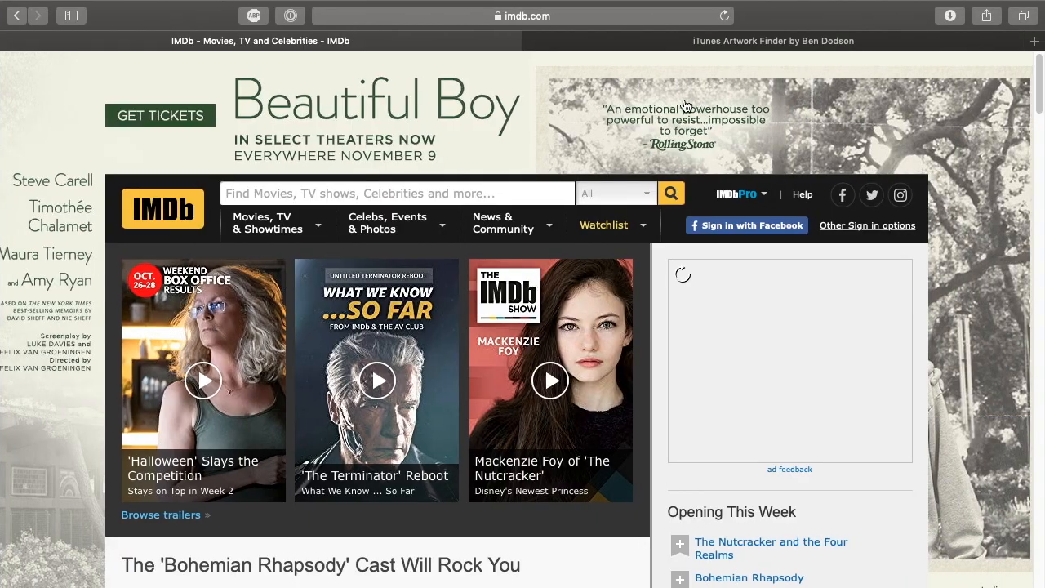
- Search IMDb for Interstellar and click through its photo gallery images
click(772, 41)
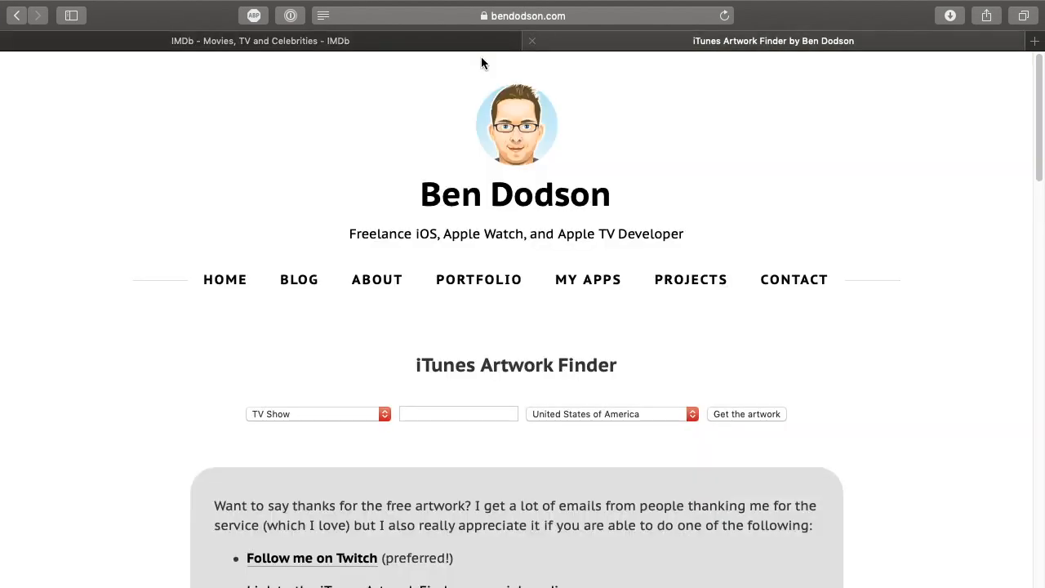
click(259, 40)
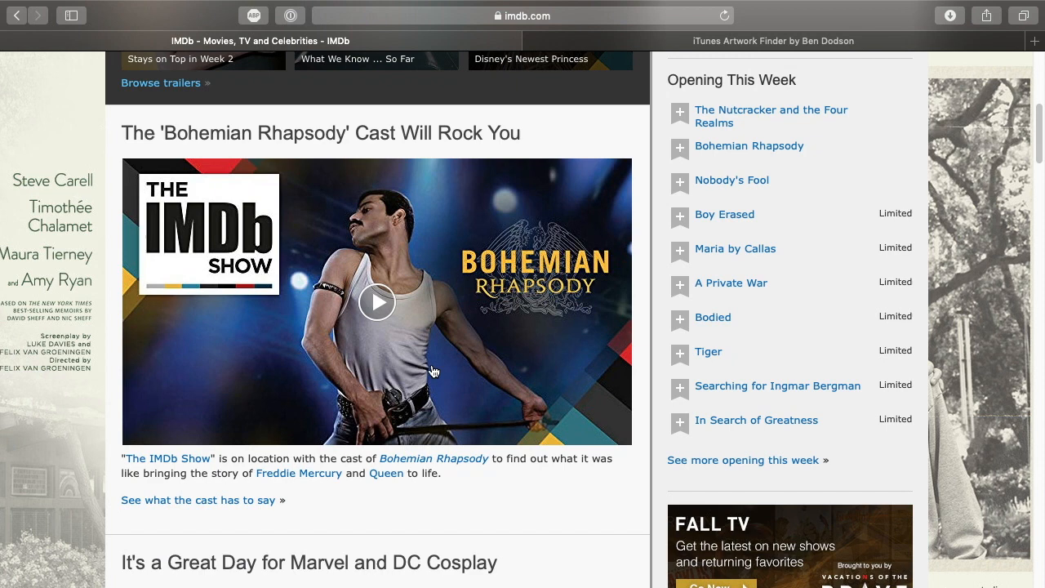
scroll(up, 3)
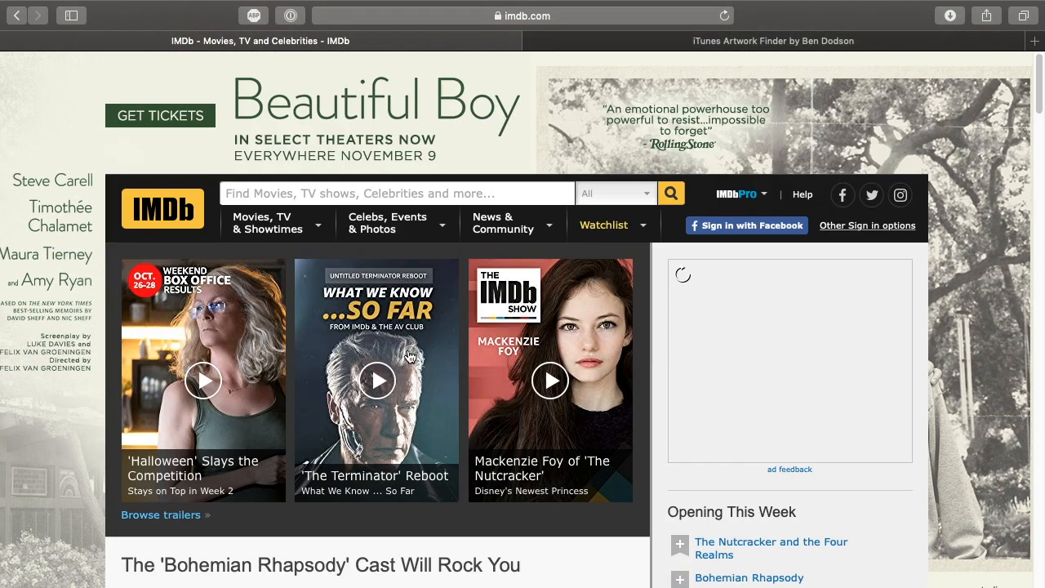
text(inst)
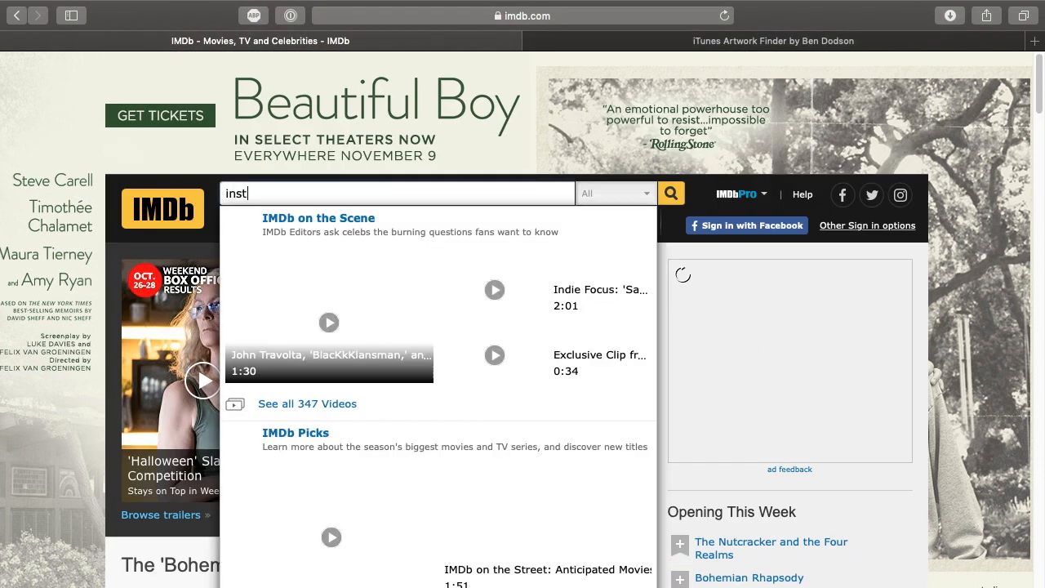
text(inst)
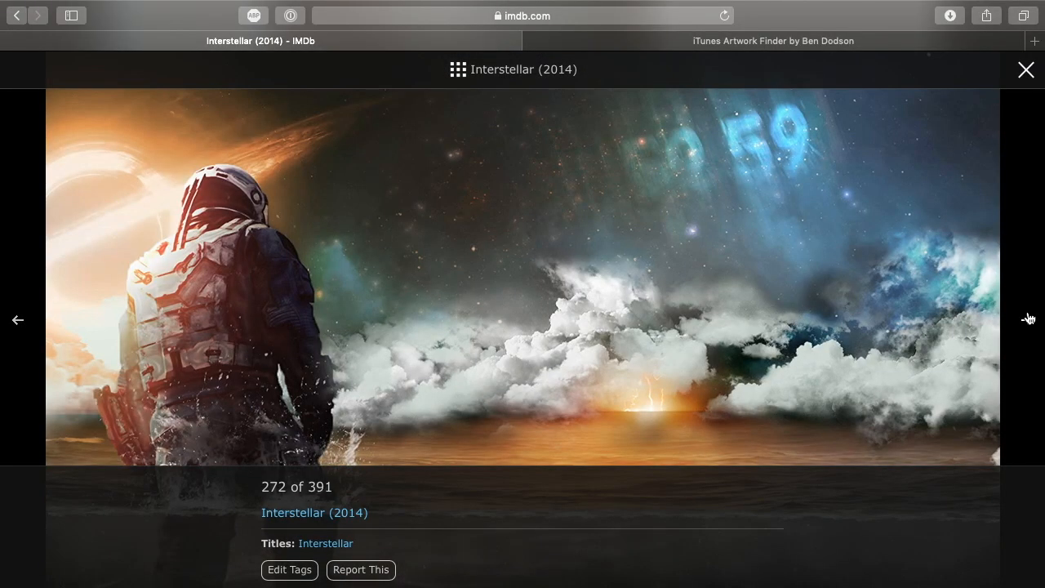
click(1027, 319)
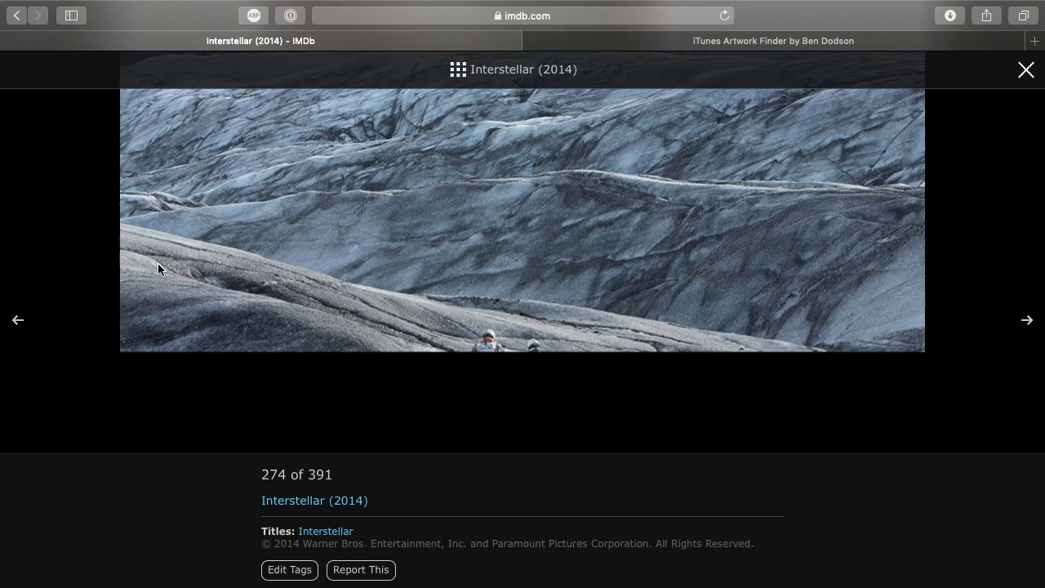
click(18, 319)
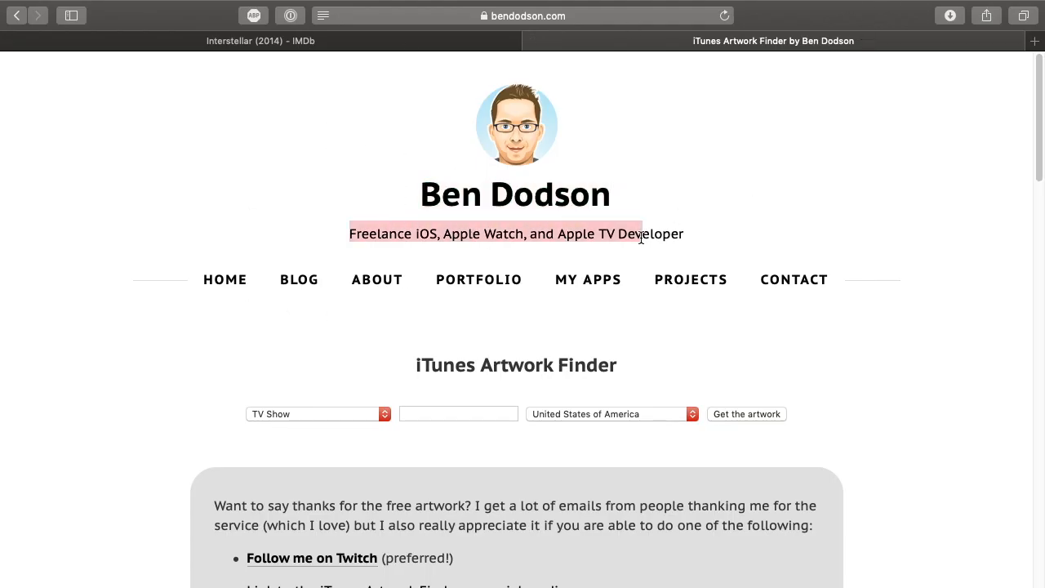
- Run an iTunes Artwork Finder Movie search for Interstellar and scroll to its poster
scroll(down, 3)
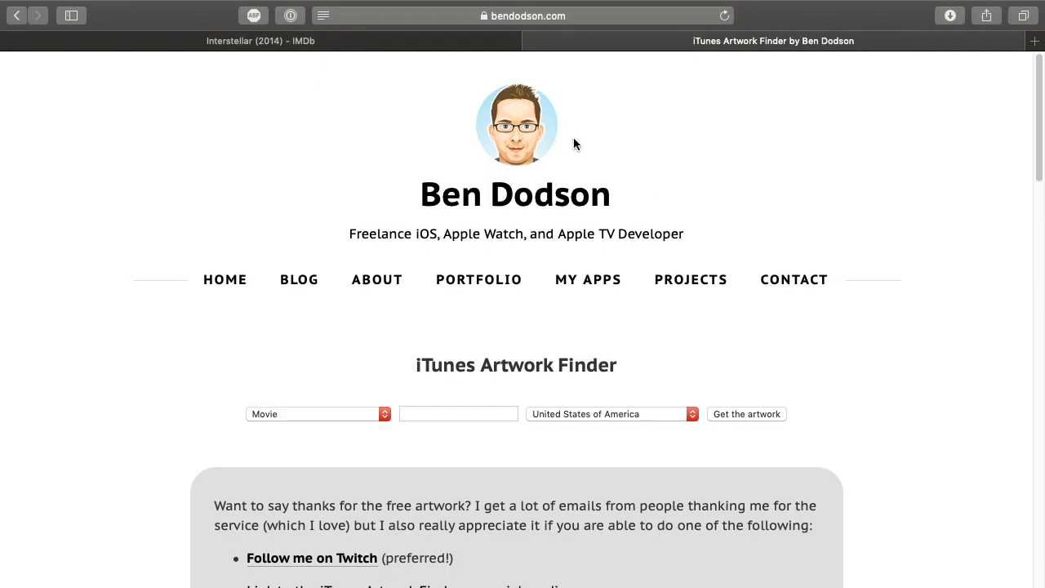
mouse_move(417, 98)
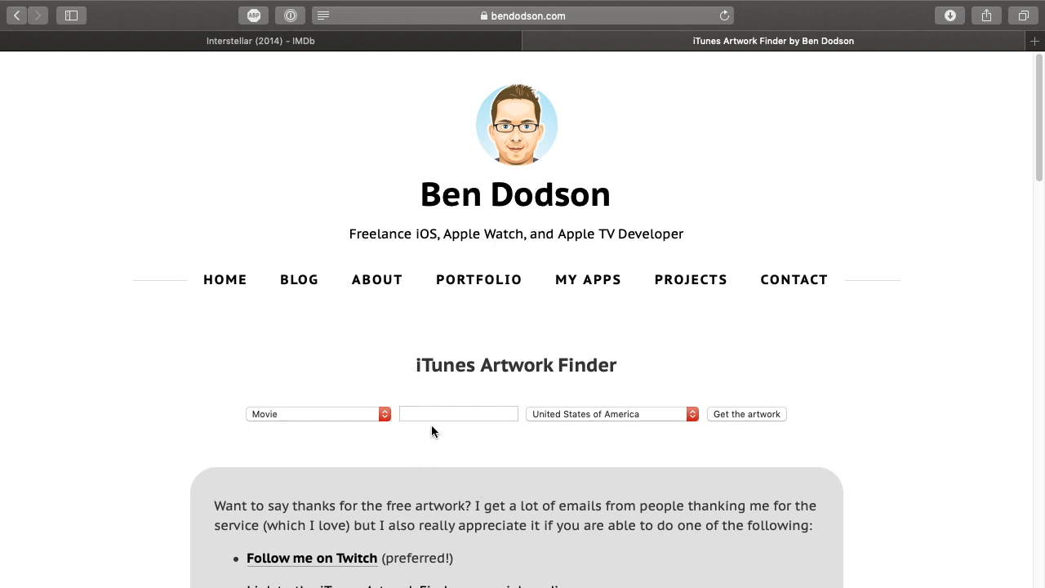
click(458, 414)
text(Interstellar)
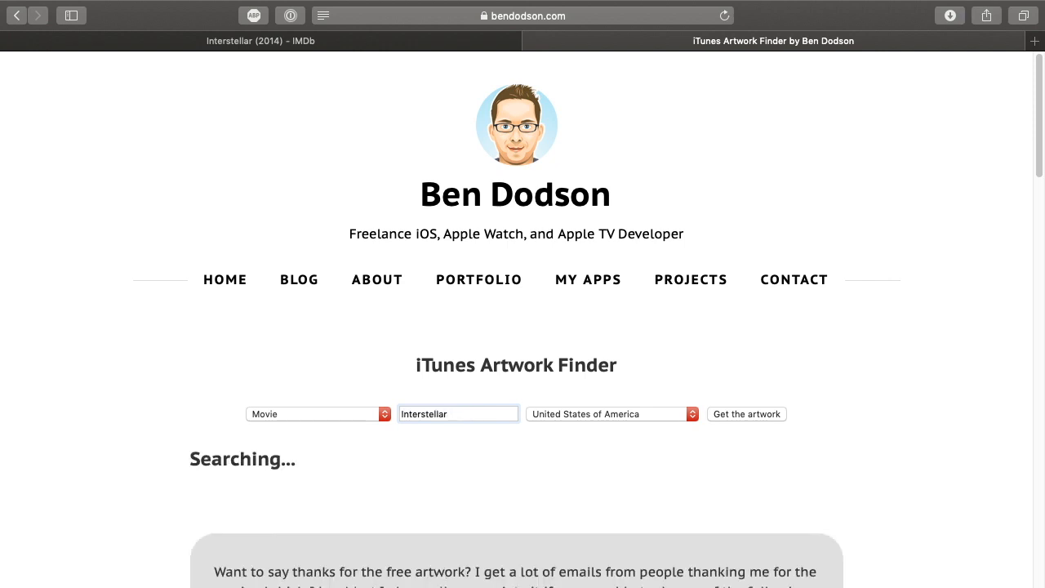
click(745, 414)
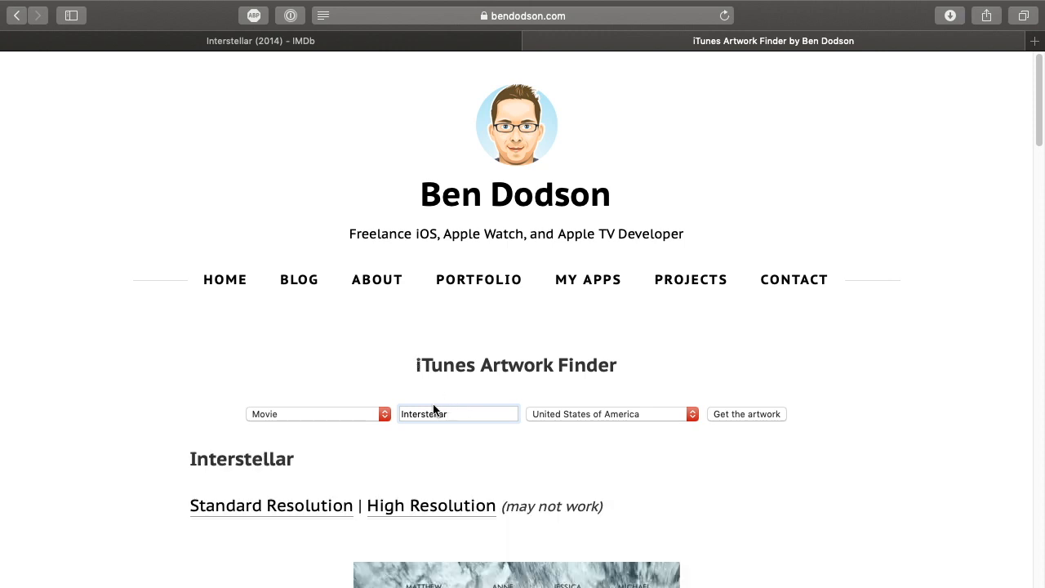
scroll(down, 3)
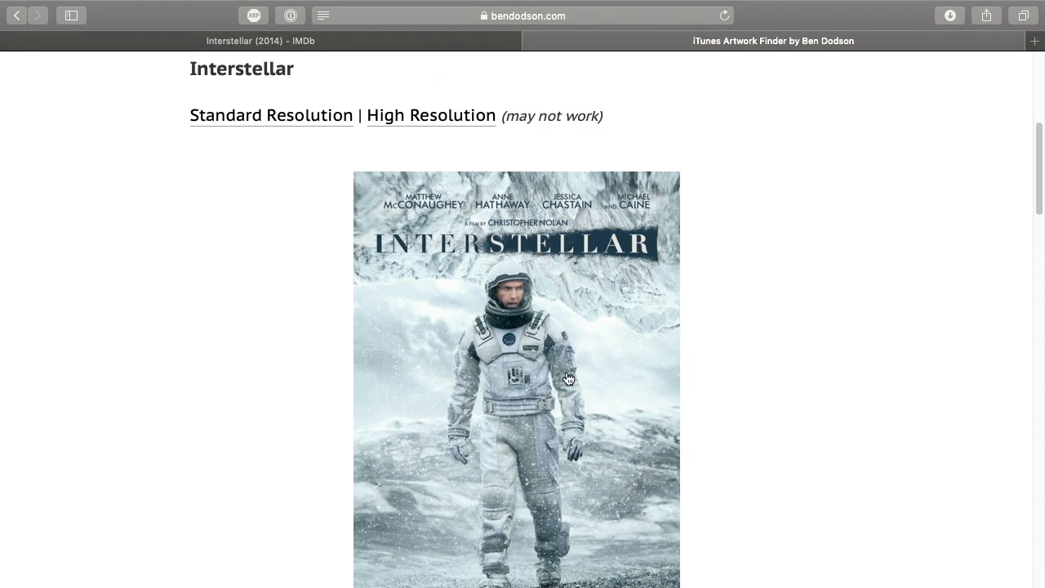
mouse_move(689, 261)
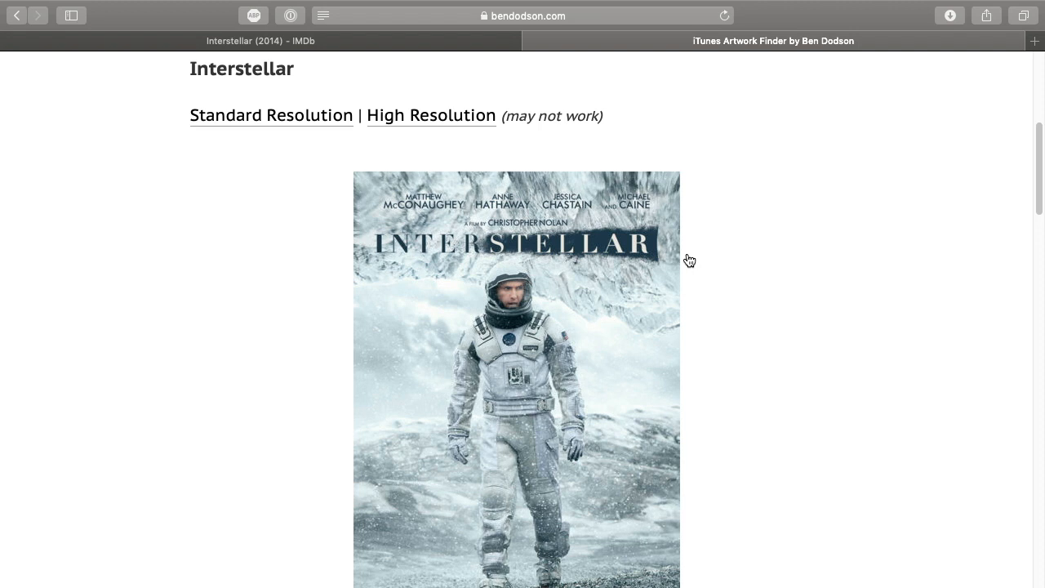
scroll(down, 3)
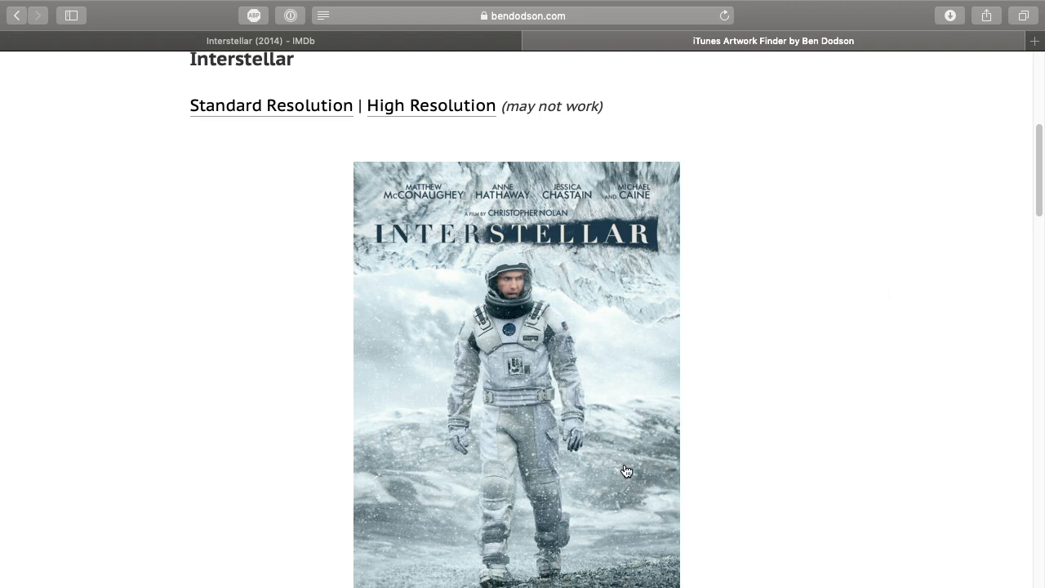
scroll(down, 3)
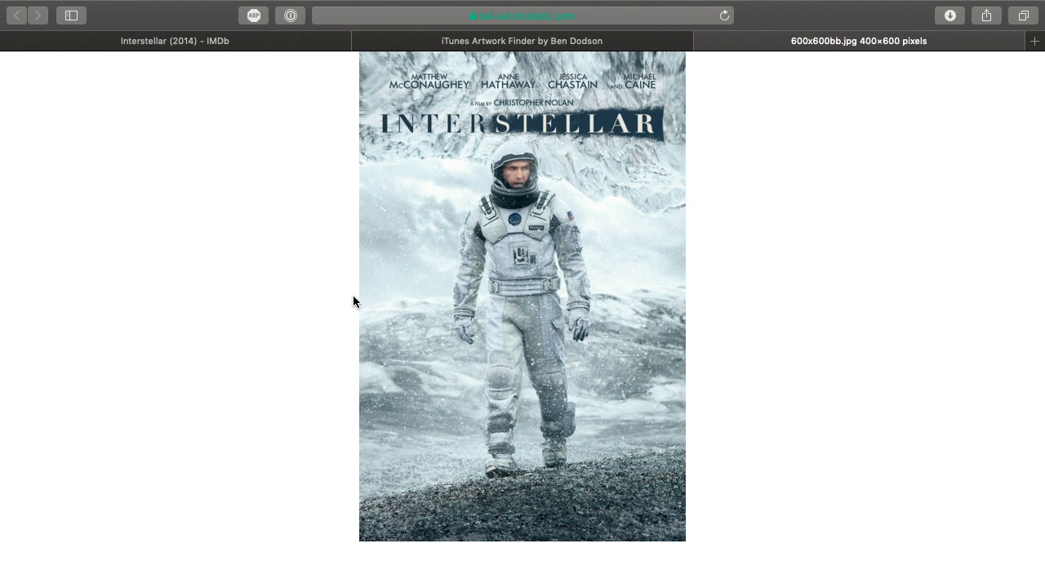
mouse_move(532, 209)
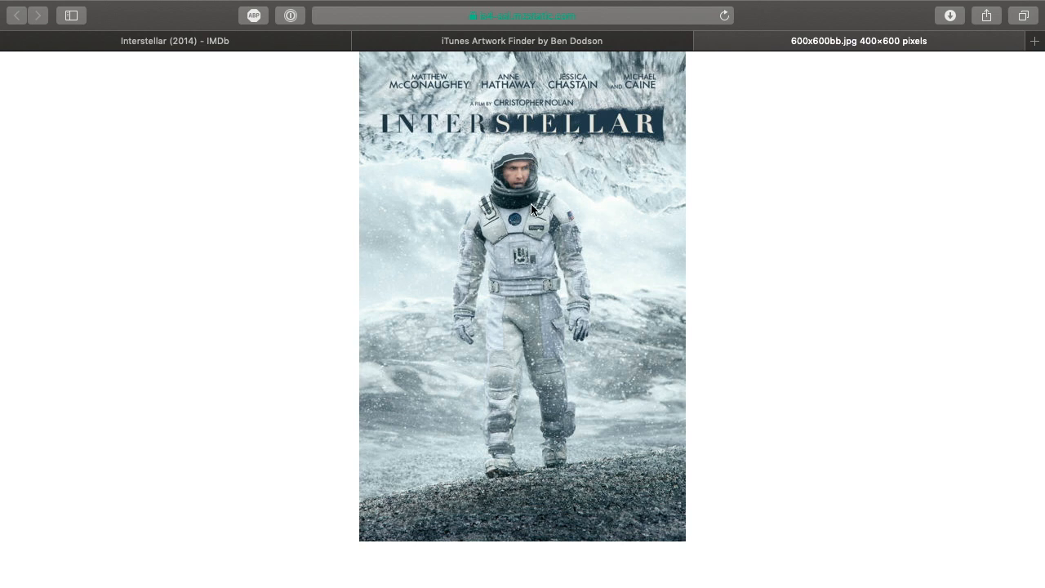
- Save the 600x600bb.jpg Interstellar poster into Downloads
click(522, 15)
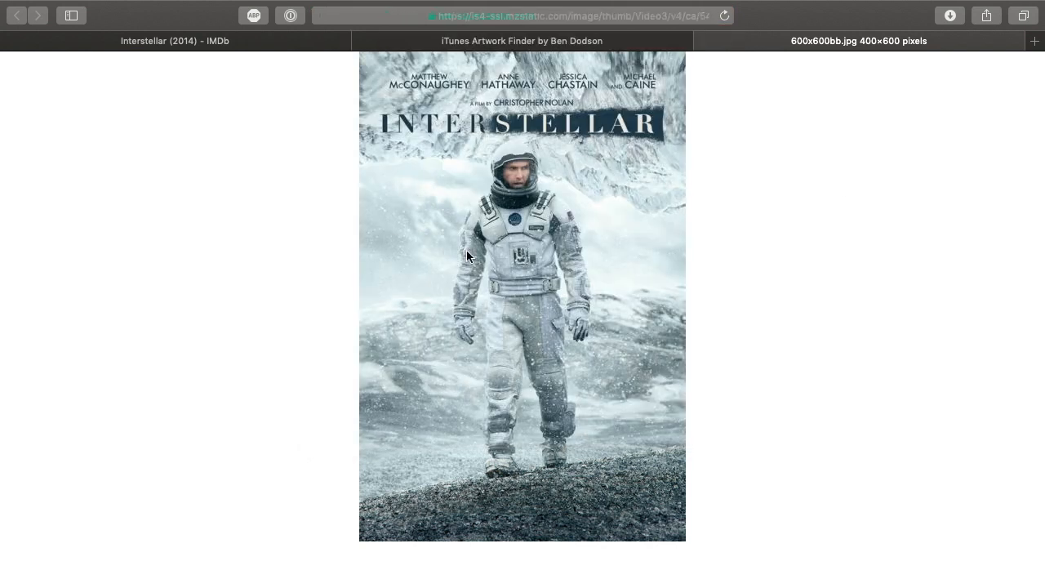
mouse_move(496, 200)
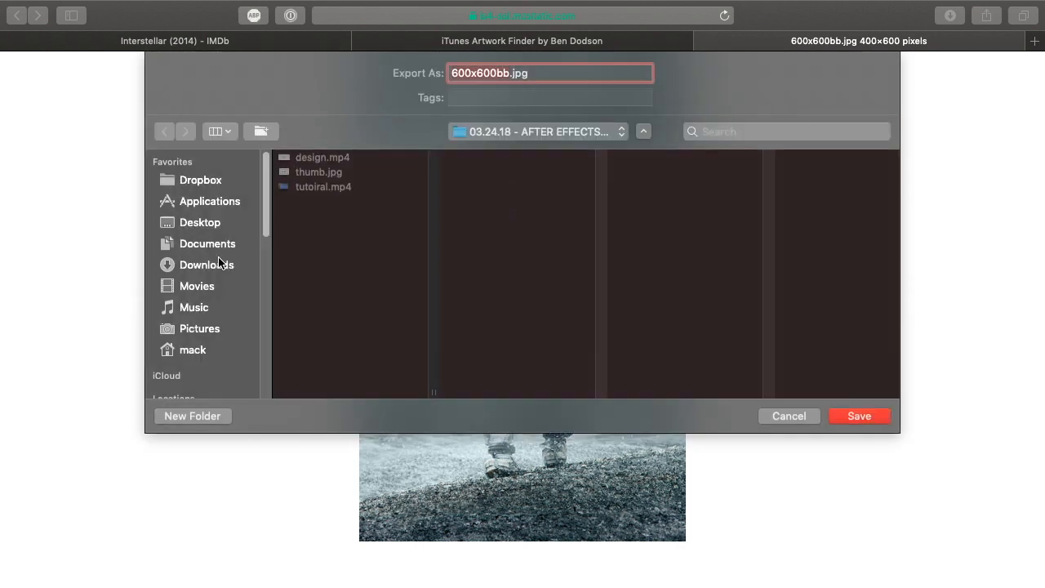
click(858, 415)
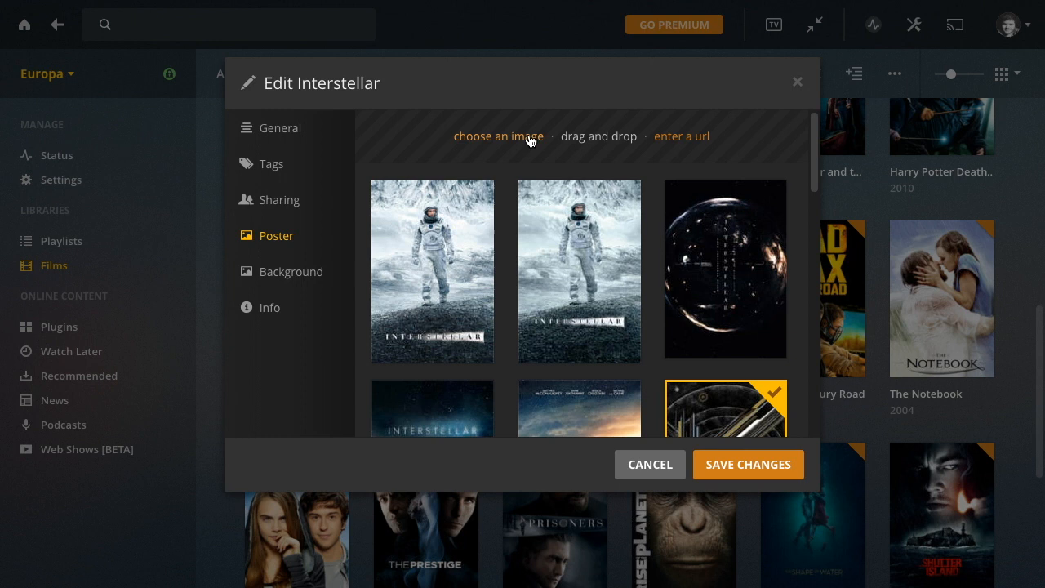
- Cancel the file picker, select the snowy title-top astronaut poster, and save
click(498, 136)
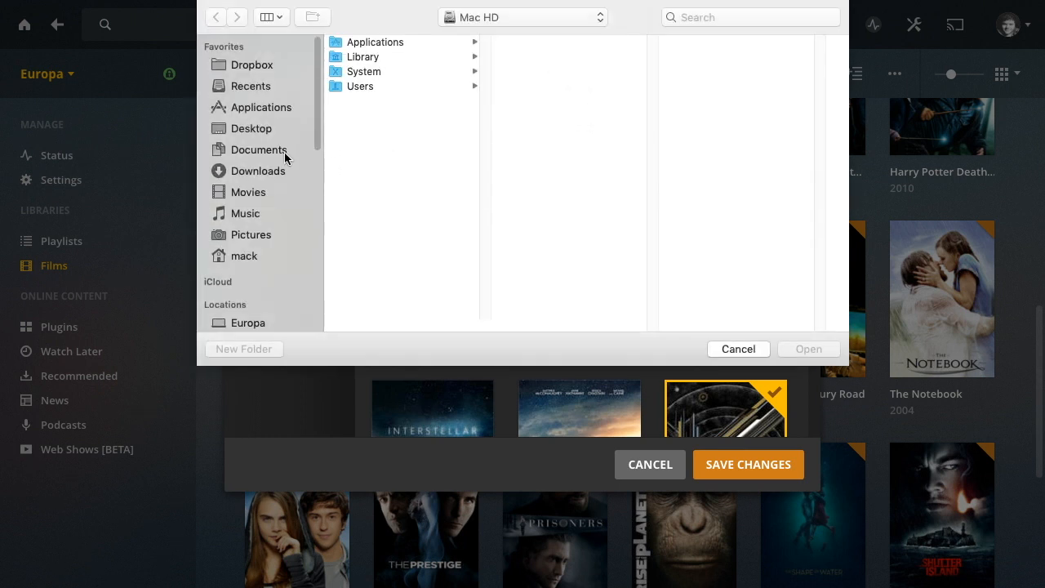
click(807, 349)
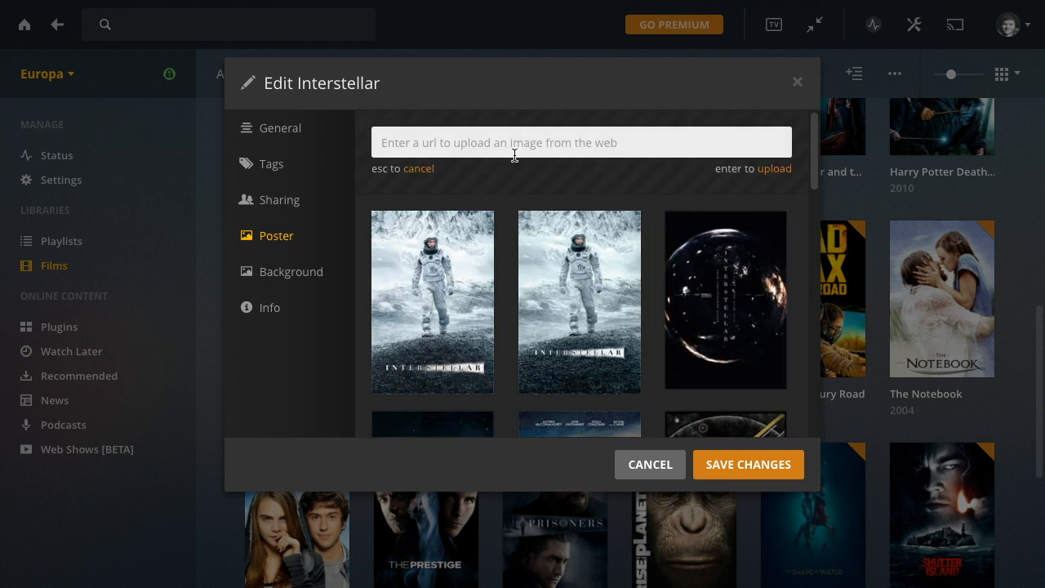
click(725, 300)
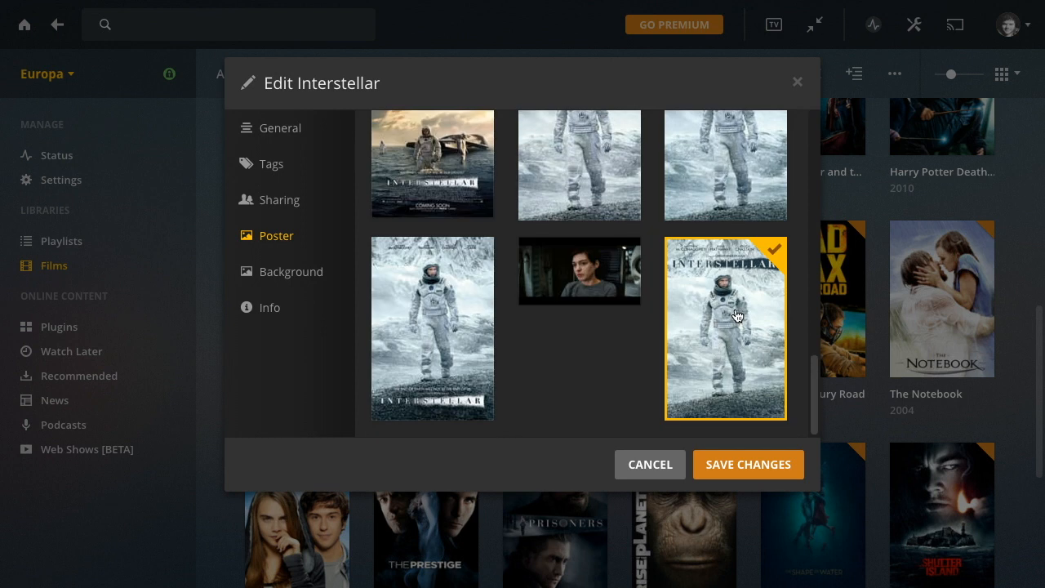
mouse_move(751, 464)
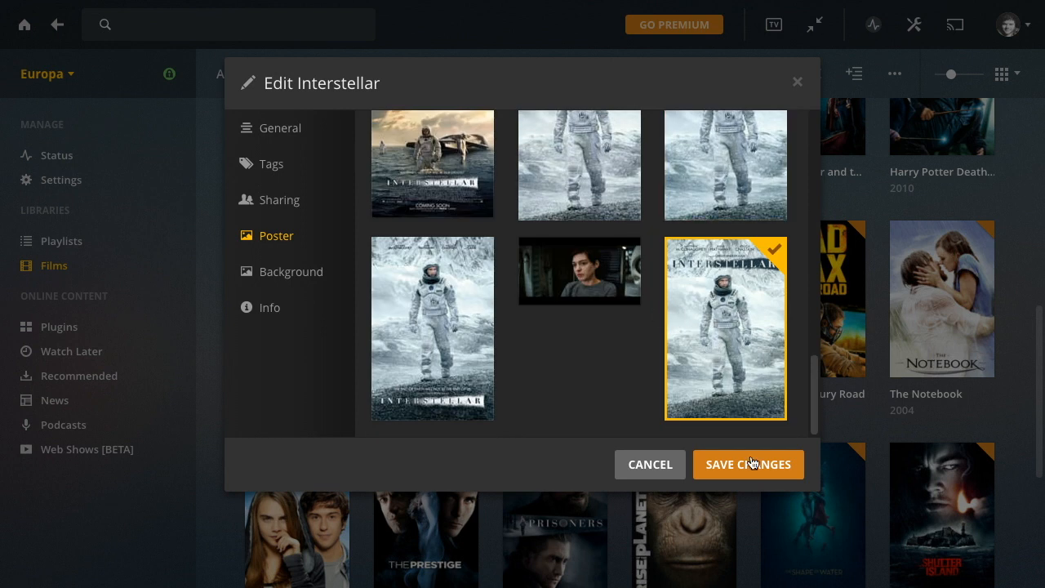
click(747, 464)
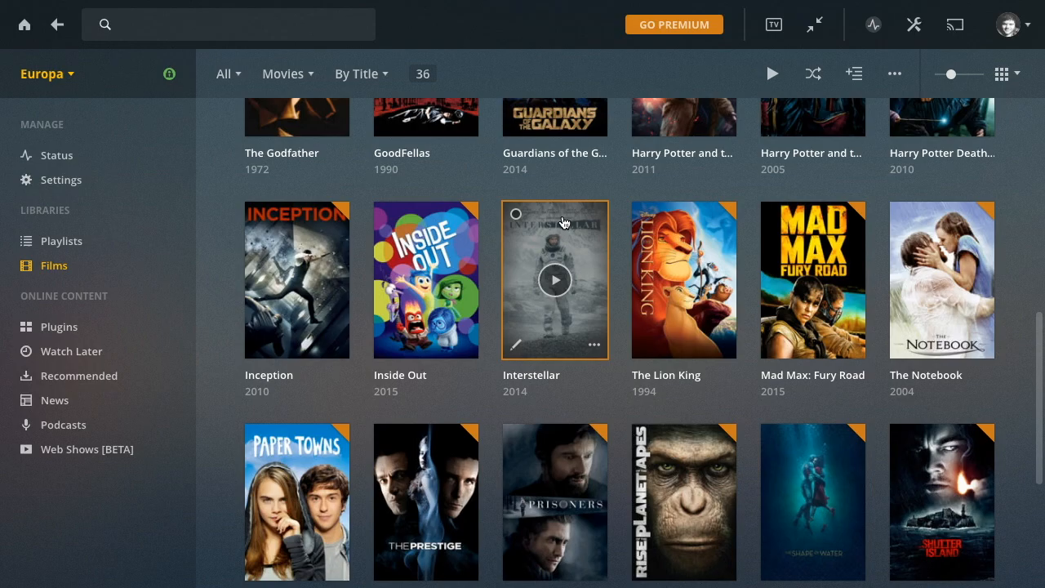
- View Interstellar's background options, close unsaved, and visit its details page
click(516, 343)
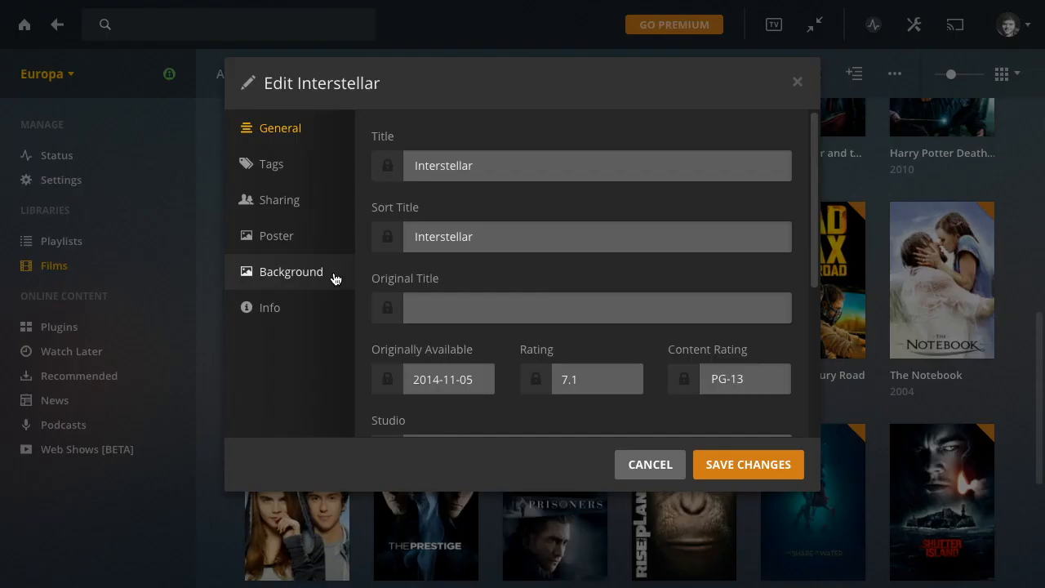
click(291, 271)
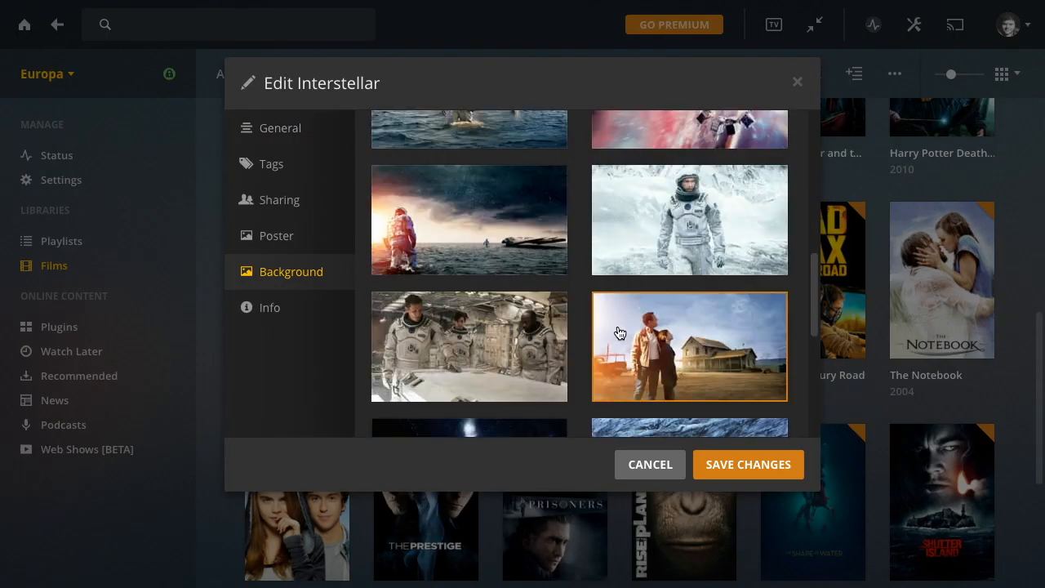
click(649, 464)
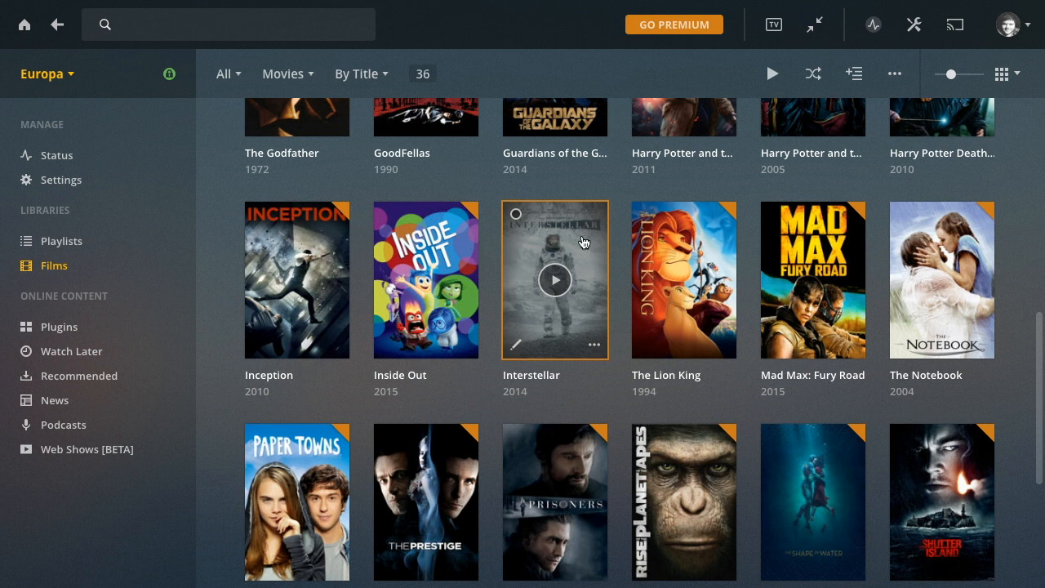
click(554, 279)
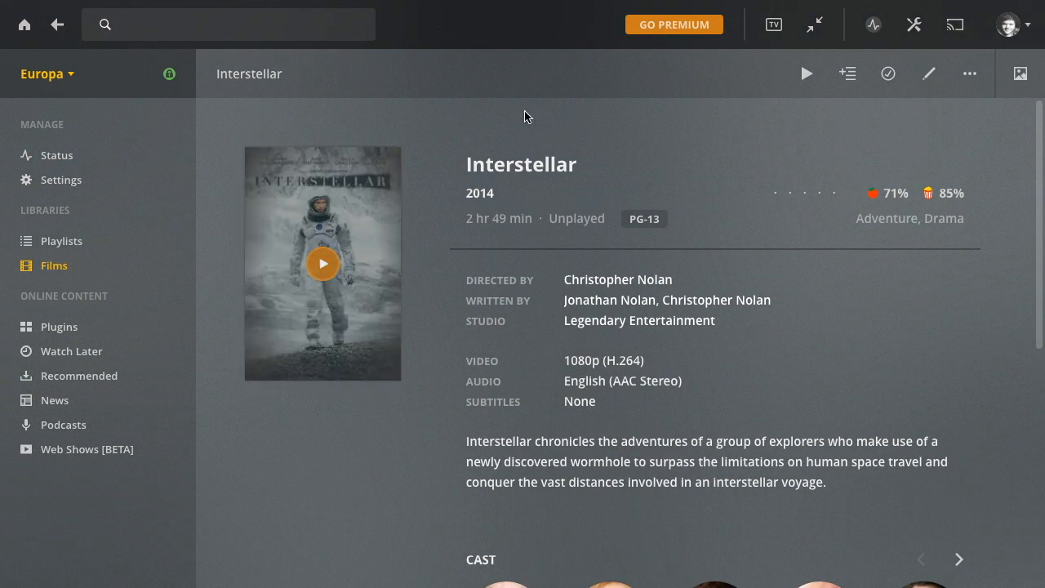
double_click(521, 164)
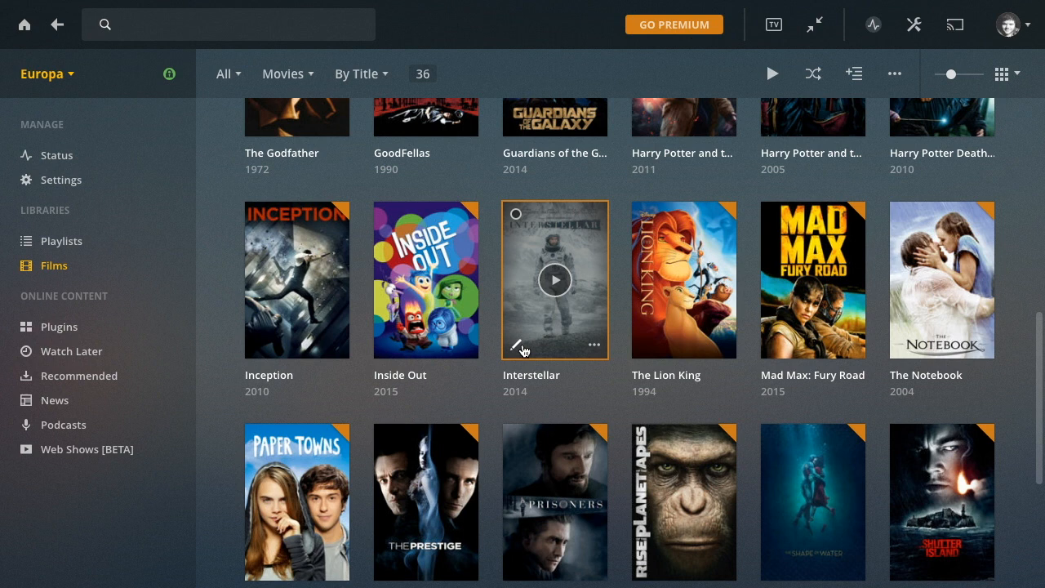
- Reopen Interstellar's editor on its Background artwork choices
click(520, 344)
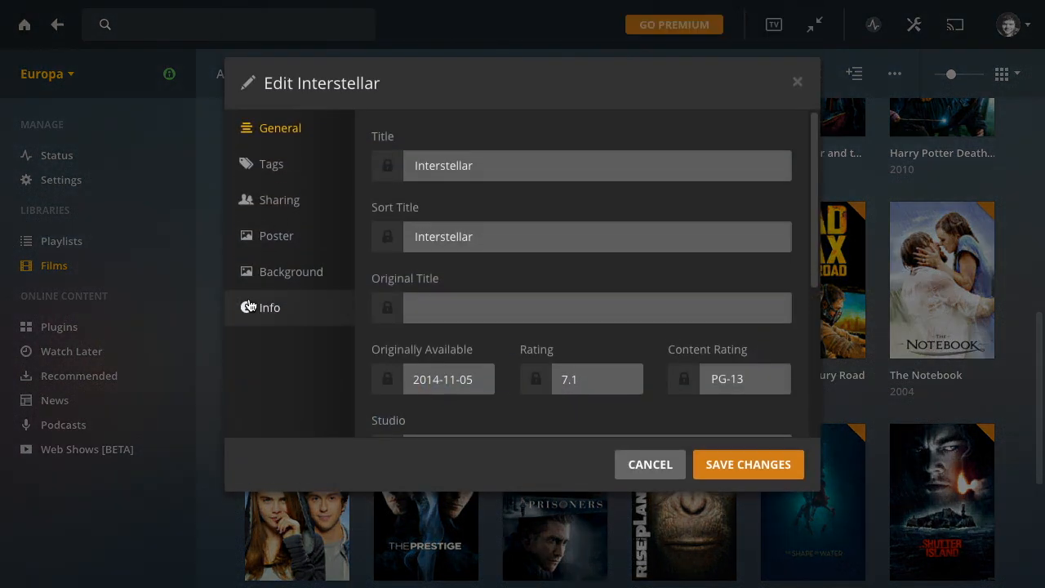
click(291, 271)
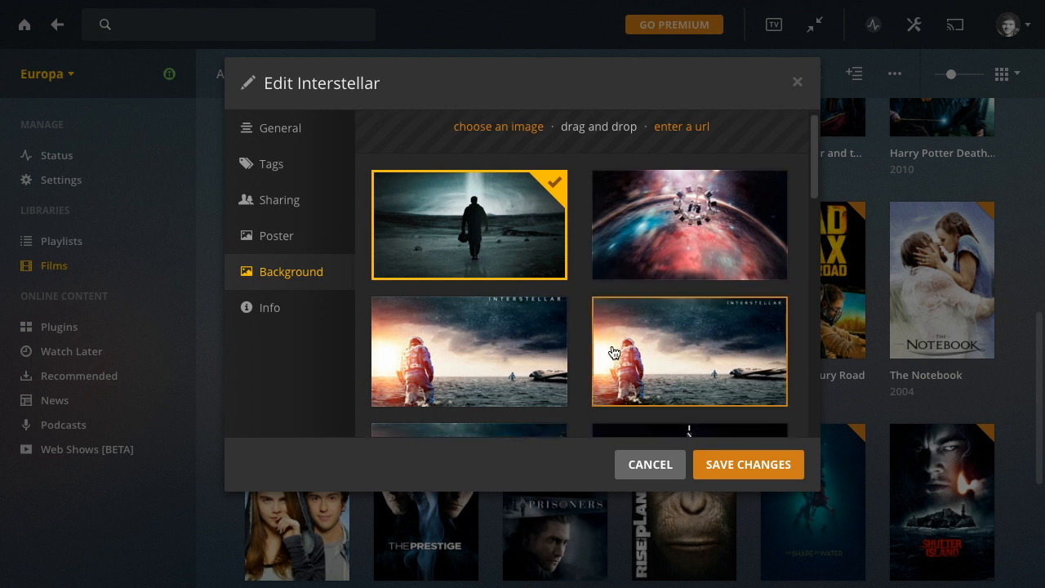
scroll(down, 3)
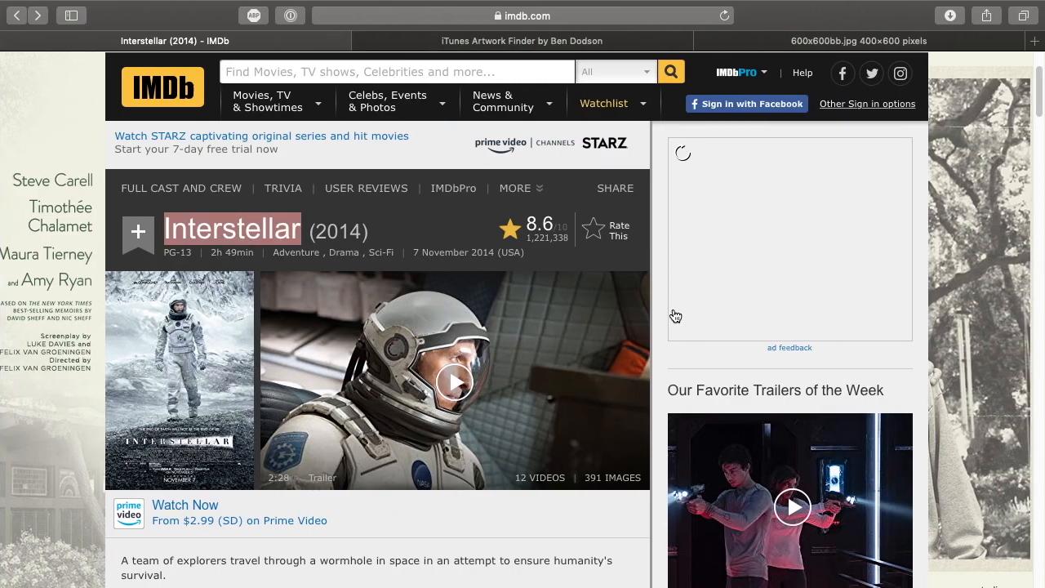
- Browse Interstellar's IMDb gallery to the farmhouse still and right-click it for saving
click(179, 379)
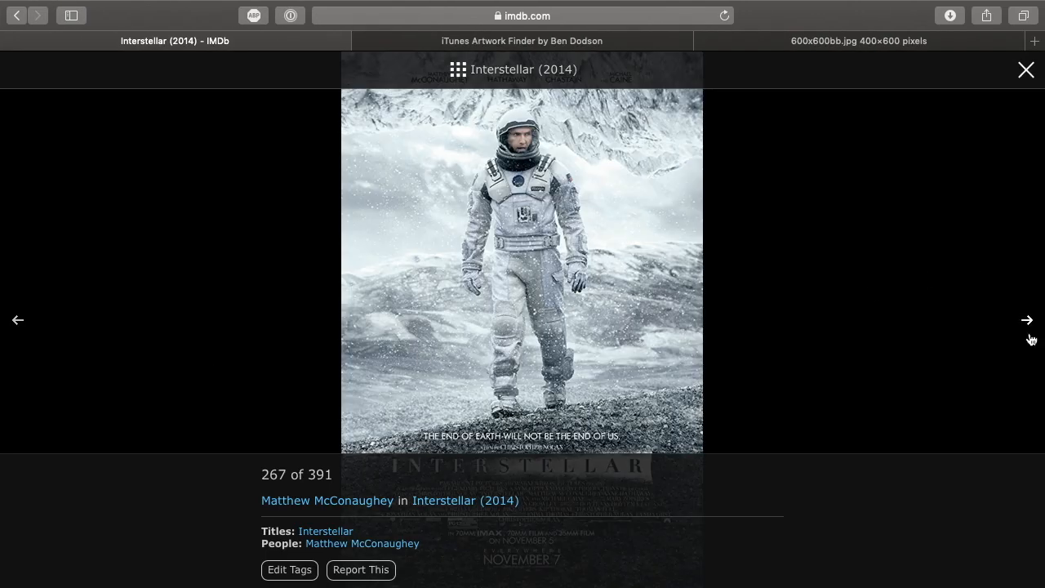
mouse_move(1027, 319)
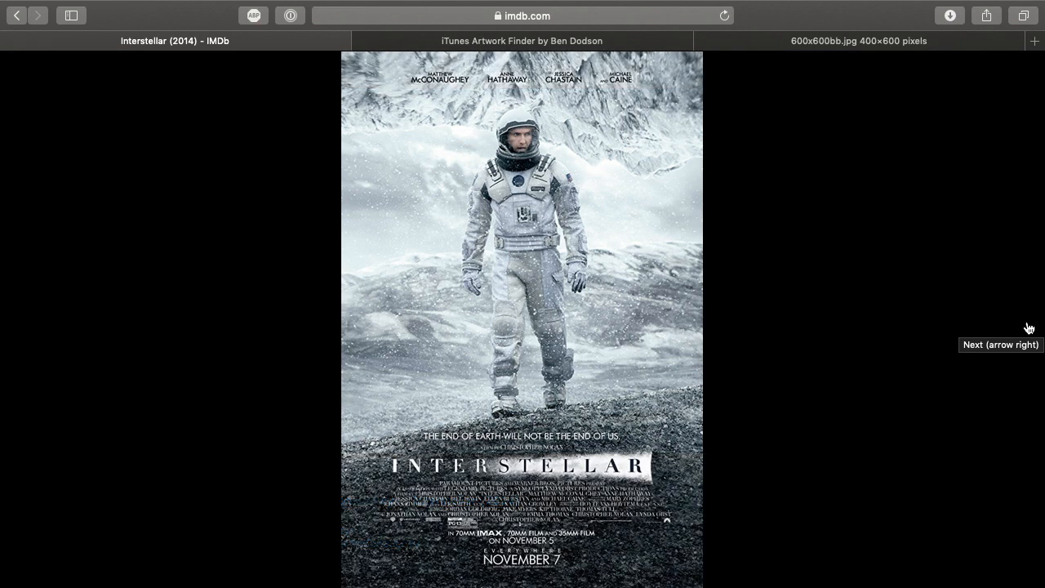
click(1029, 328)
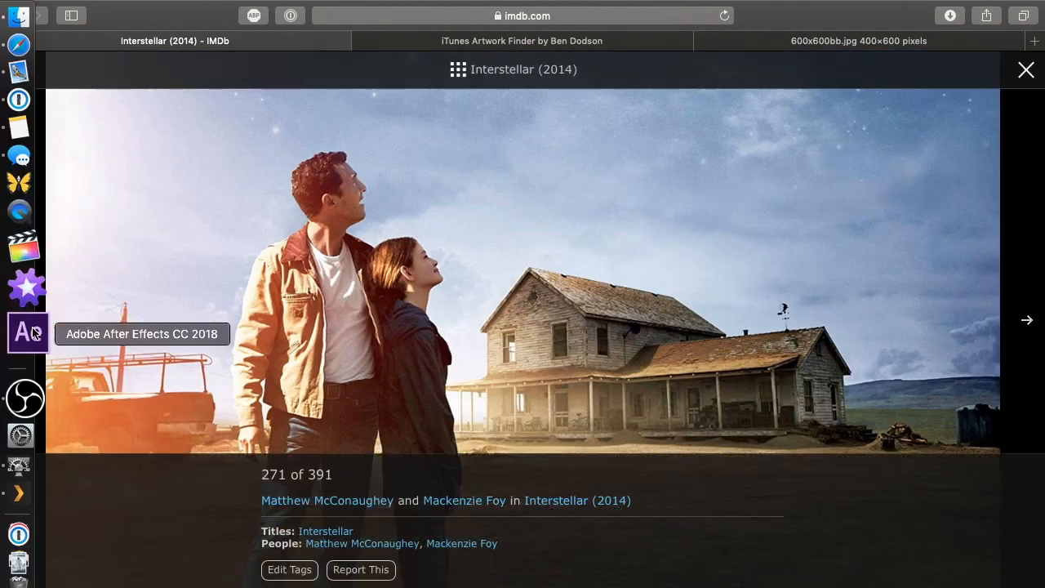
click(1026, 319)
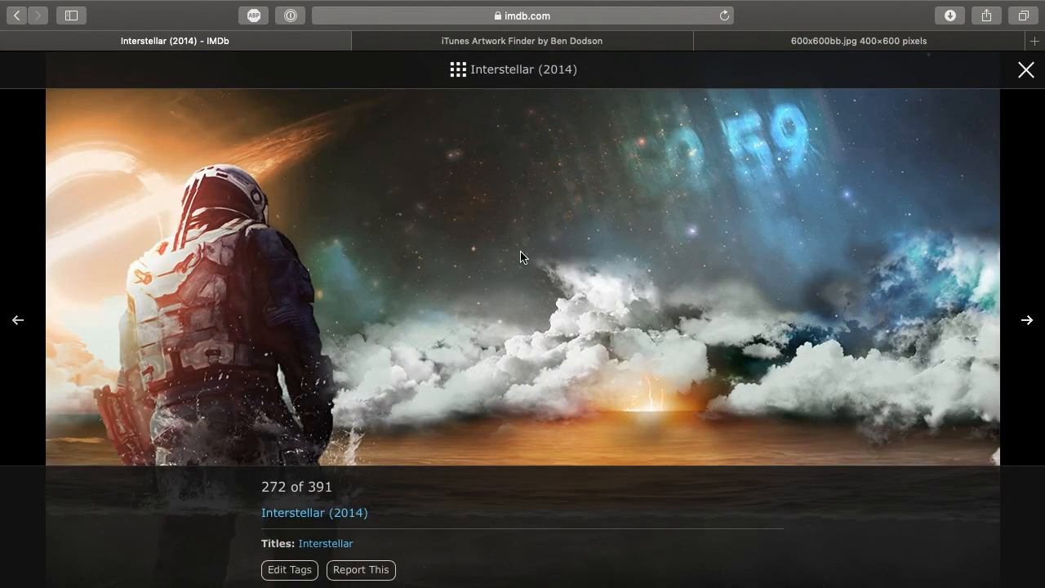
mouse_move(18, 320)
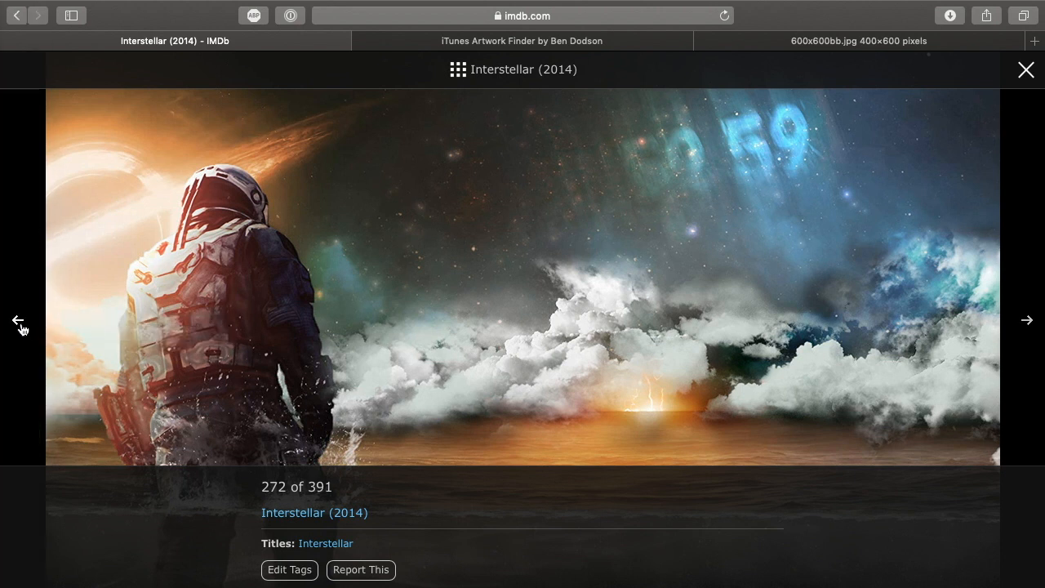
click(18, 320)
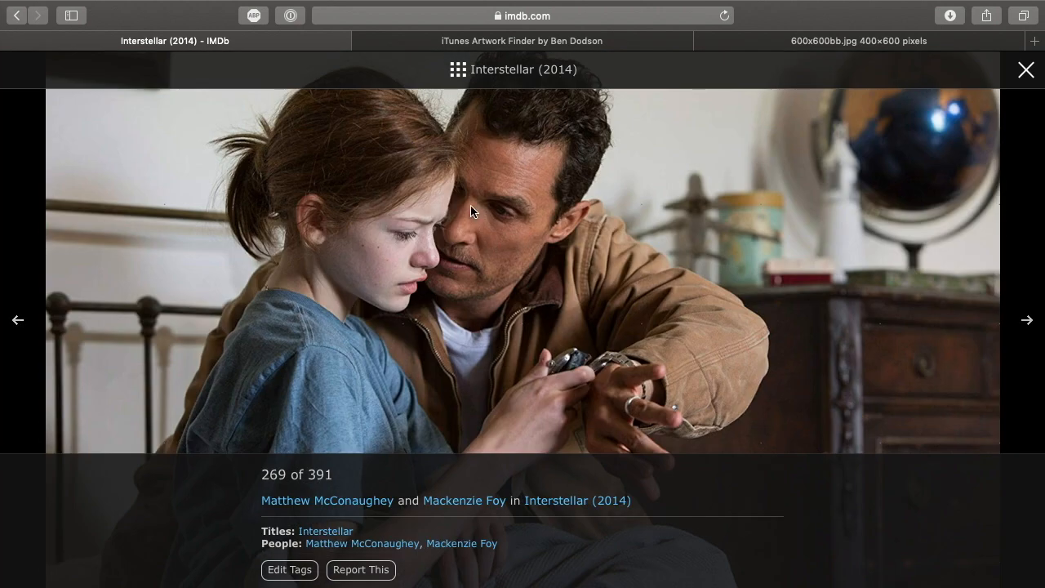
mouse_move(627, 469)
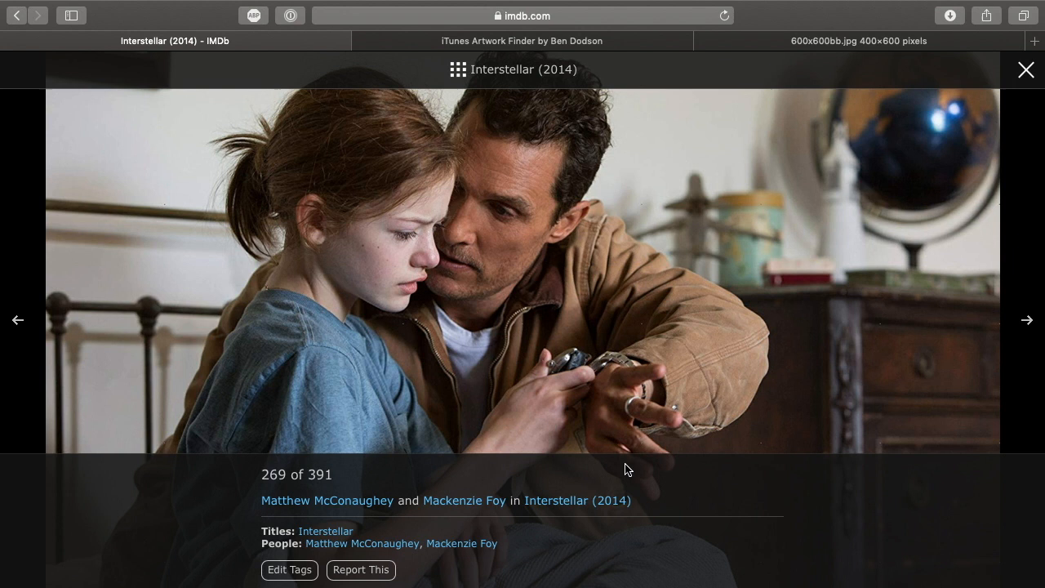
click(1026, 319)
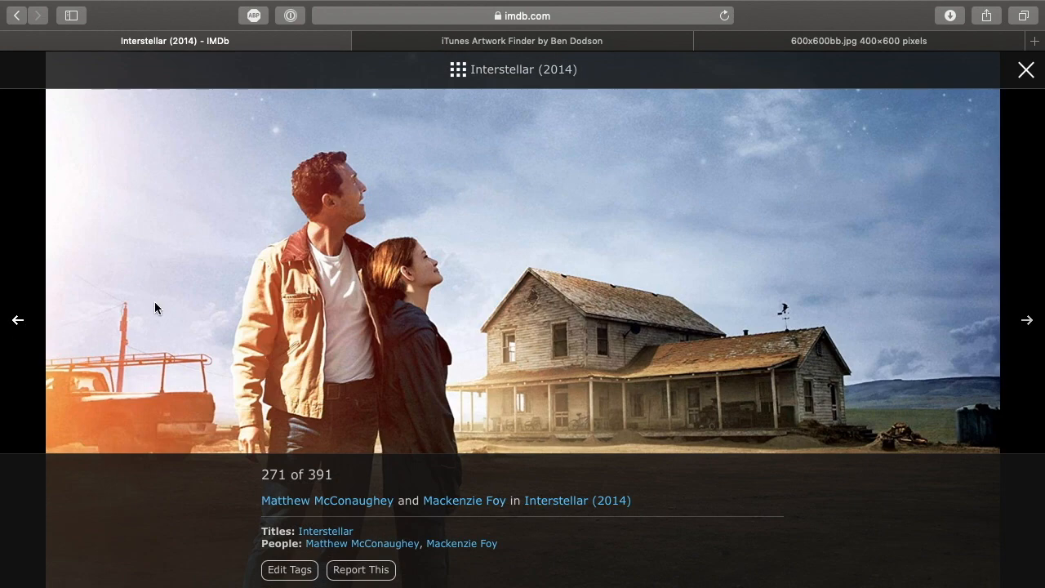
right_click(620, 335)
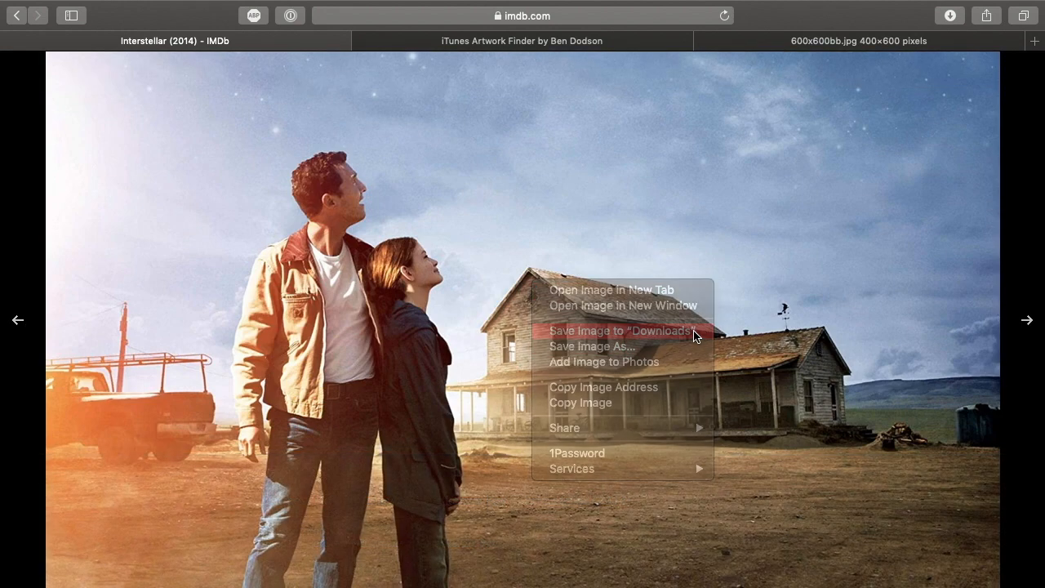
mouse_move(582, 375)
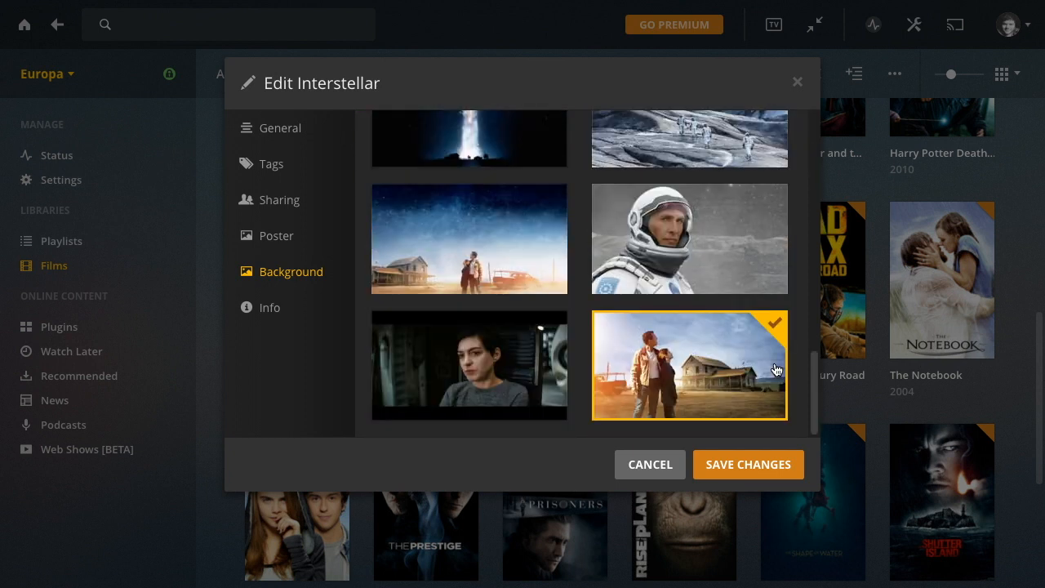
mouse_move(747, 464)
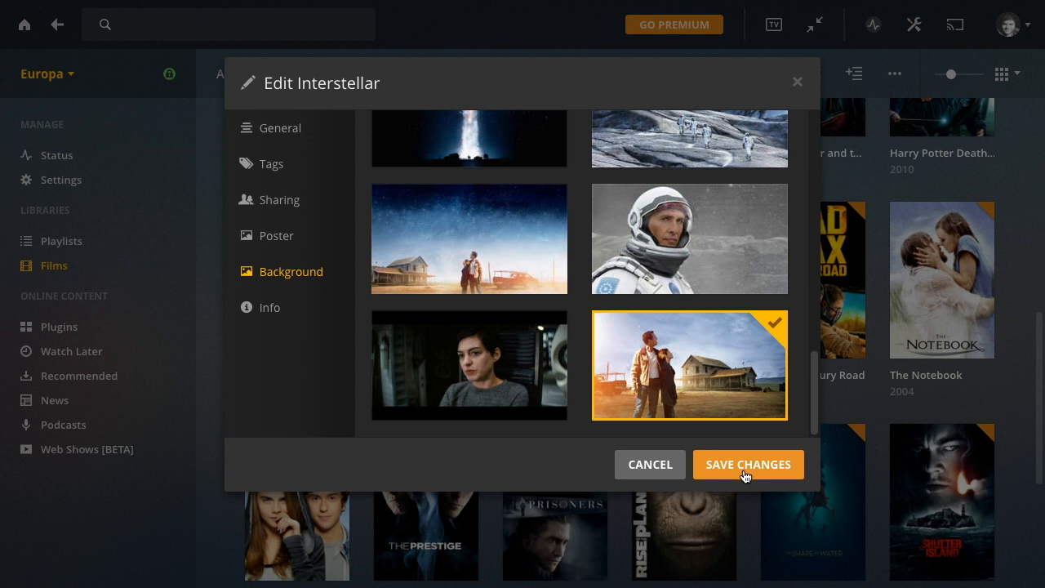
- Save Interstellar's farmhouse background, then view the film's details page showing its new poster
click(747, 464)
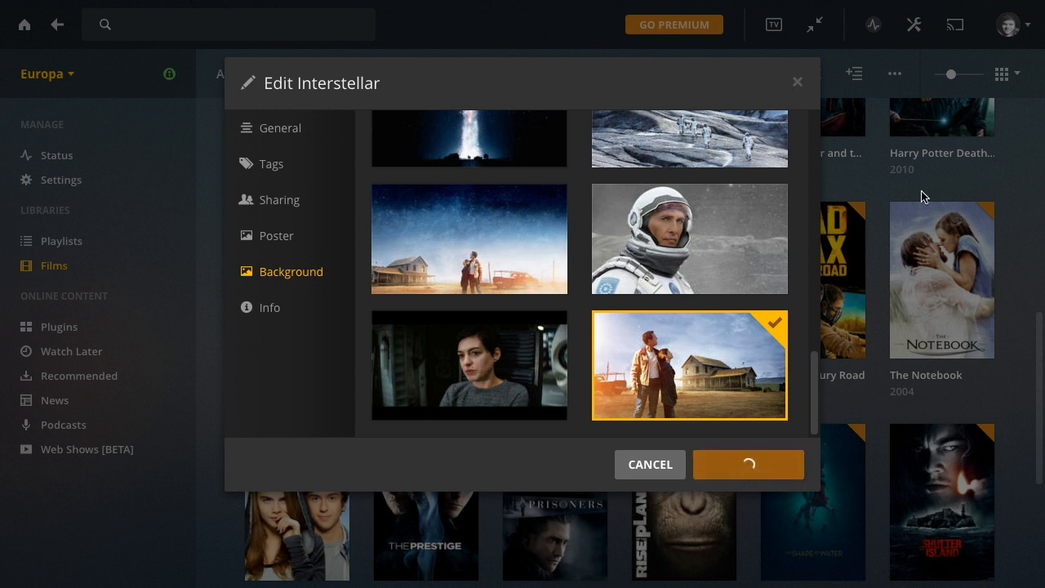
click(747, 464)
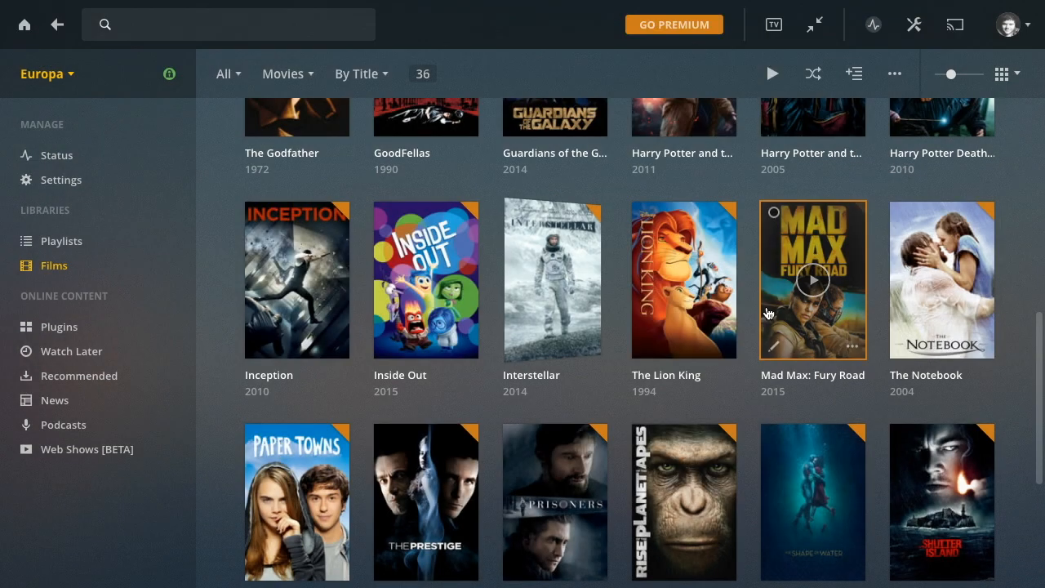
click(555, 279)
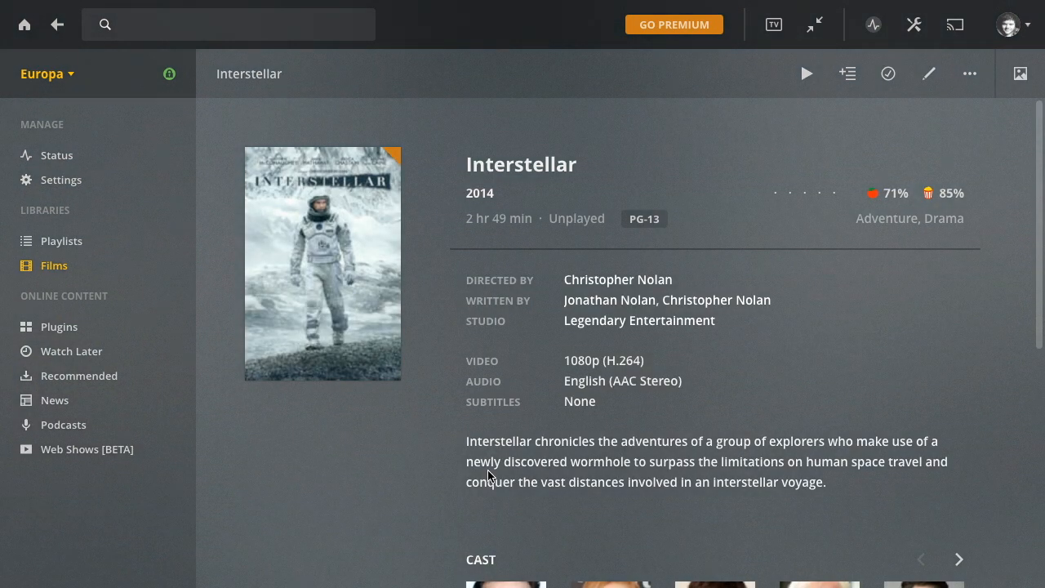
scroll(down, 3)
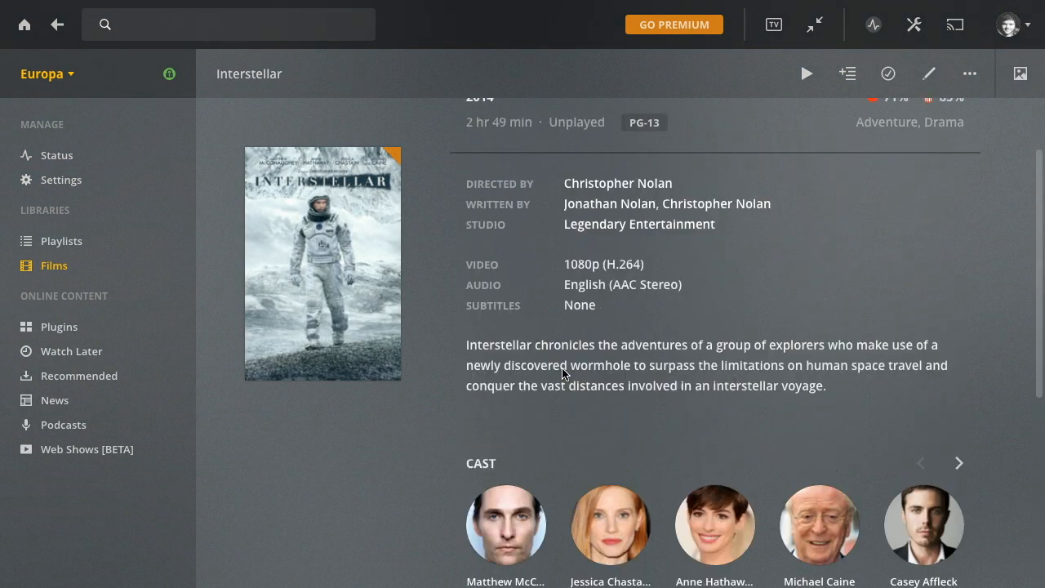
scroll(up, 3)
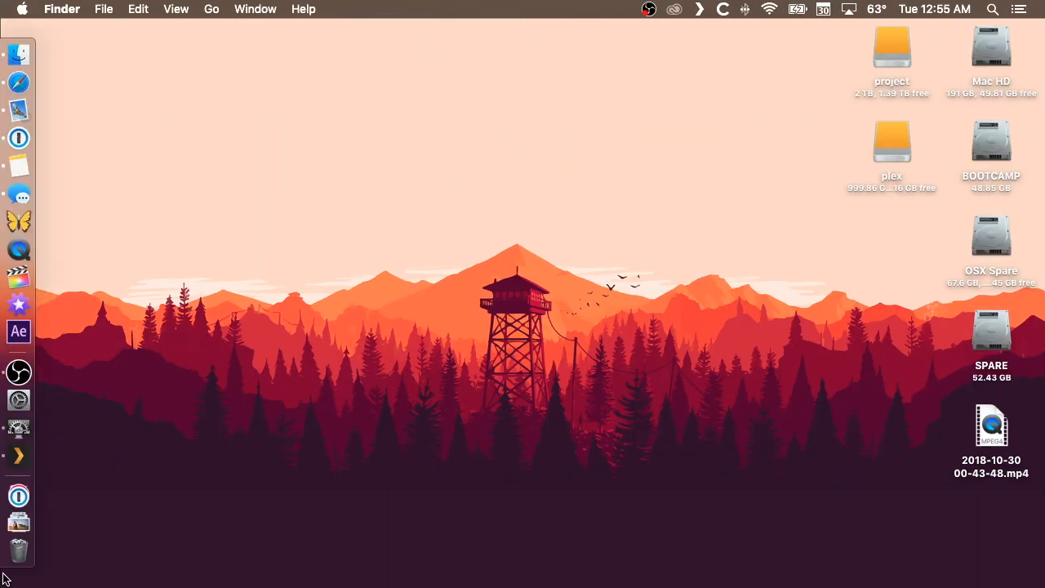
- Open the Wilfred folder from the Downloads stack in Finder
click(18, 522)
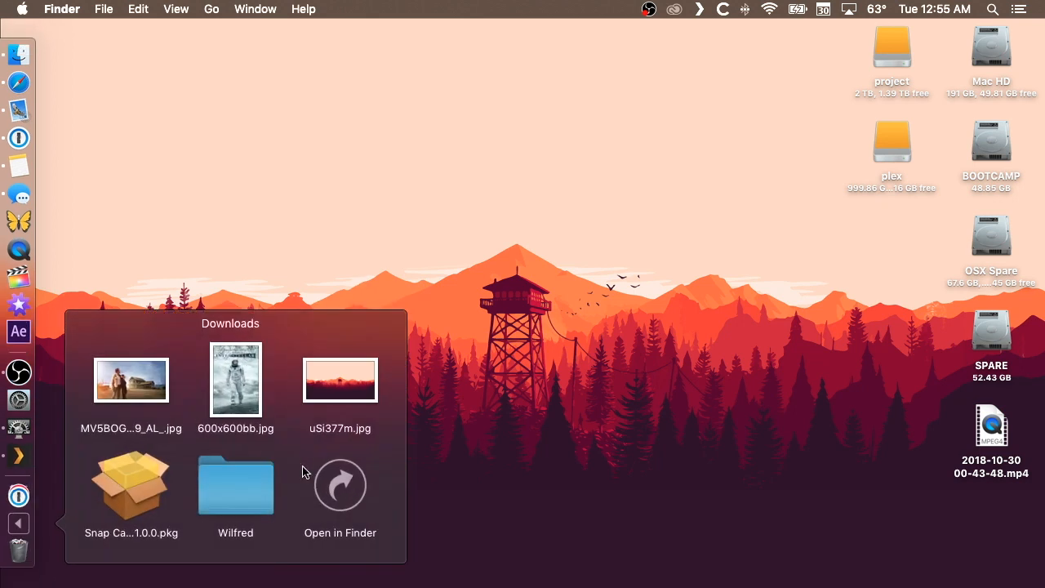
double_click(235, 486)
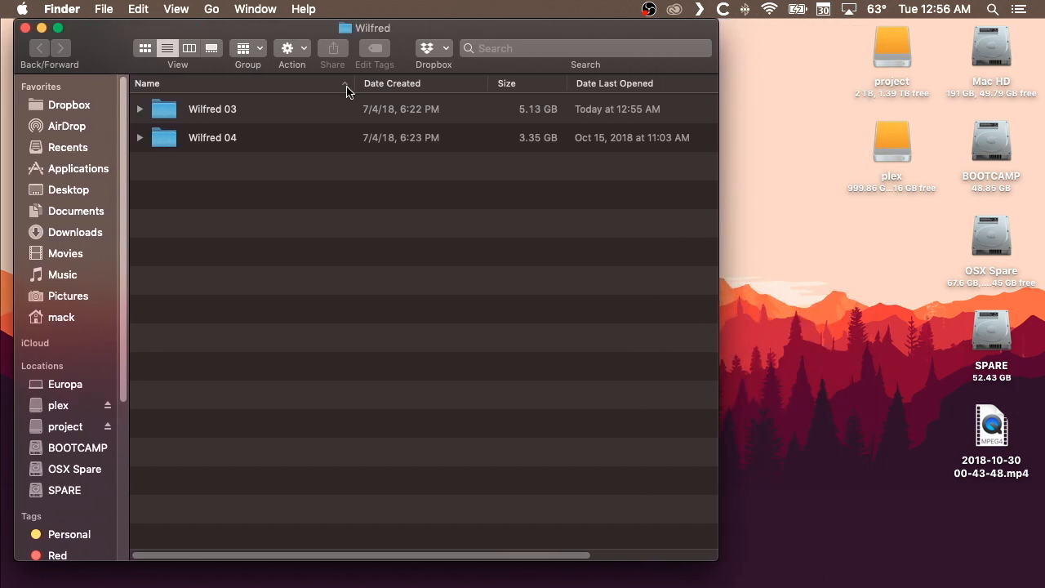
mouse_move(606, 116)
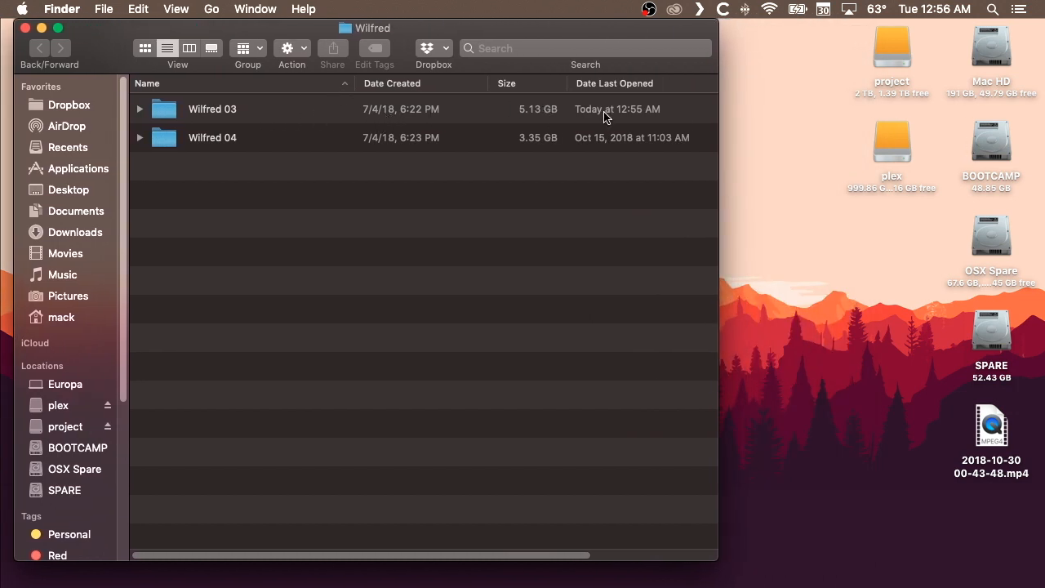
mouse_move(626, 123)
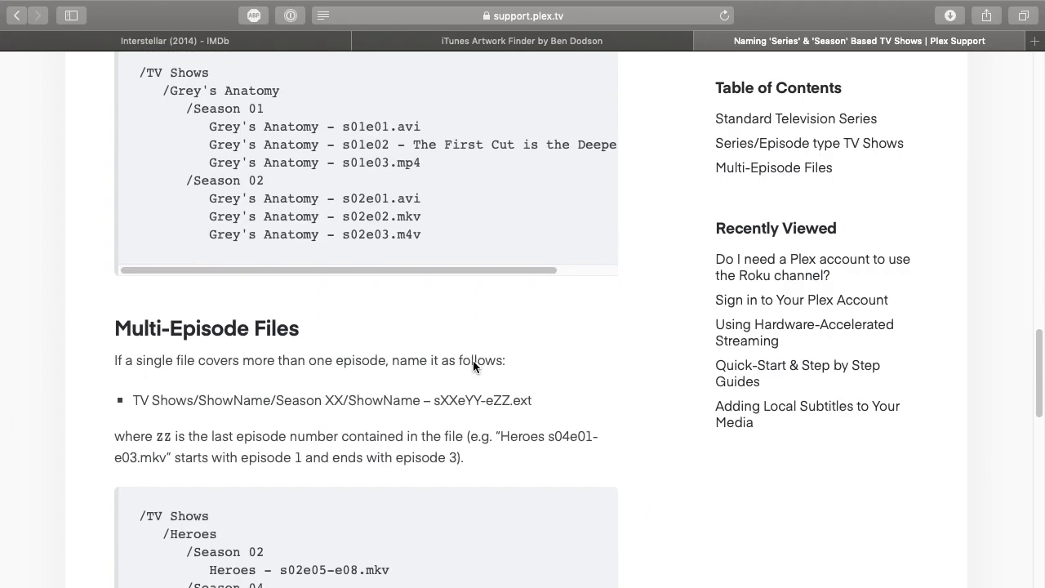
- Scroll Plex Support up to the Grey's Anatomy season and sXXeYY naming example
scroll(up, 3)
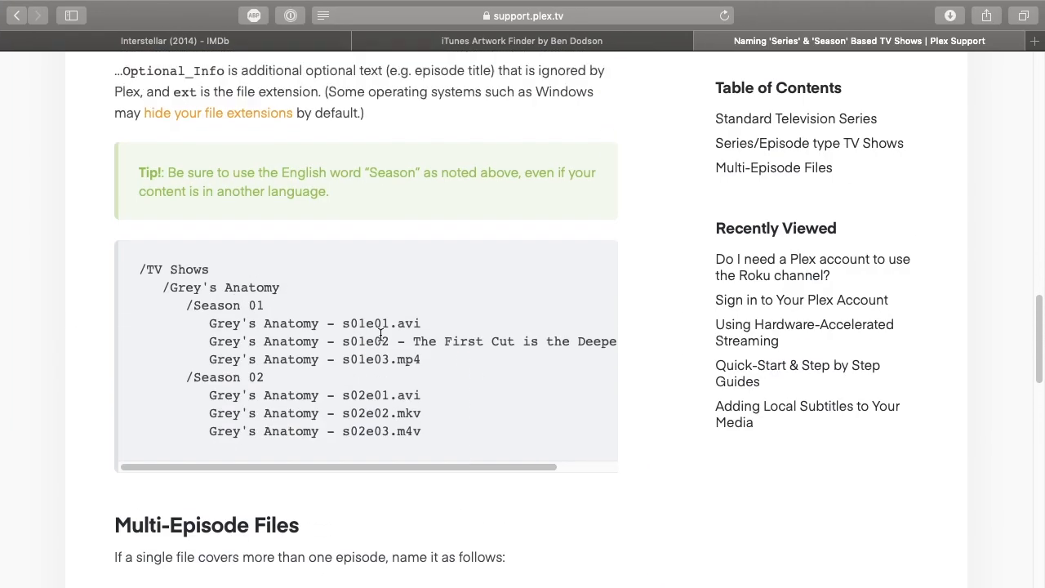
mouse_move(512, 382)
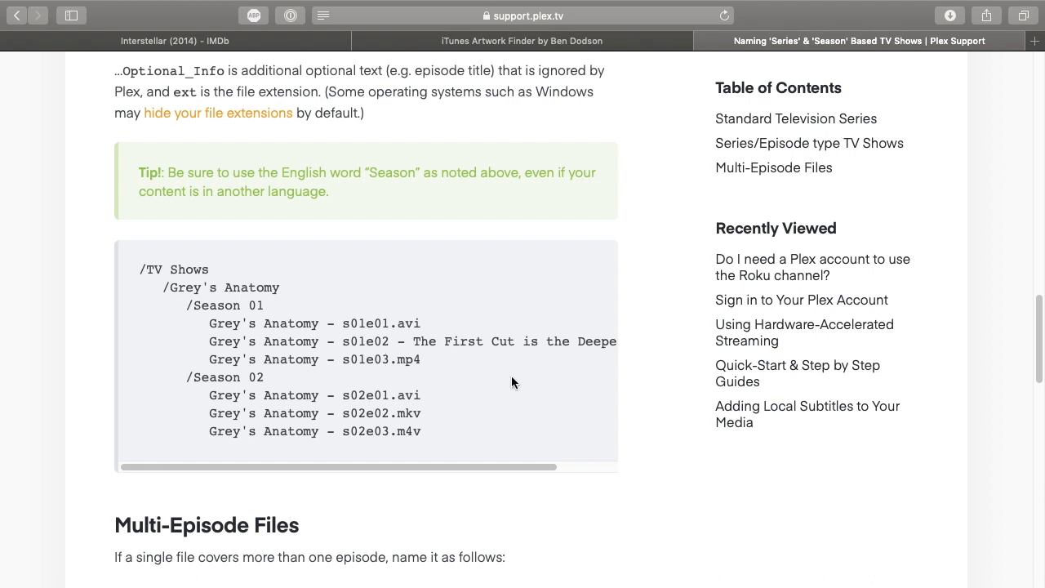
mouse_move(445, 327)
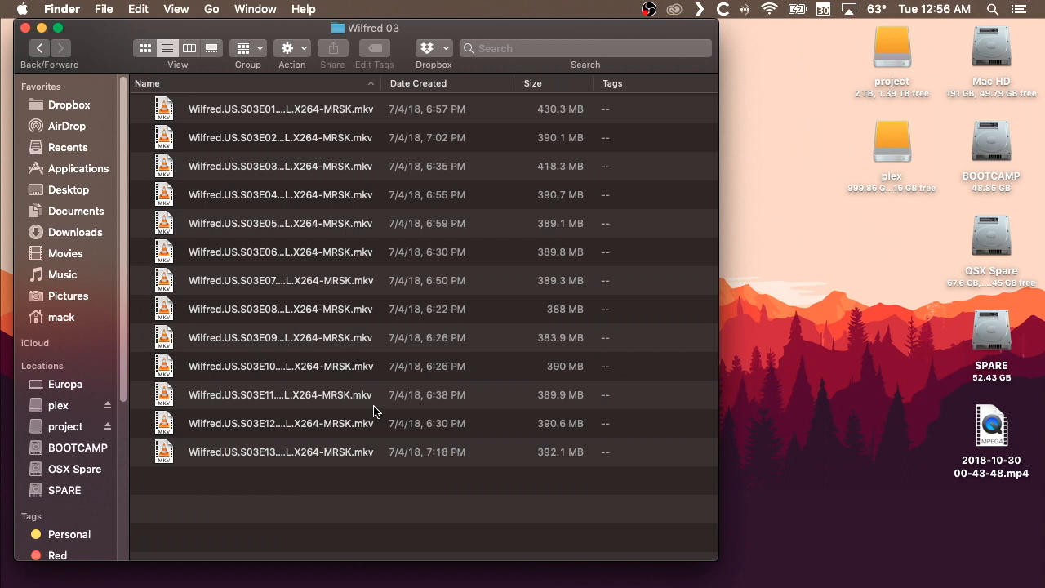
- Load all 13 Wilfred 03 episode files into Rename and turn off Spotlight Tags
key(cmd+a)
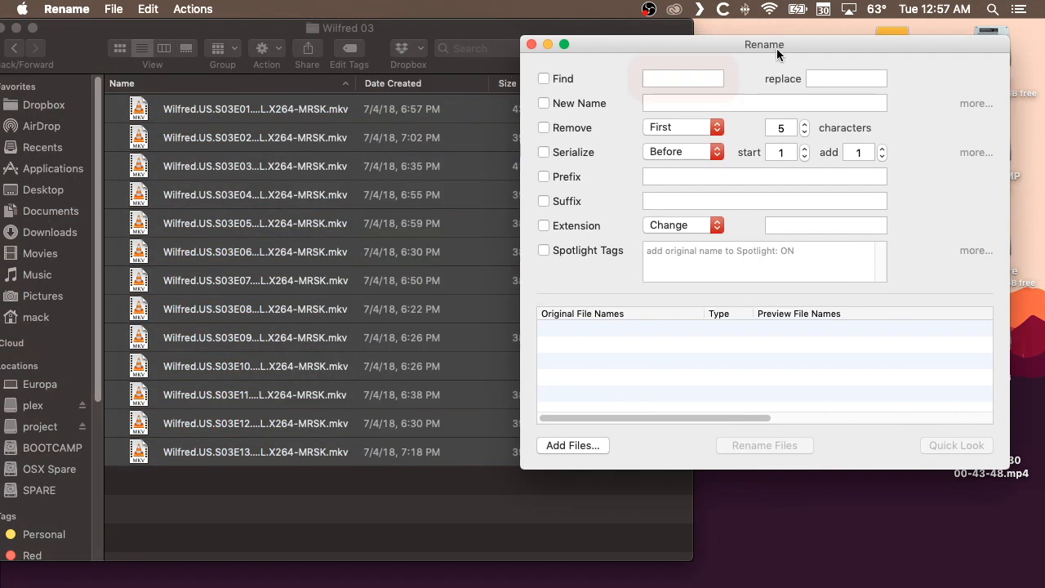
drag(764, 44, 785, 36)
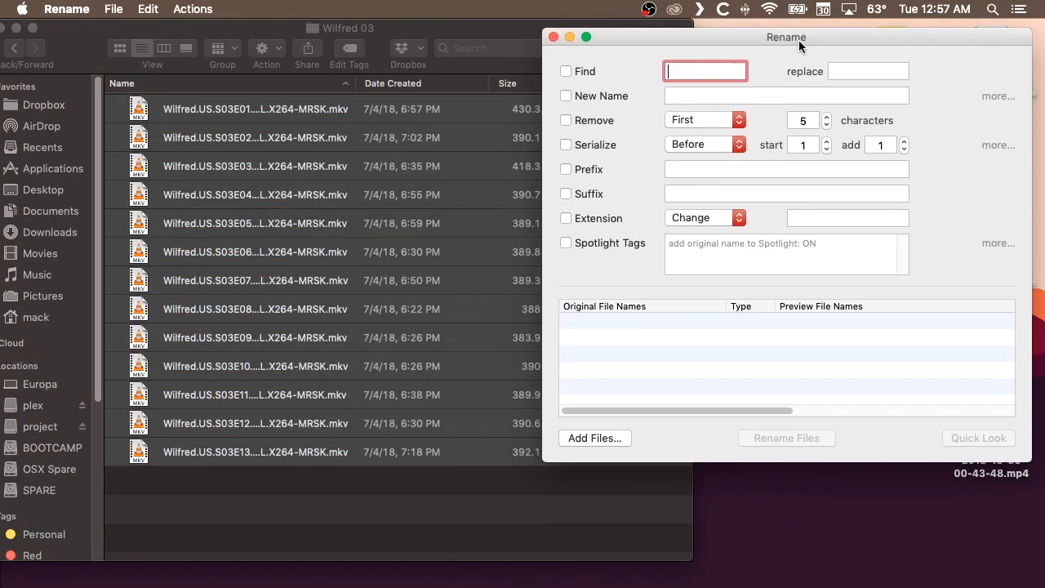
drag(785, 37, 796, 27)
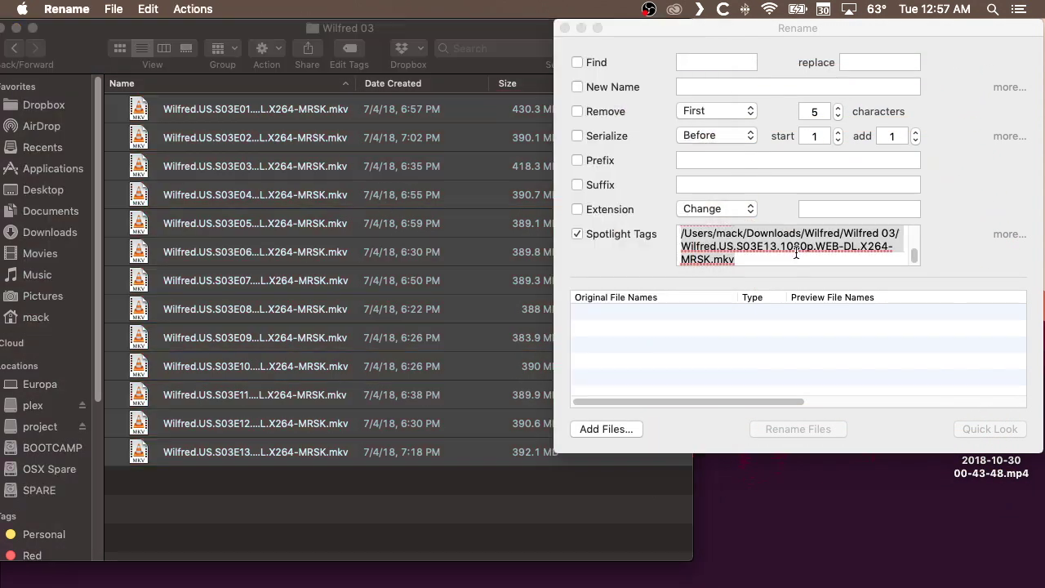
click(577, 234)
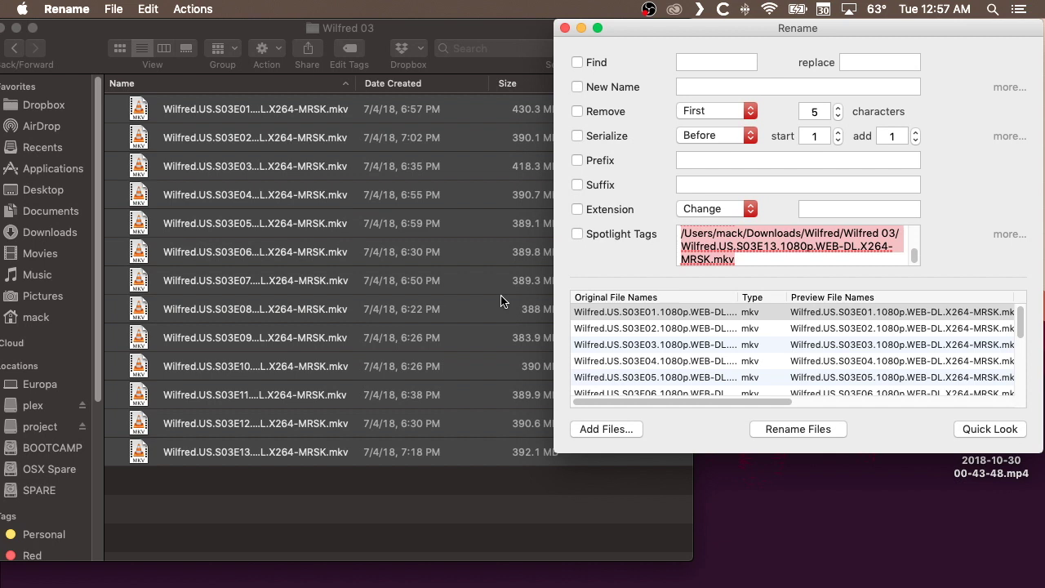
- Rename the 13 files to 'Wilfred - s03e01.mkv' through 's03e13.mkv' with numbers after the name
click(577, 87)
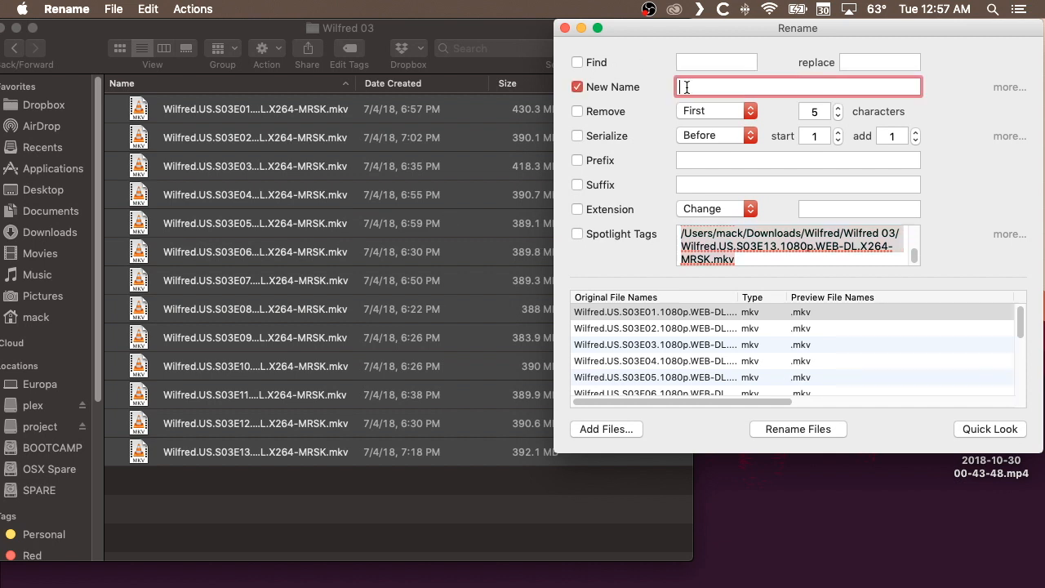
text(Wi)
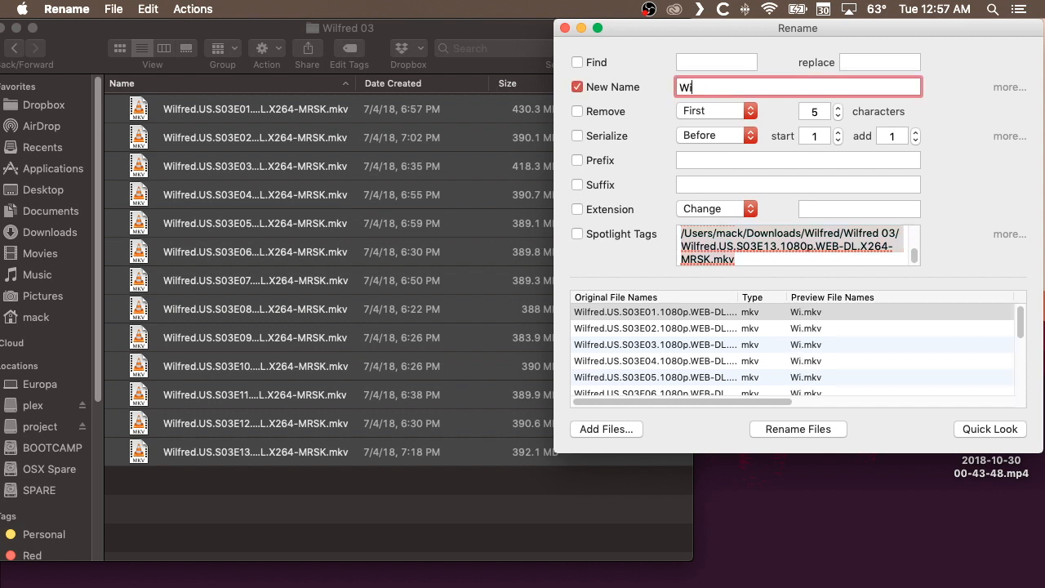
text(lfred)
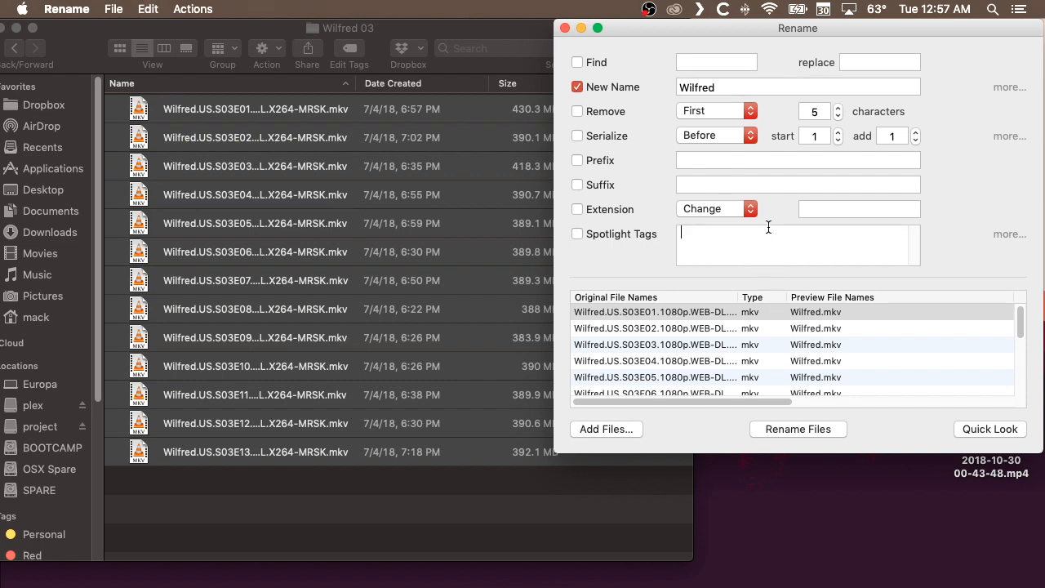
click(796, 86)
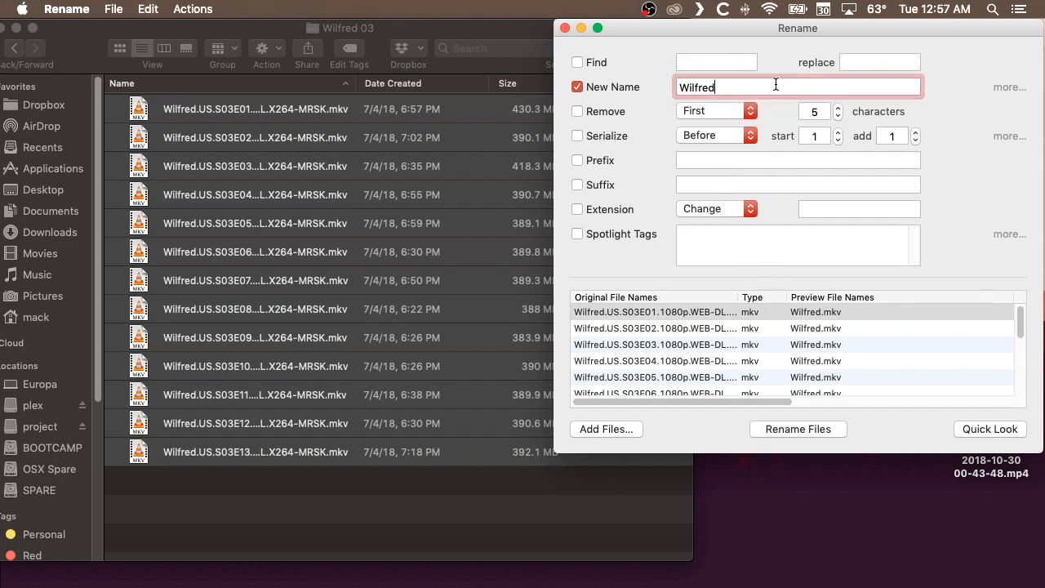
text(-)
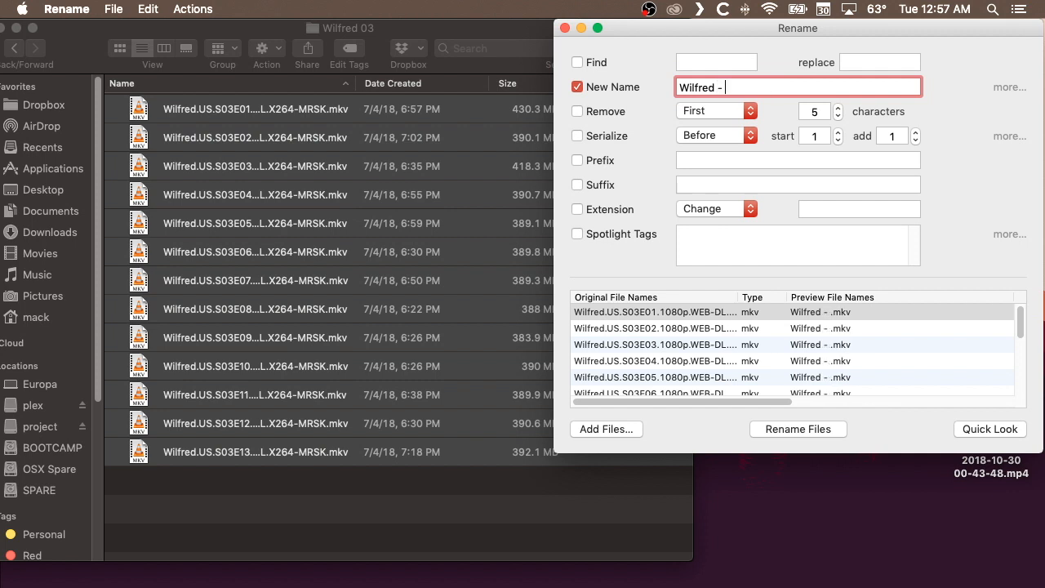
text(s)
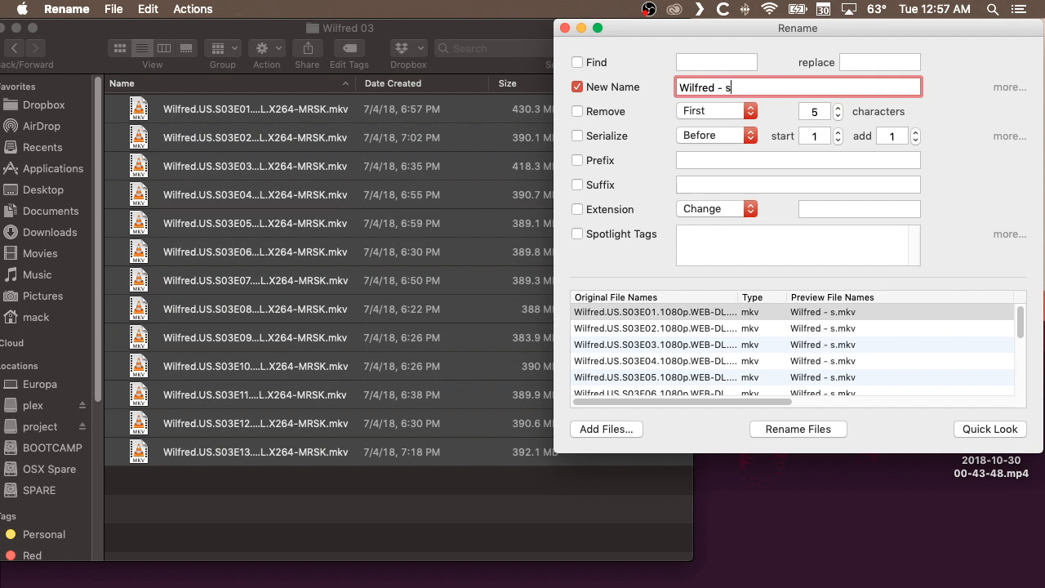
text(03e)
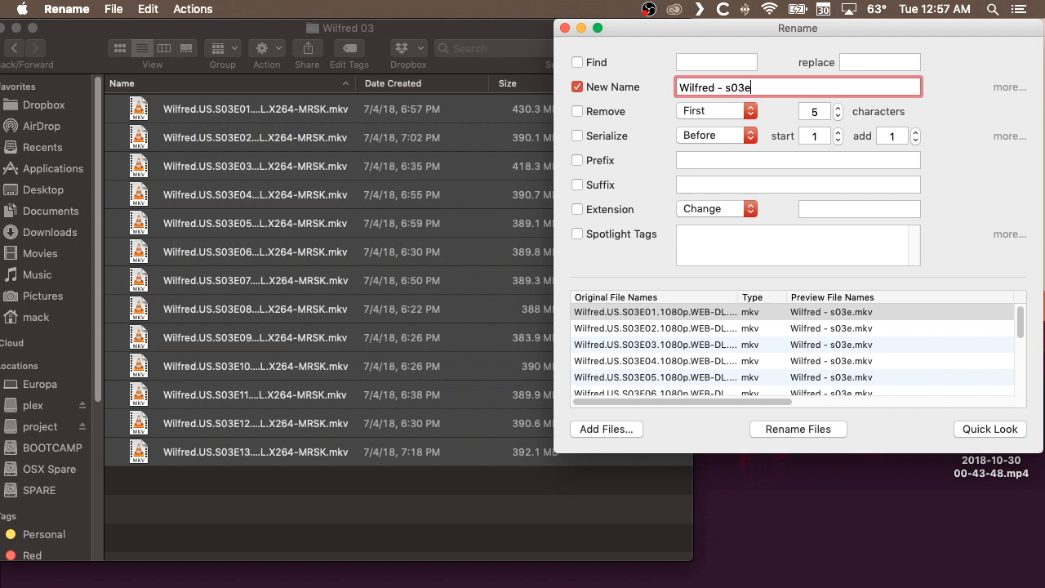
mouse_move(608, 141)
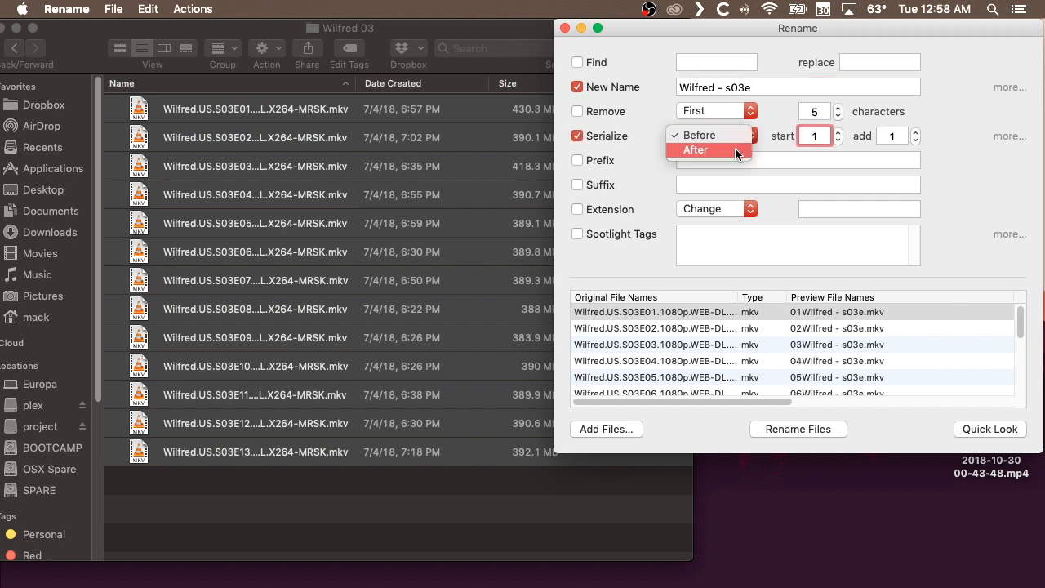
click(695, 149)
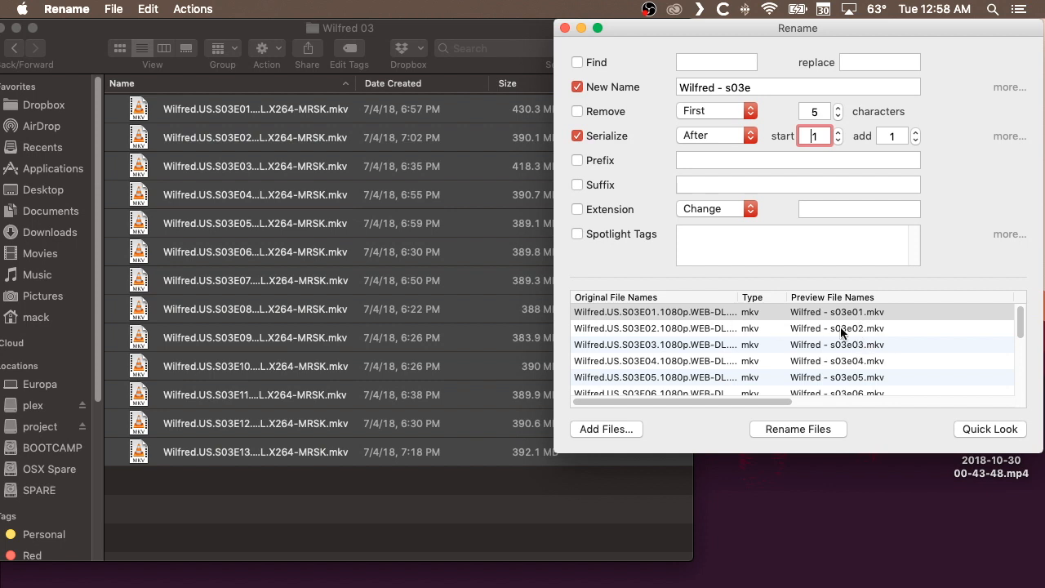
mouse_move(1022, 331)
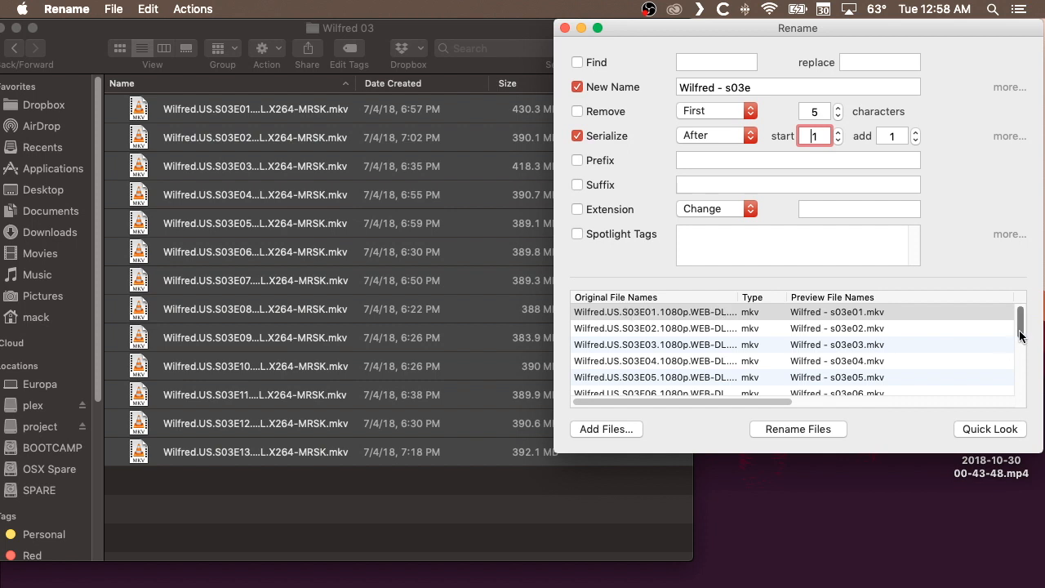
scroll(down, 3)
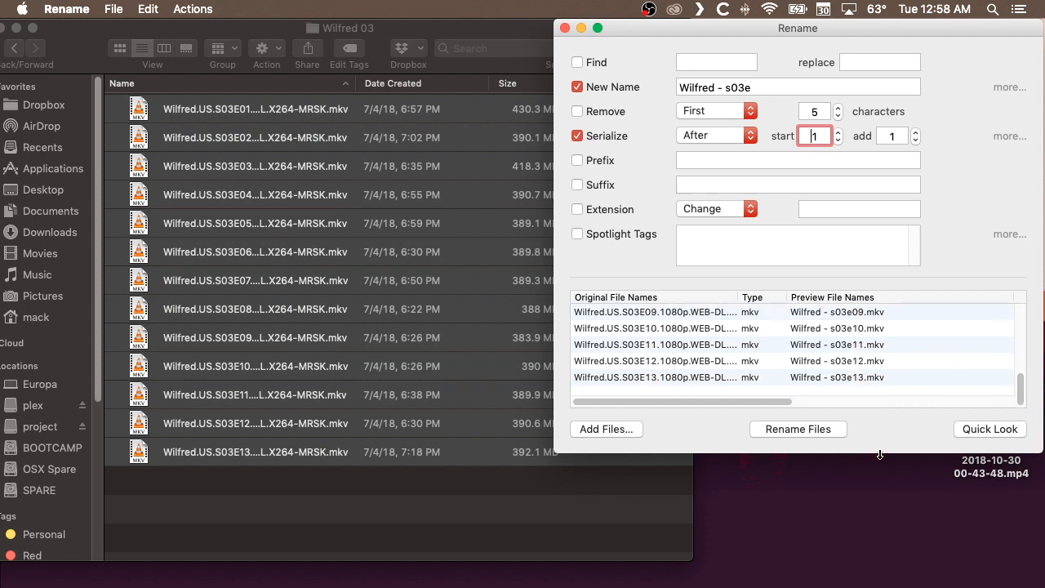
click(797, 428)
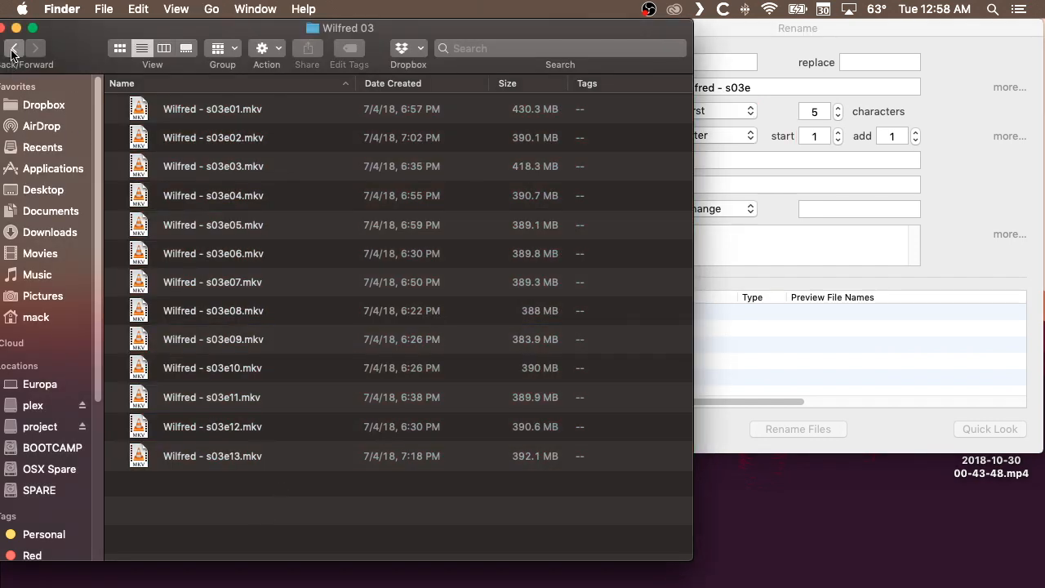
- Rename the ten Wilfred 04 episodes with 'Wilfred - s04e' numbering, then return to the desktop
click(14, 48)
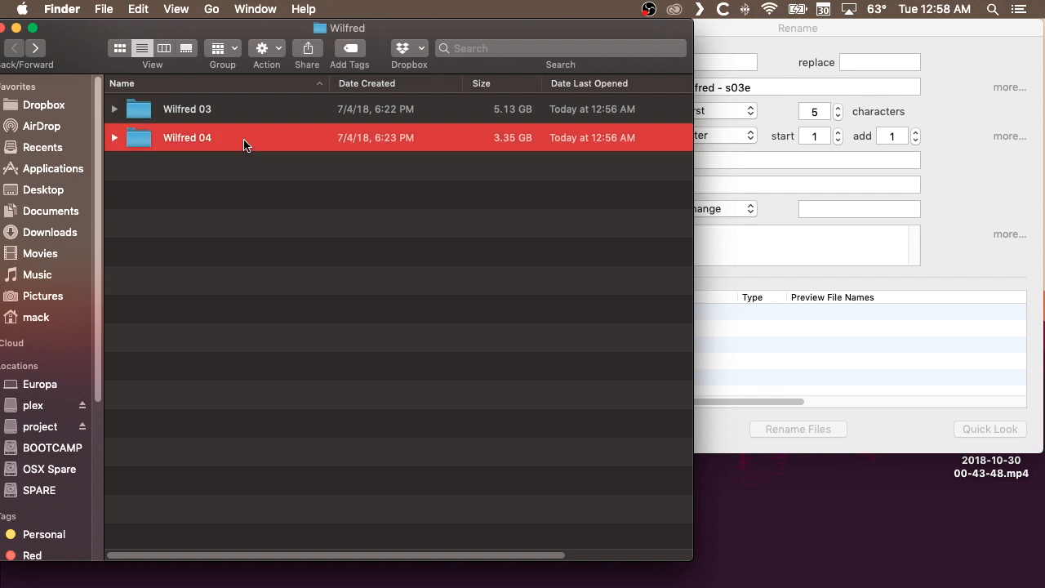
double_click(187, 137)
text(4)
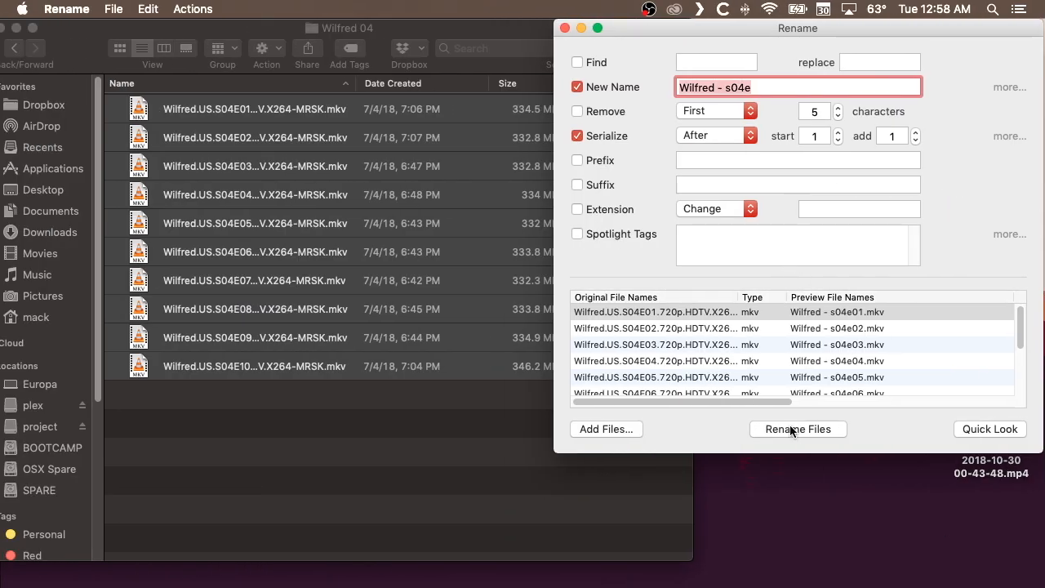
click(798, 429)
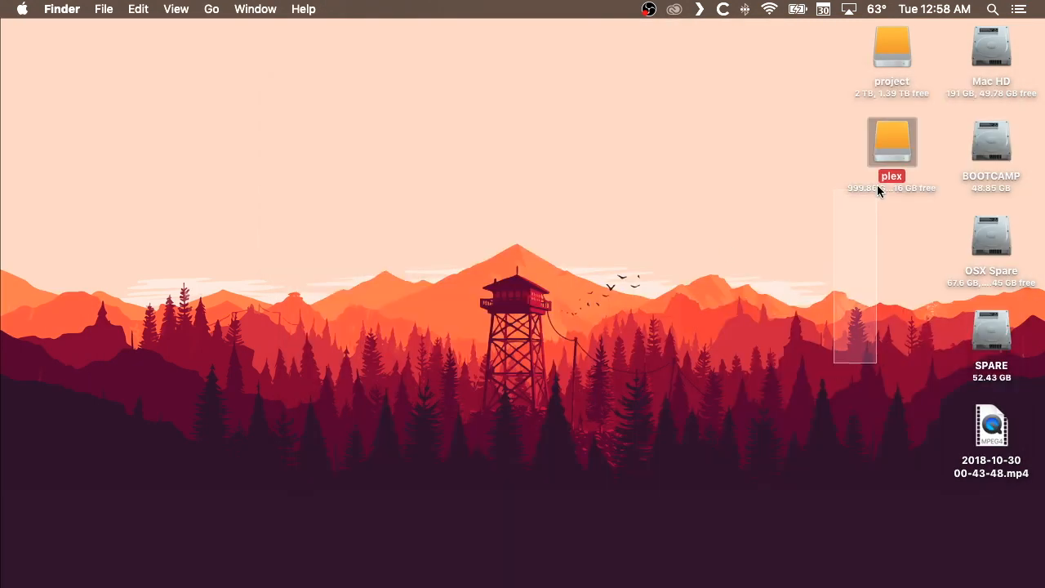
drag(880, 190, 880, 100)
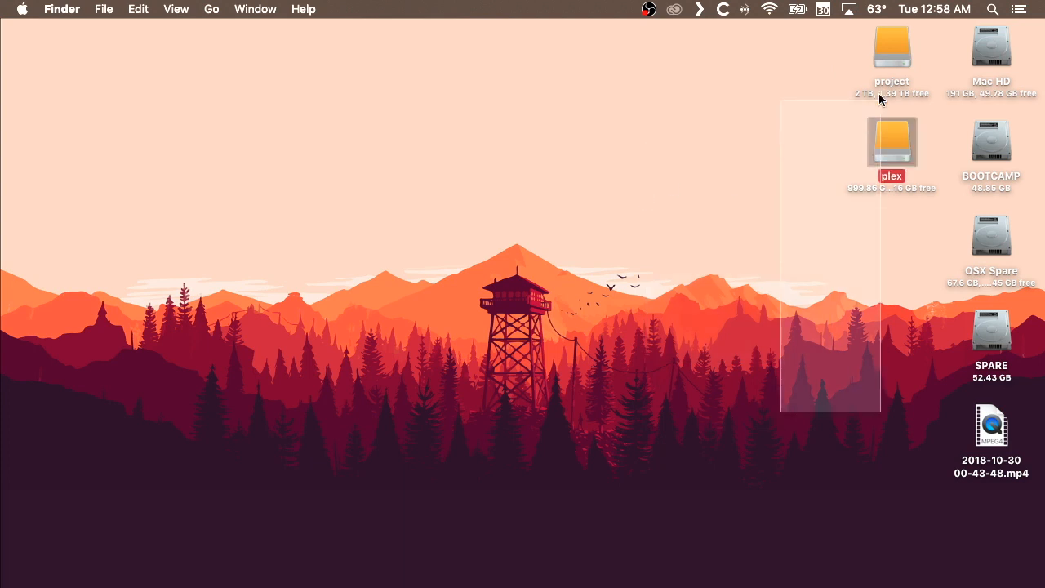